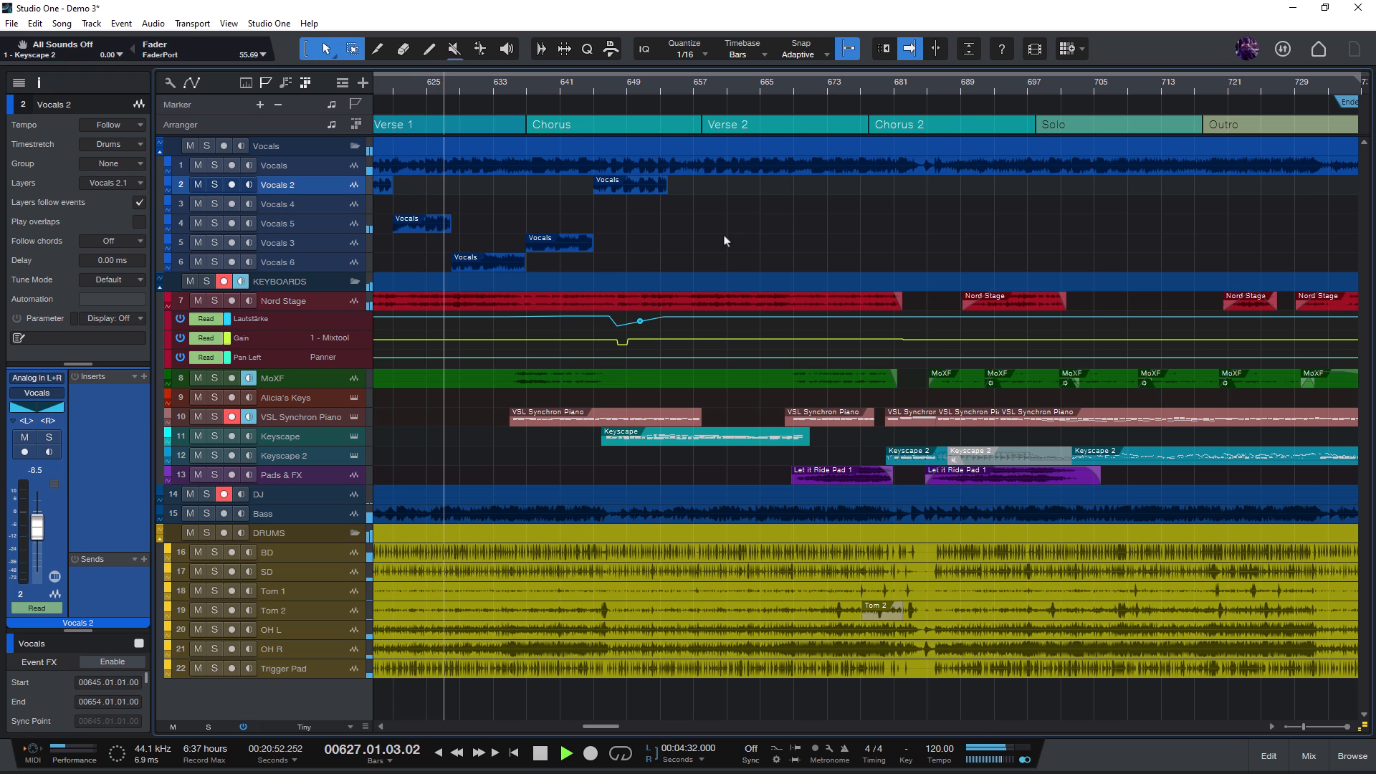
Scroll down through the Browser's Orchestra > Strings track presets
{"action": "left_click", "coordinate": [1308, 755]}
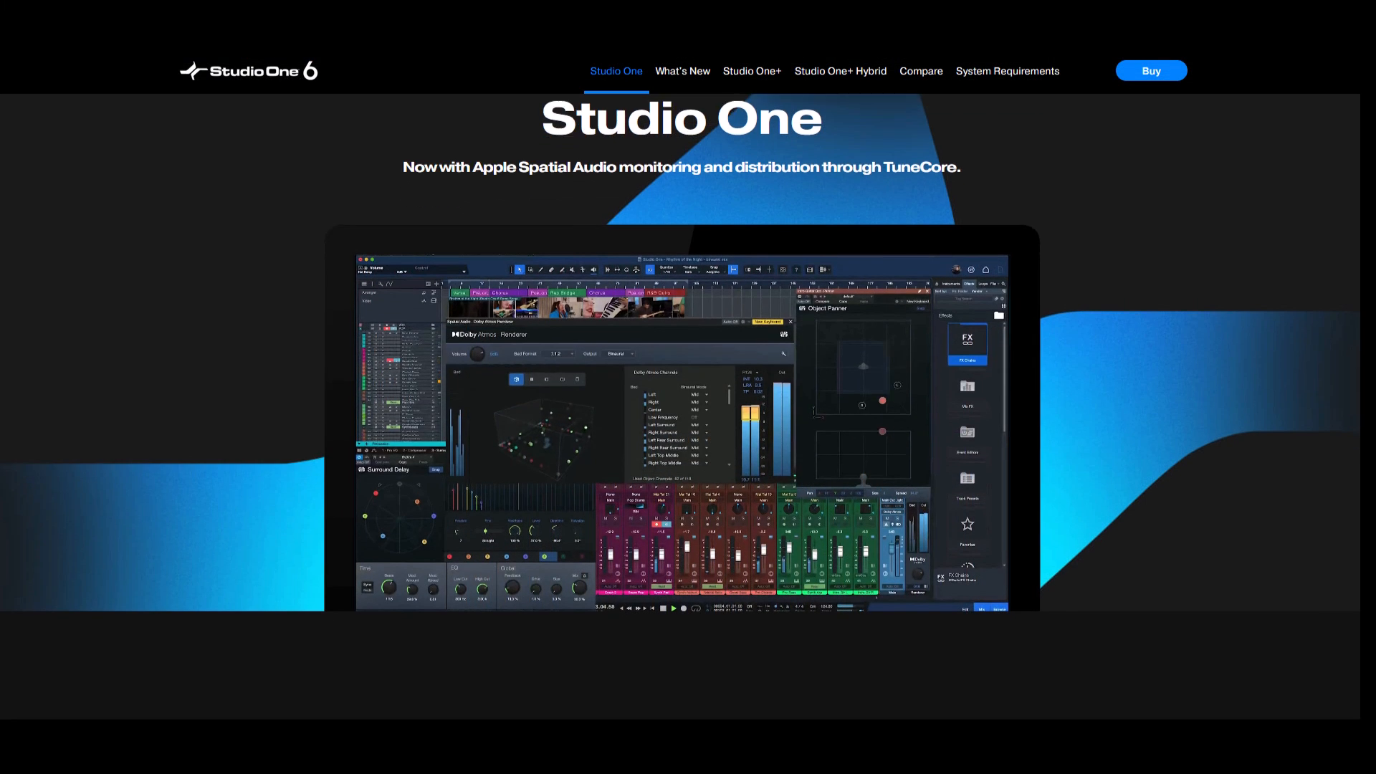
{"action": "scroll", "scroll_direction": "down", "scroll_amount": 3}
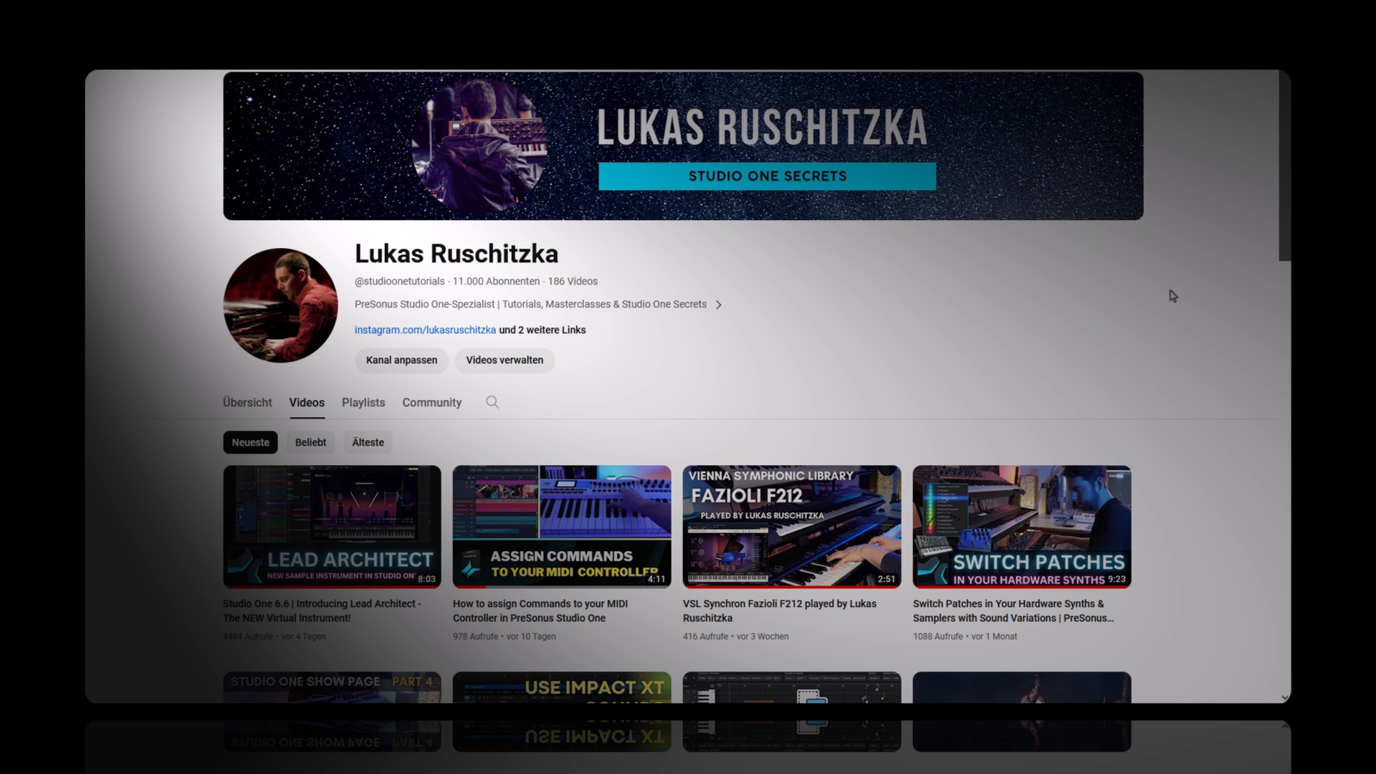
{"action": "mouse_move", "coordinate": [1168, 300]}
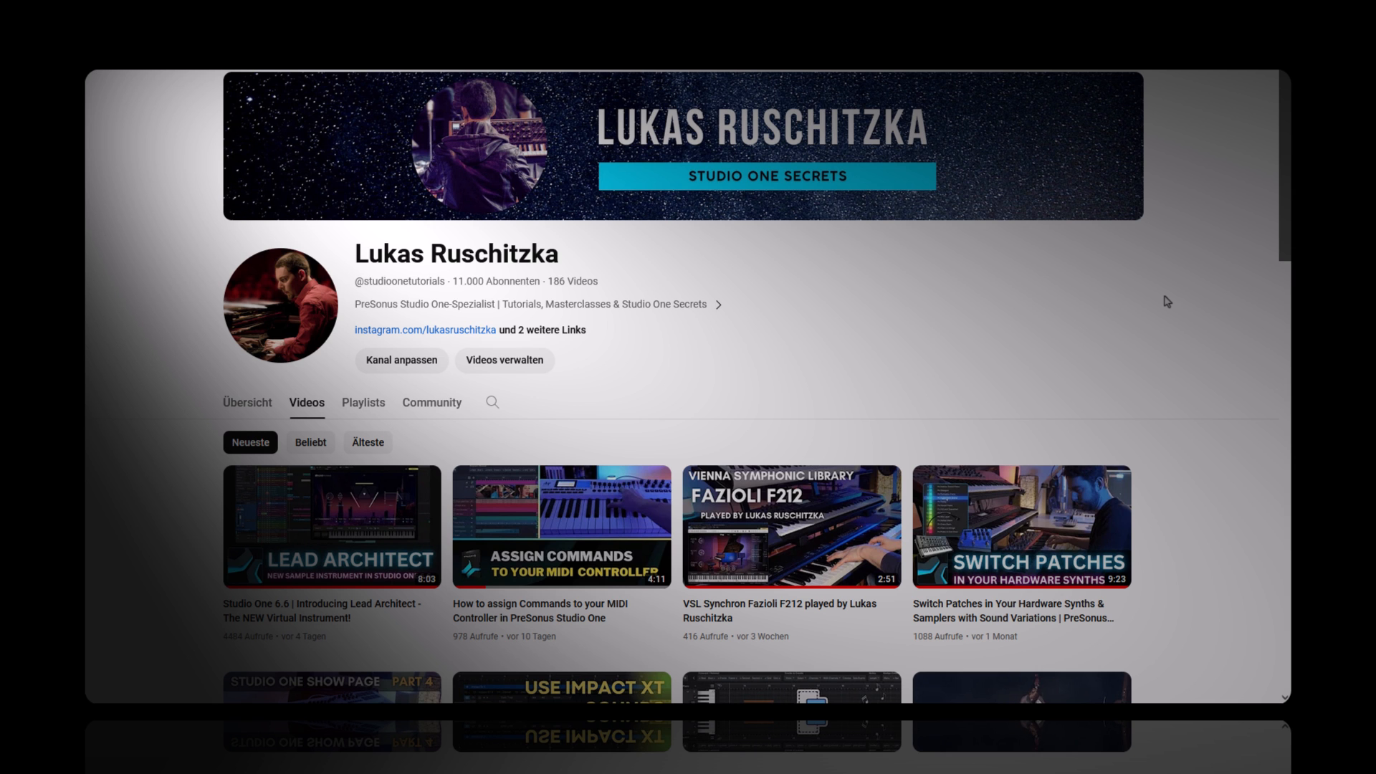
{"action": "scroll", "scroll_direction": "down", "scroll_amount": 3}
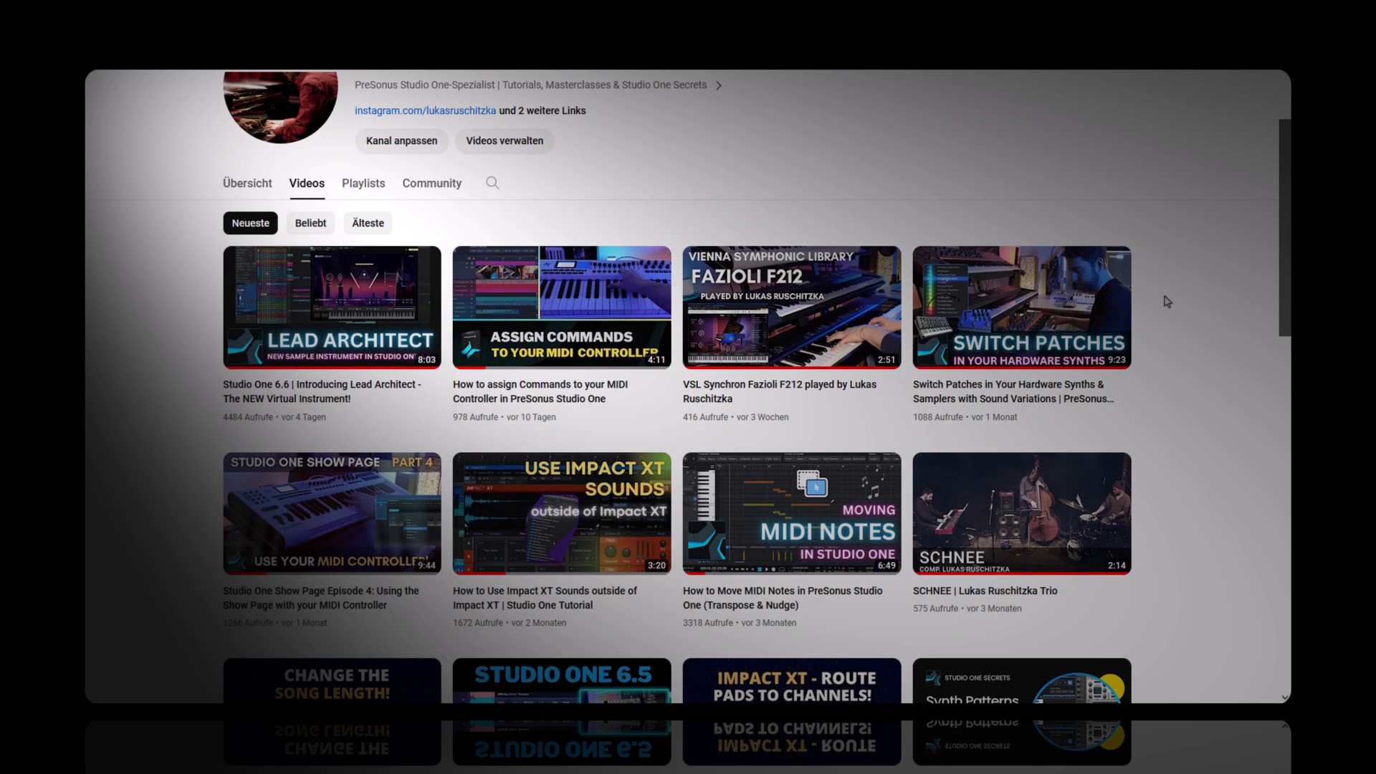
{"action": "scroll", "scroll_direction": "down", "scroll_amount": 3}
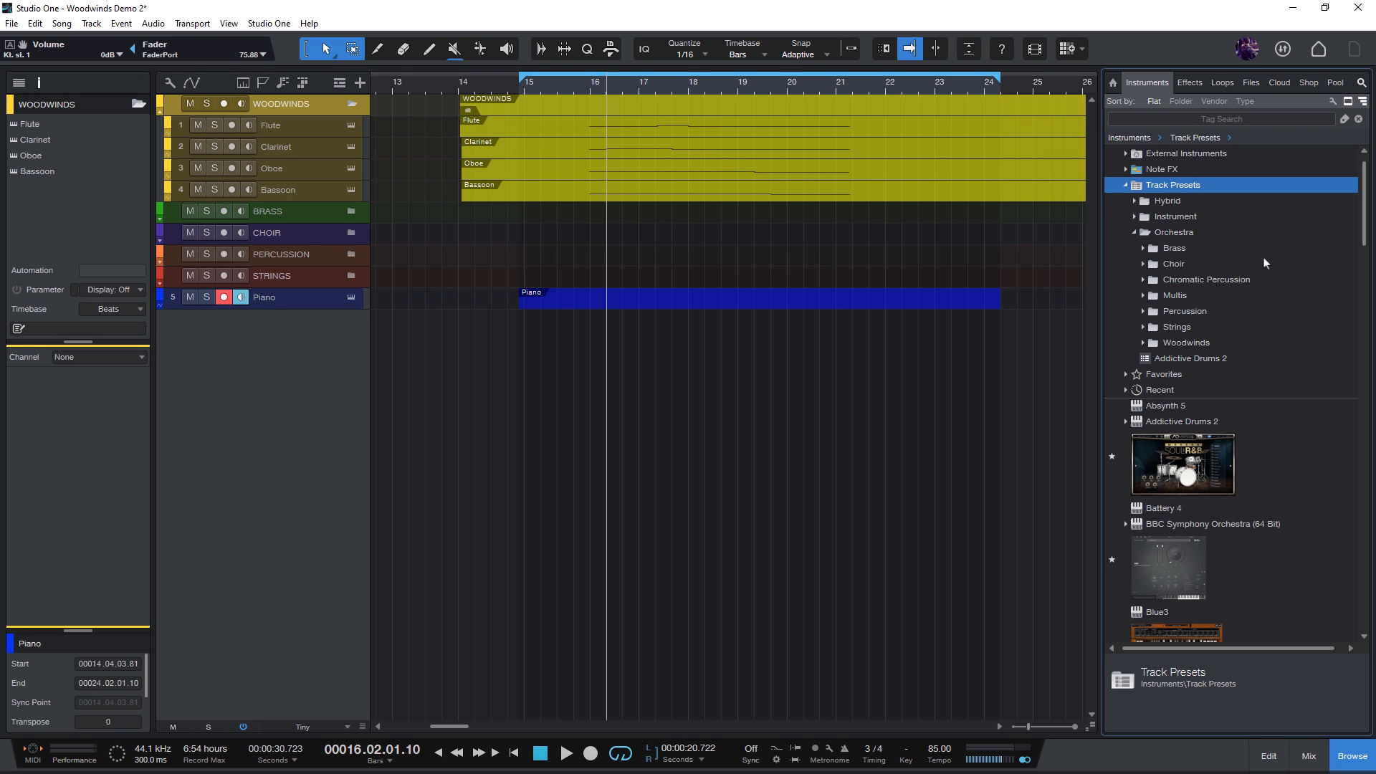
{"action": "mouse_move", "coordinate": [1264, 332]}
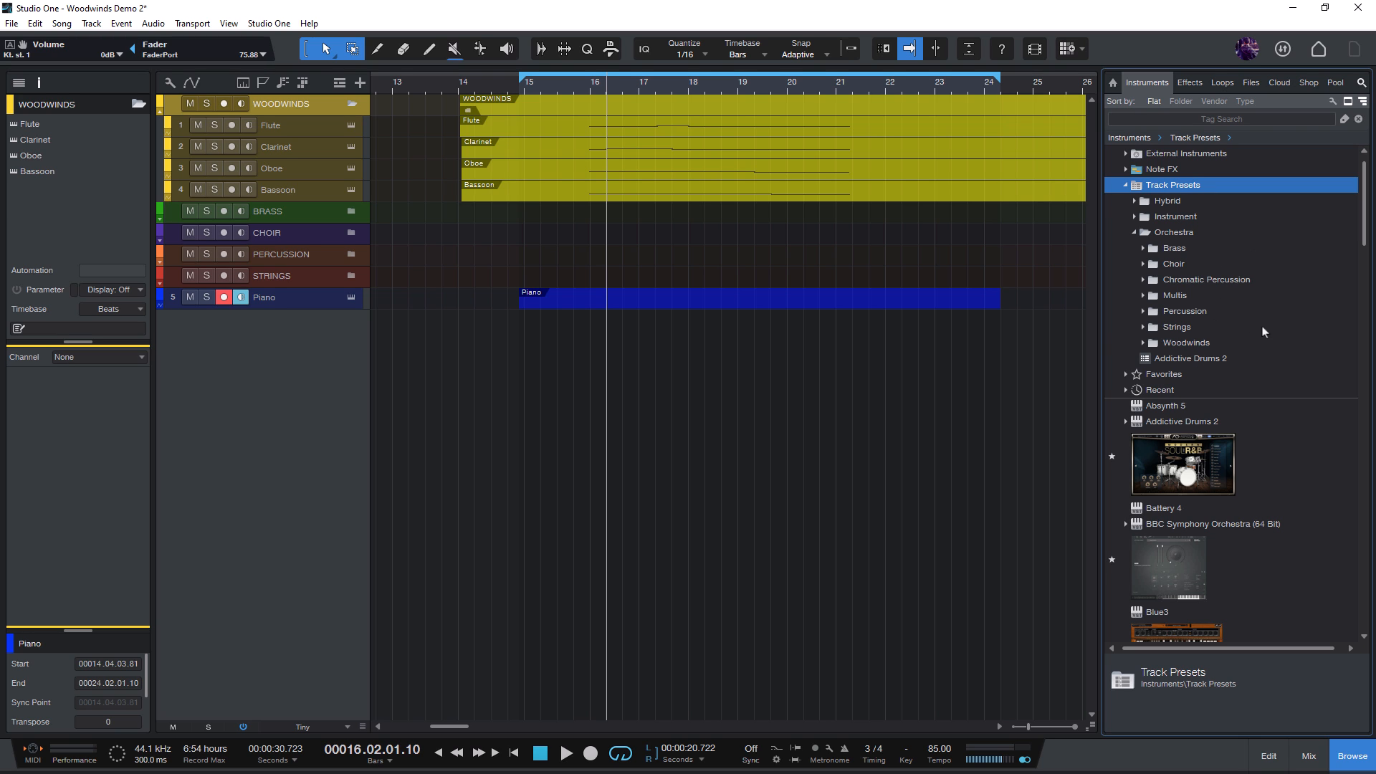
{"action": "mouse_move", "coordinate": [1202, 247]}
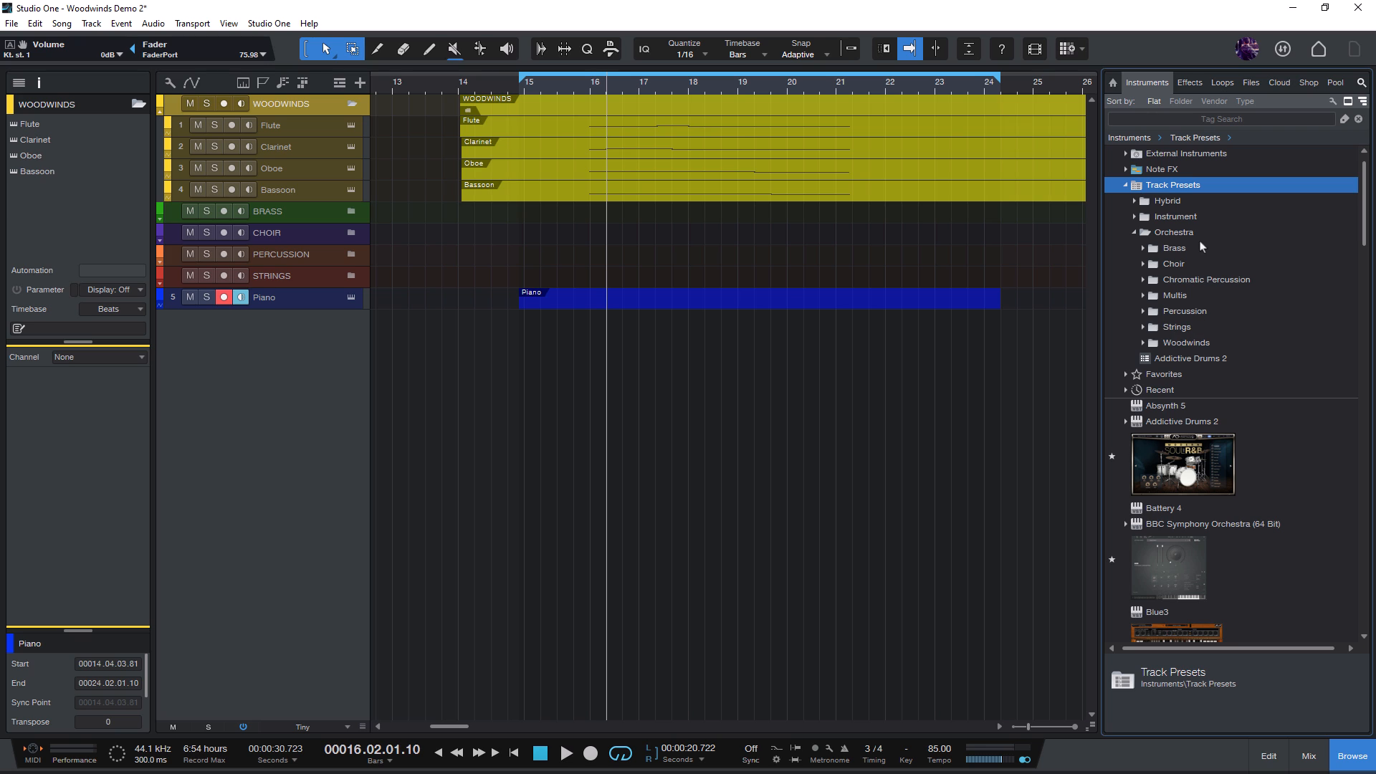
{"action": "mouse_move", "coordinate": [1203, 292]}
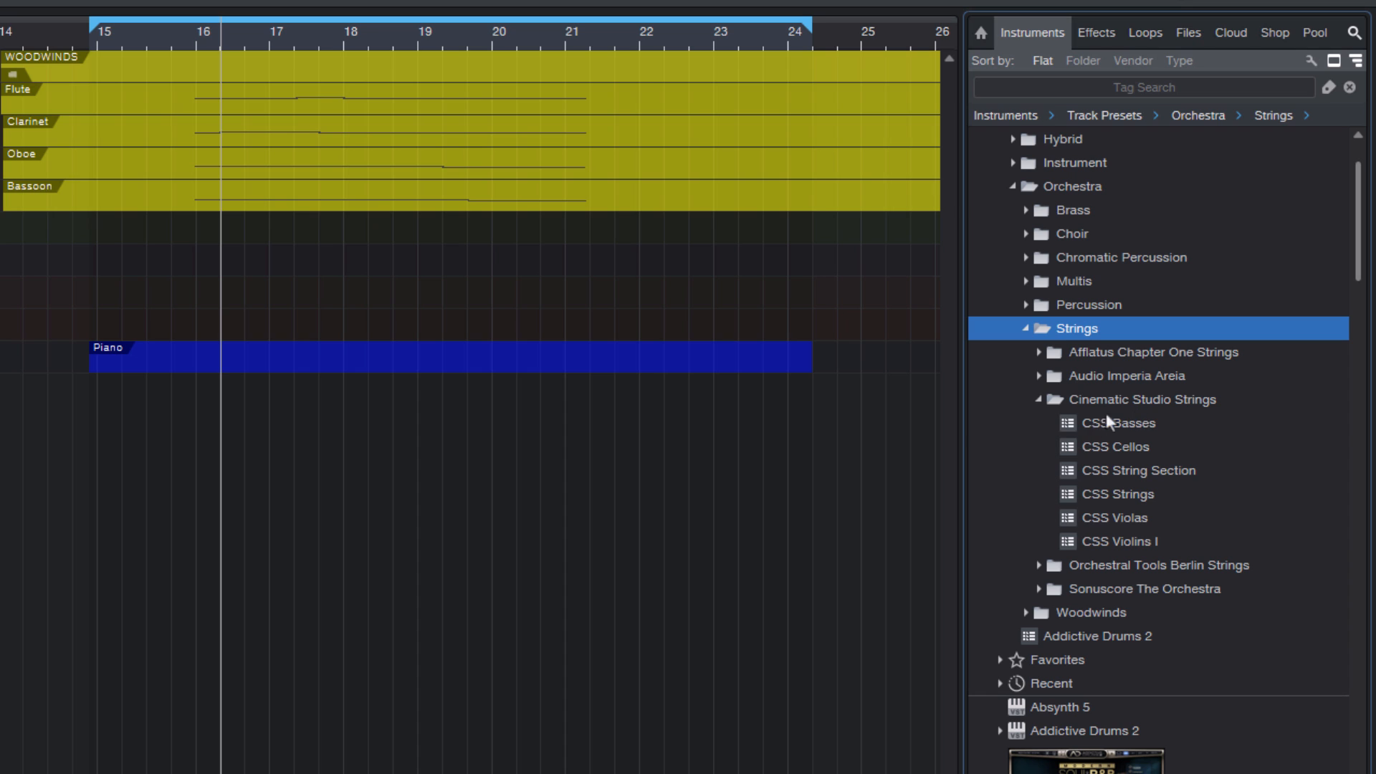
Select CSS Violas and CSS Basses, and expand the Audio Imperia Areia preset folder
{"action": "left_click", "coordinate": [1115, 517]}
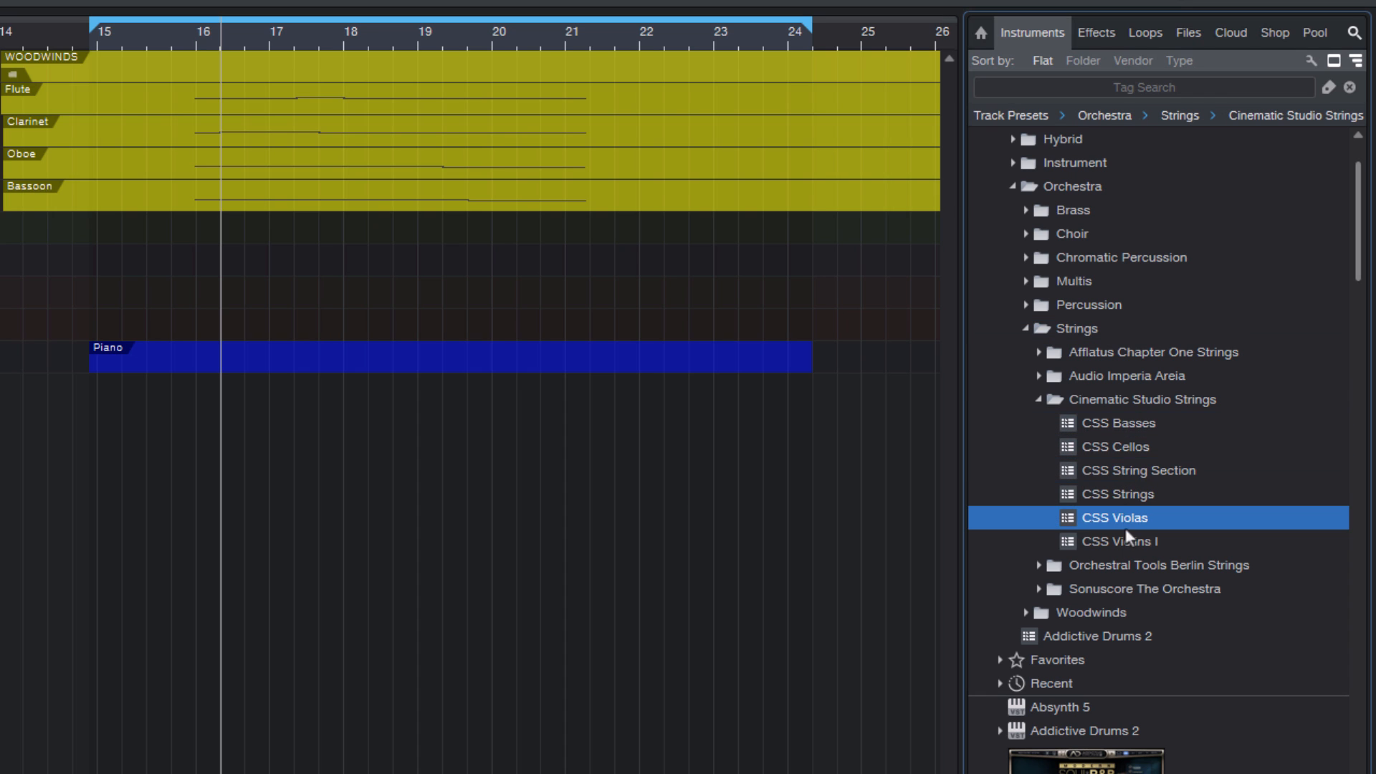
{"action": "left_click", "coordinate": [1117, 423]}
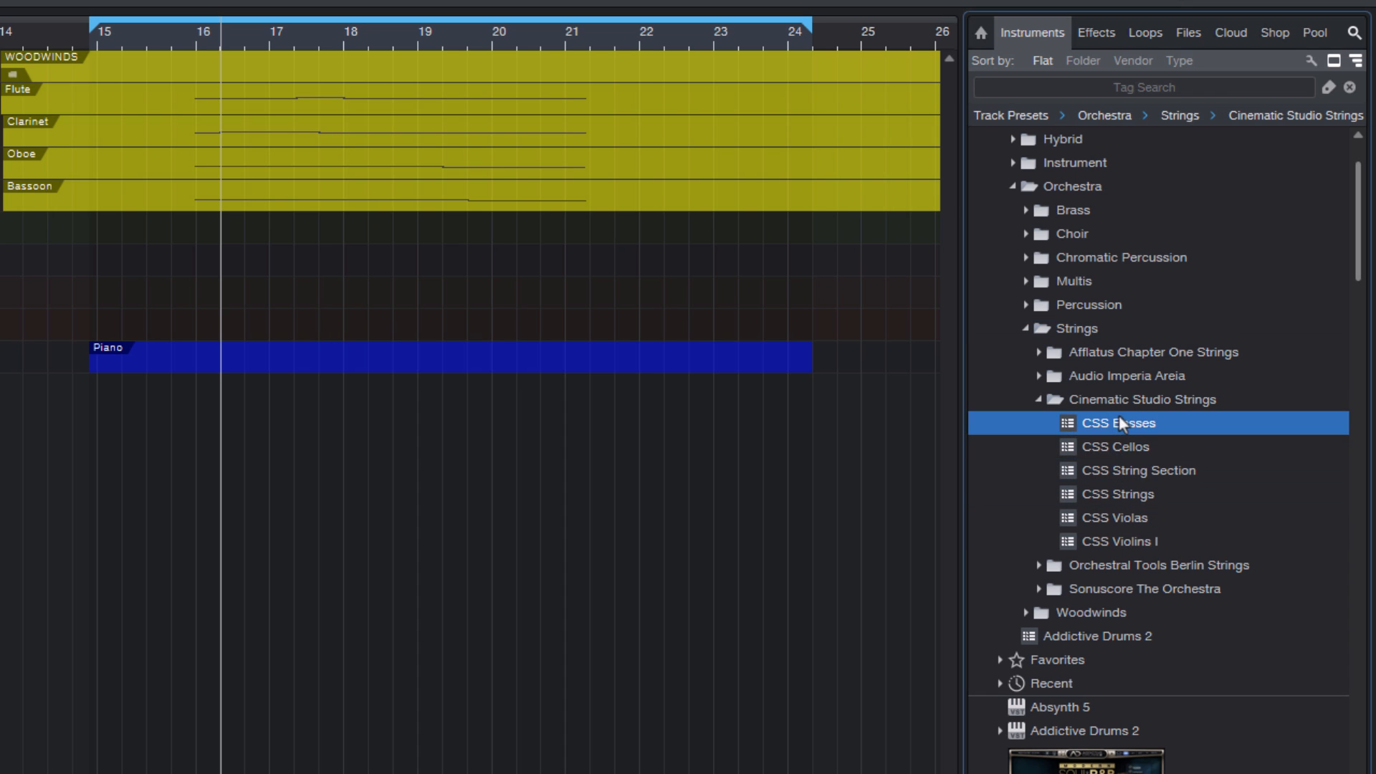
{"action": "left_click", "coordinate": [1152, 352]}
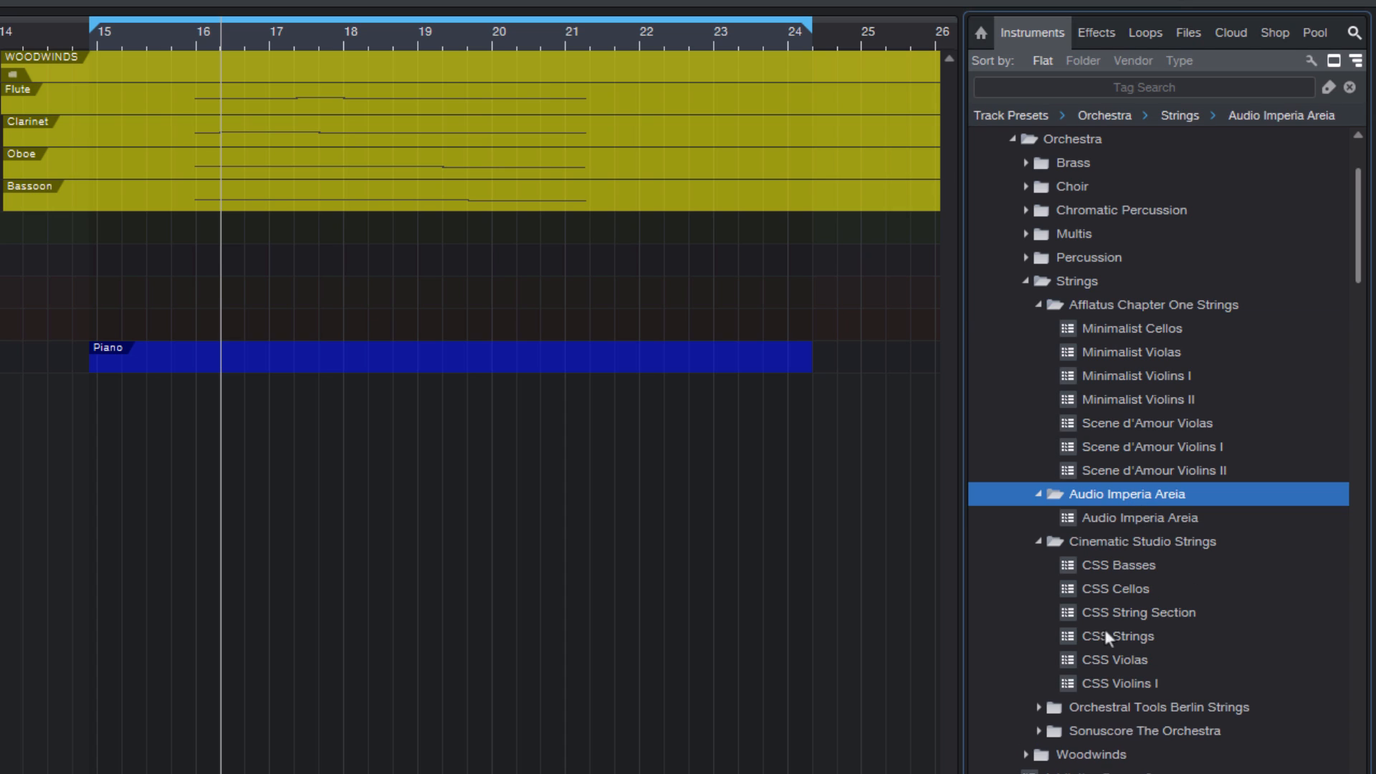
{"action": "mouse_move", "coordinate": [1164, 352]}
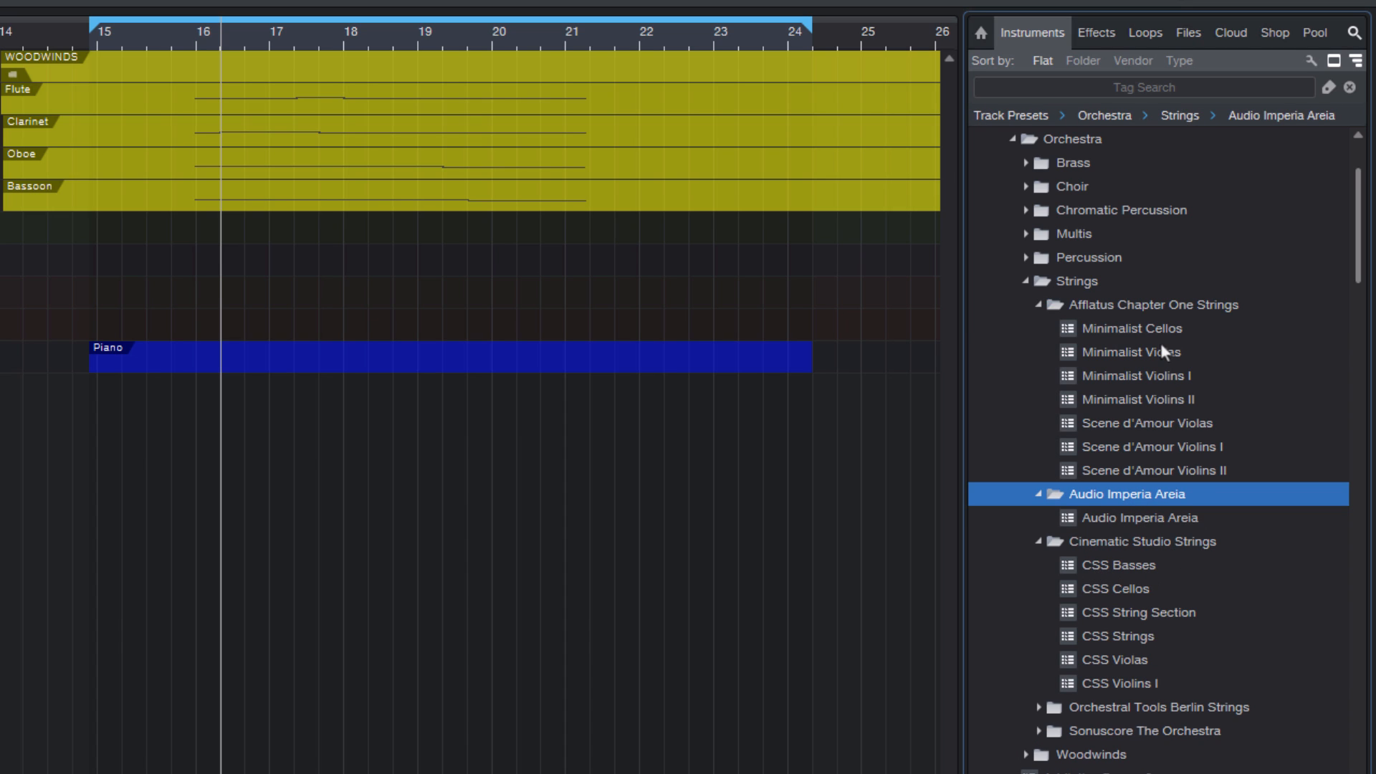
{"action": "mouse_move", "coordinate": [1236, 485]}
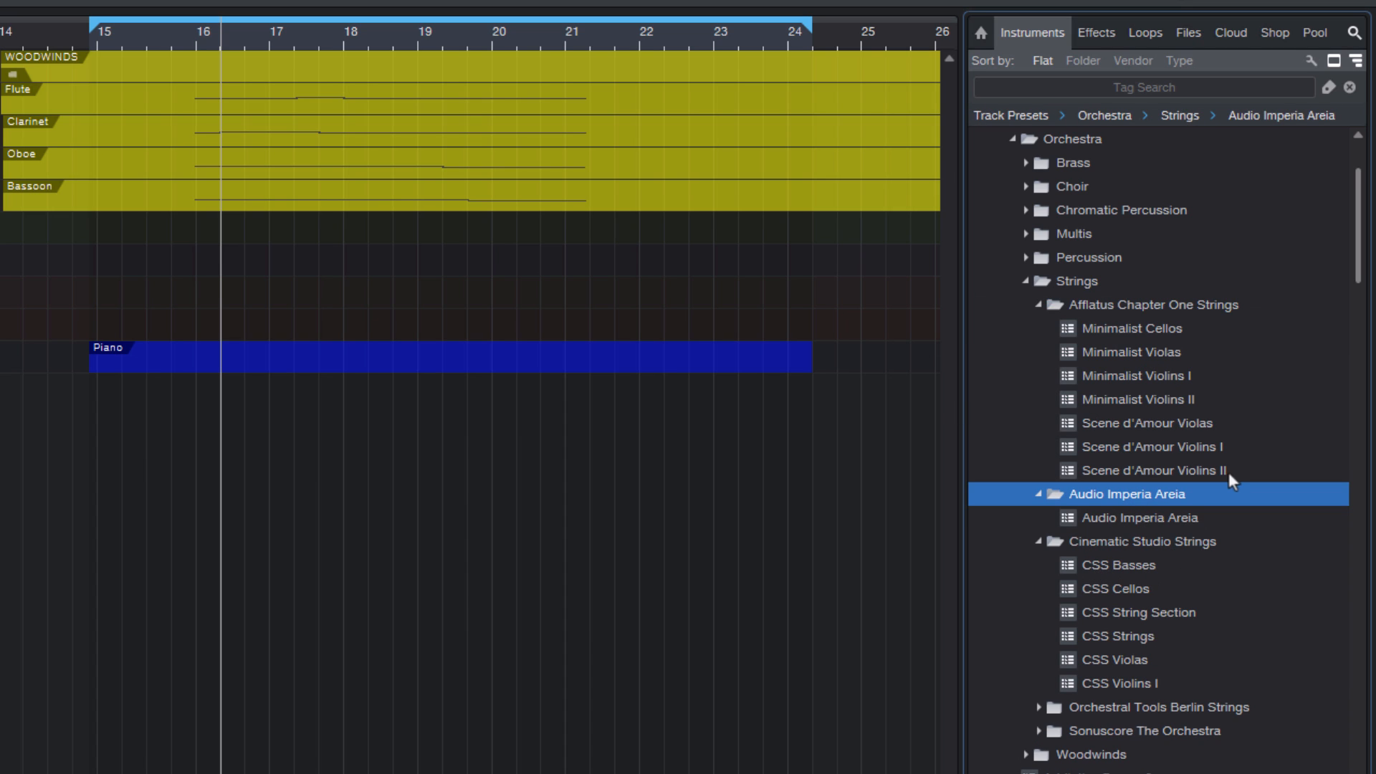
{"action": "mouse_move", "coordinate": [1151, 557]}
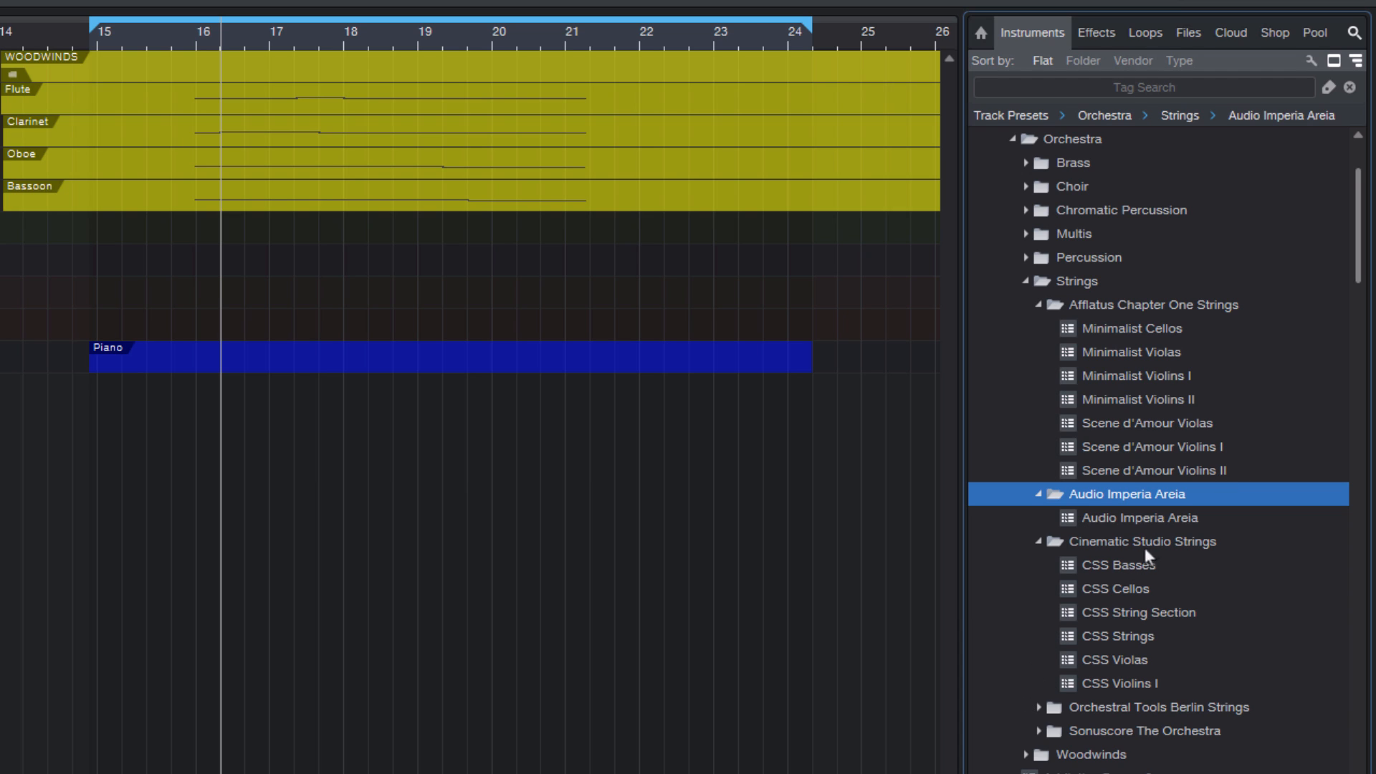
{"action": "mouse_move", "coordinate": [1209, 493]}
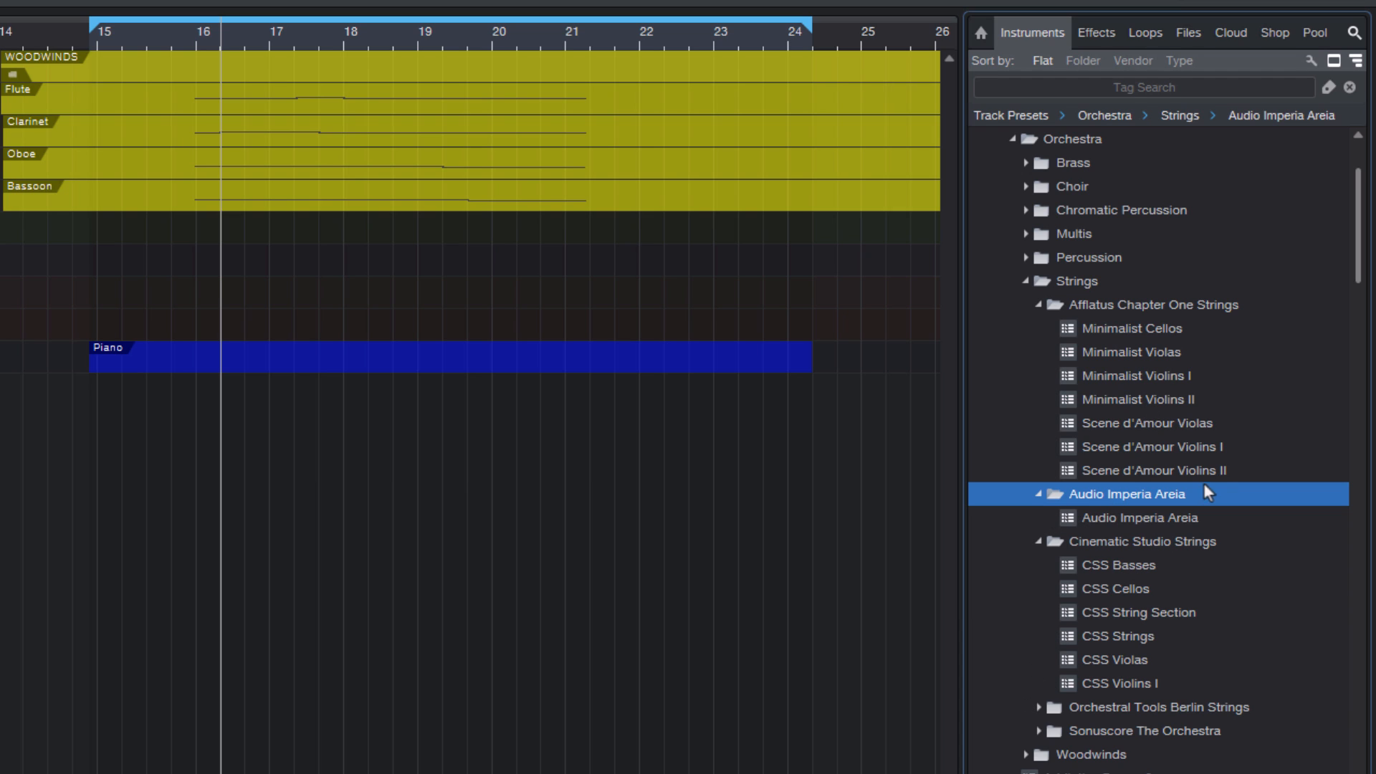
{"action": "mouse_move", "coordinate": [1273, 371]}
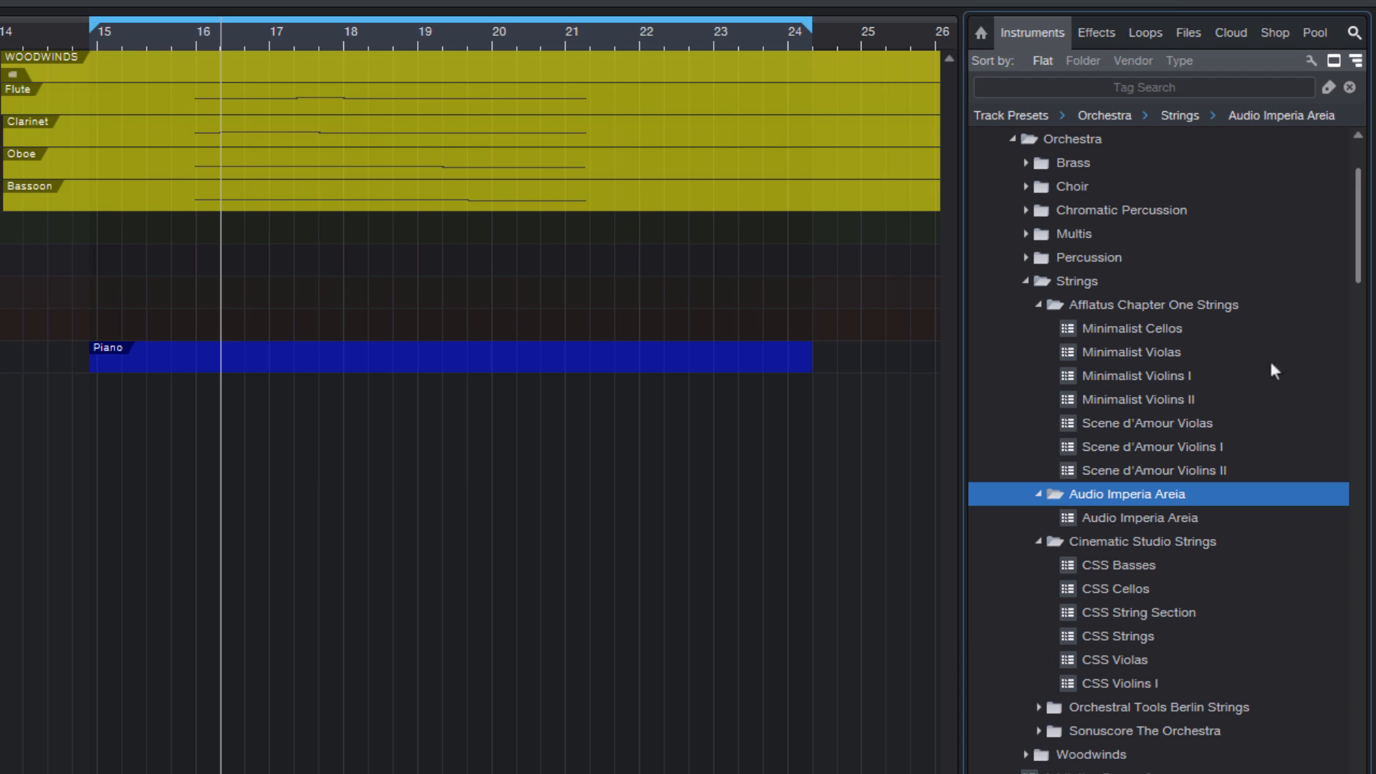
{"action": "mouse_move", "coordinate": [1144, 423]}
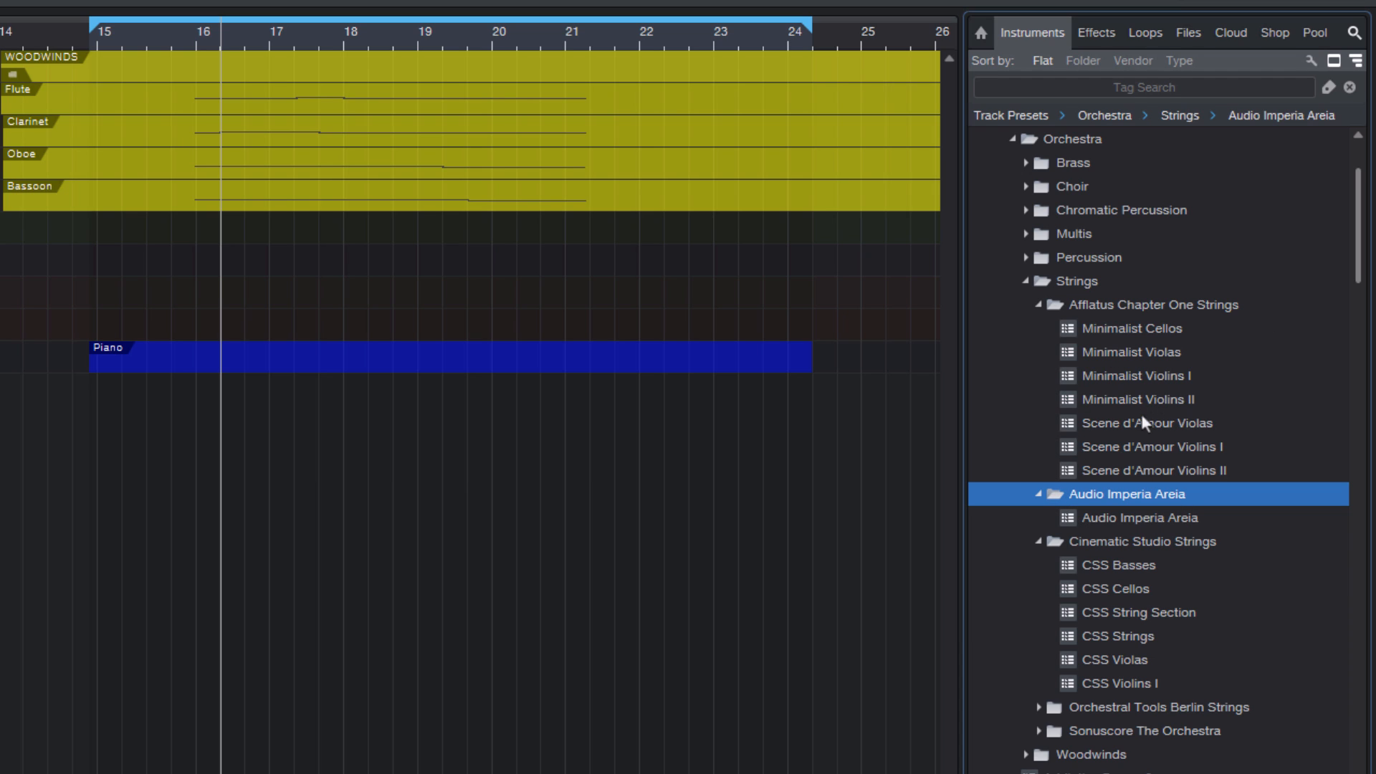
{"action": "mouse_move", "coordinate": [1047, 425]}
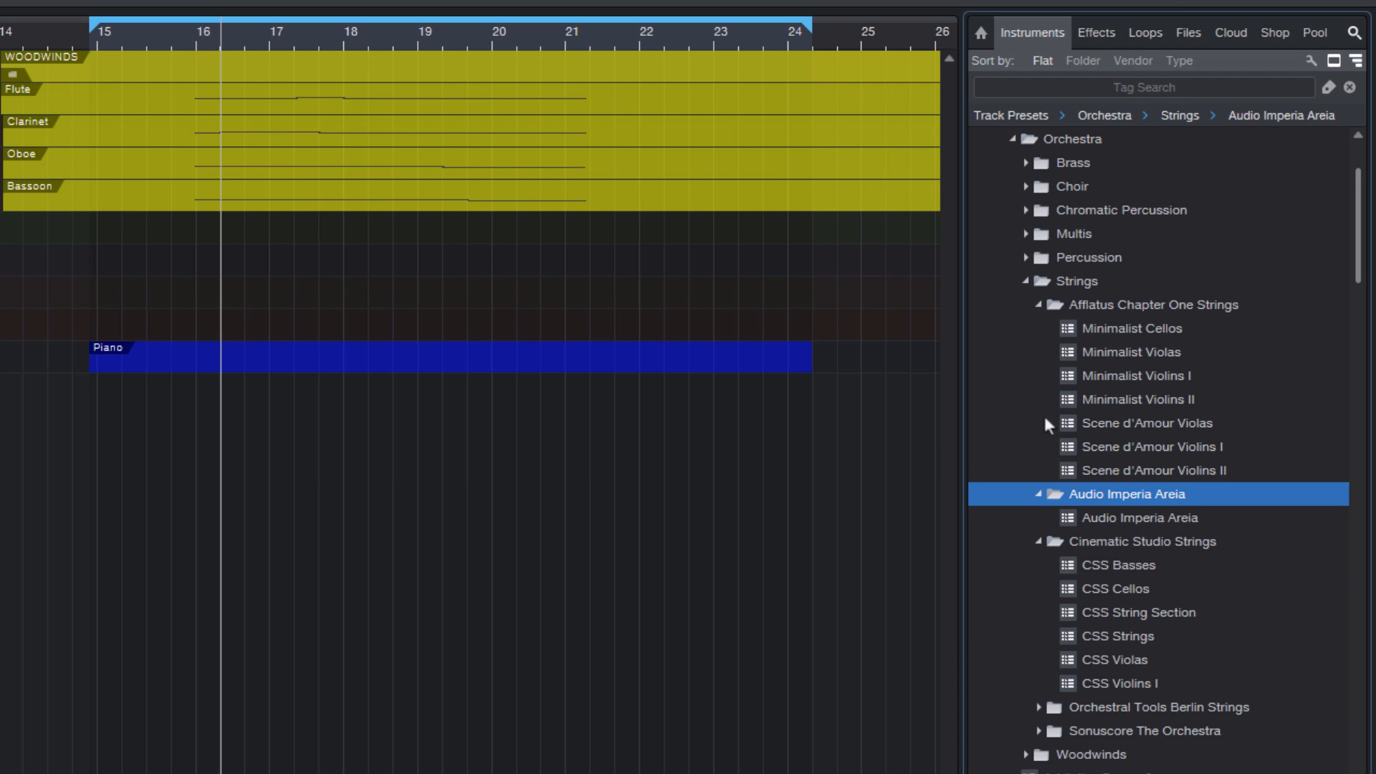
{"action": "mouse_move", "coordinate": [1098, 430]}
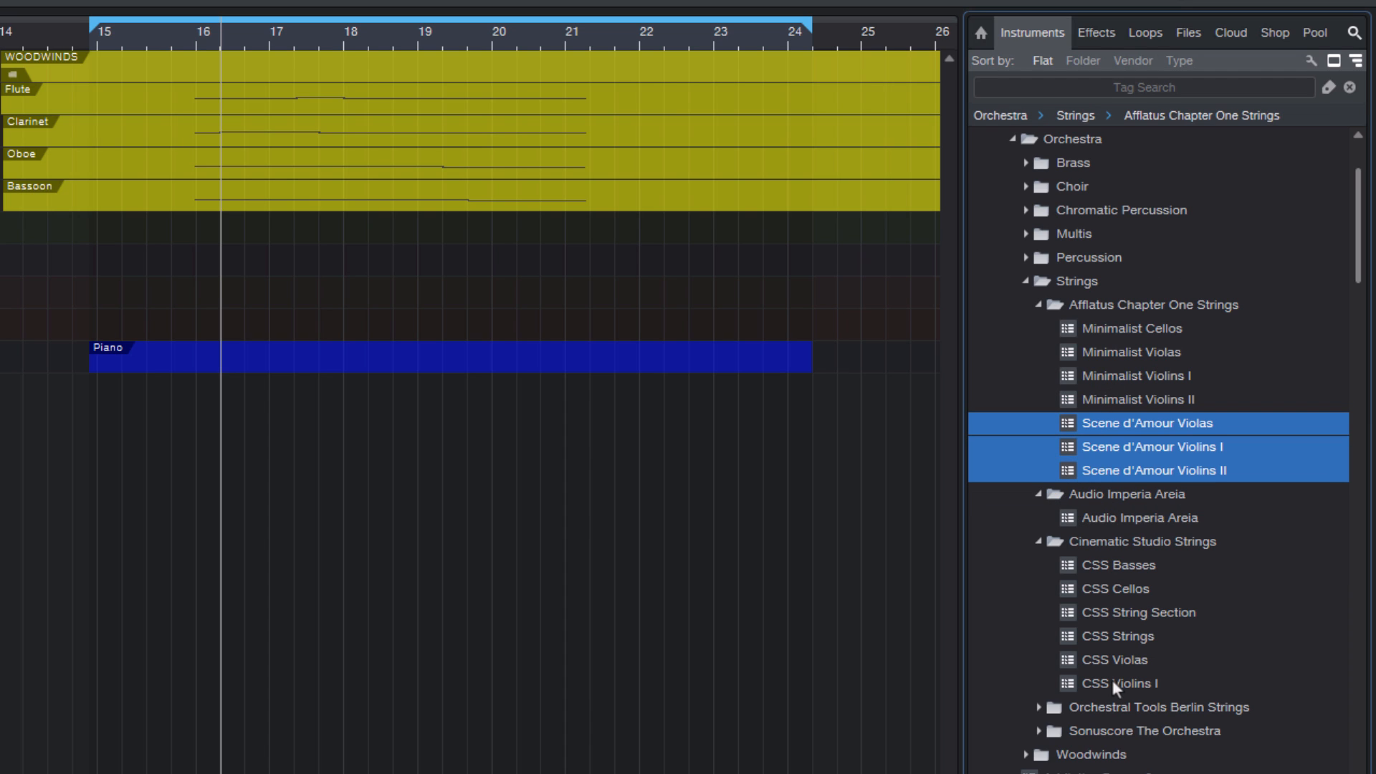
Add CSS Violins I and CSS Violas to the preset selection and load them together
{"action": "left_click", "coordinate": [1115, 636]}
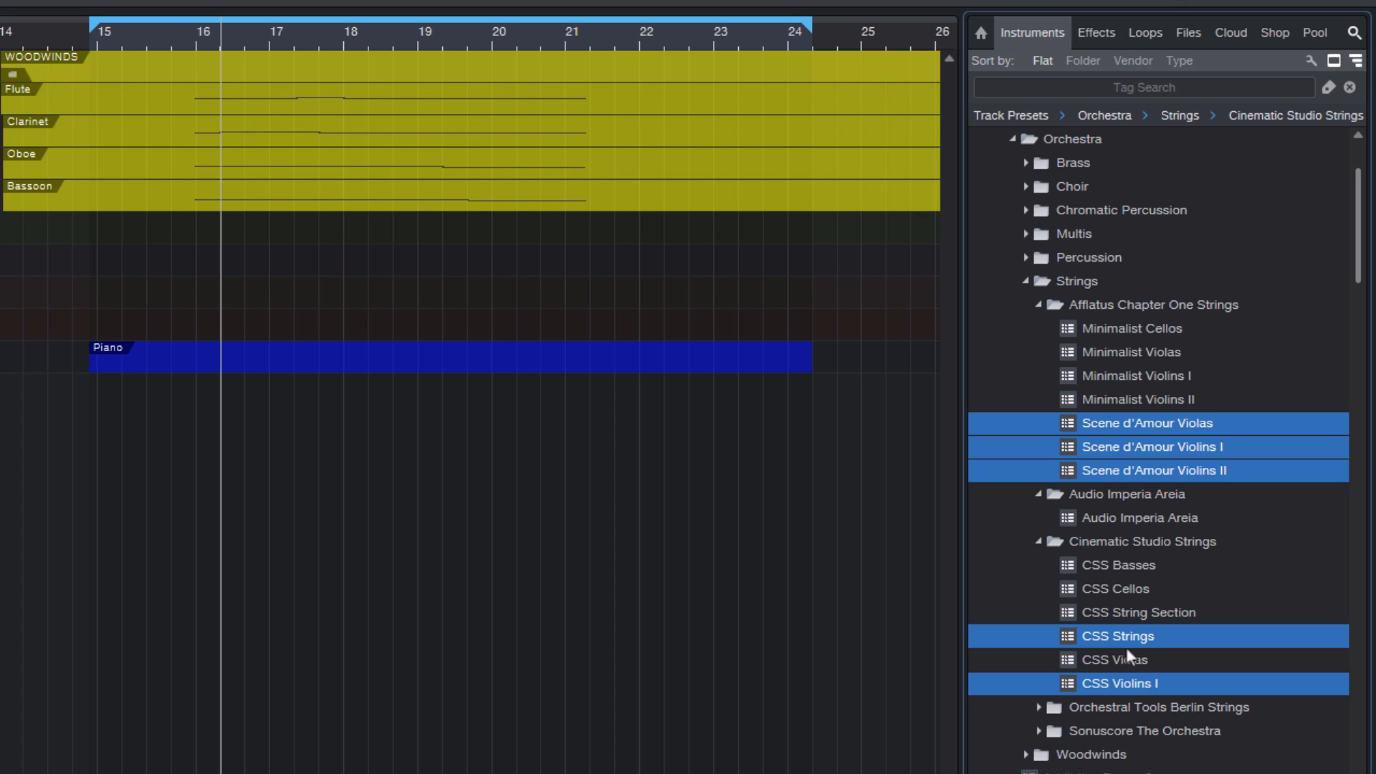
{"action": "left_click", "coordinate": [1115, 659]}
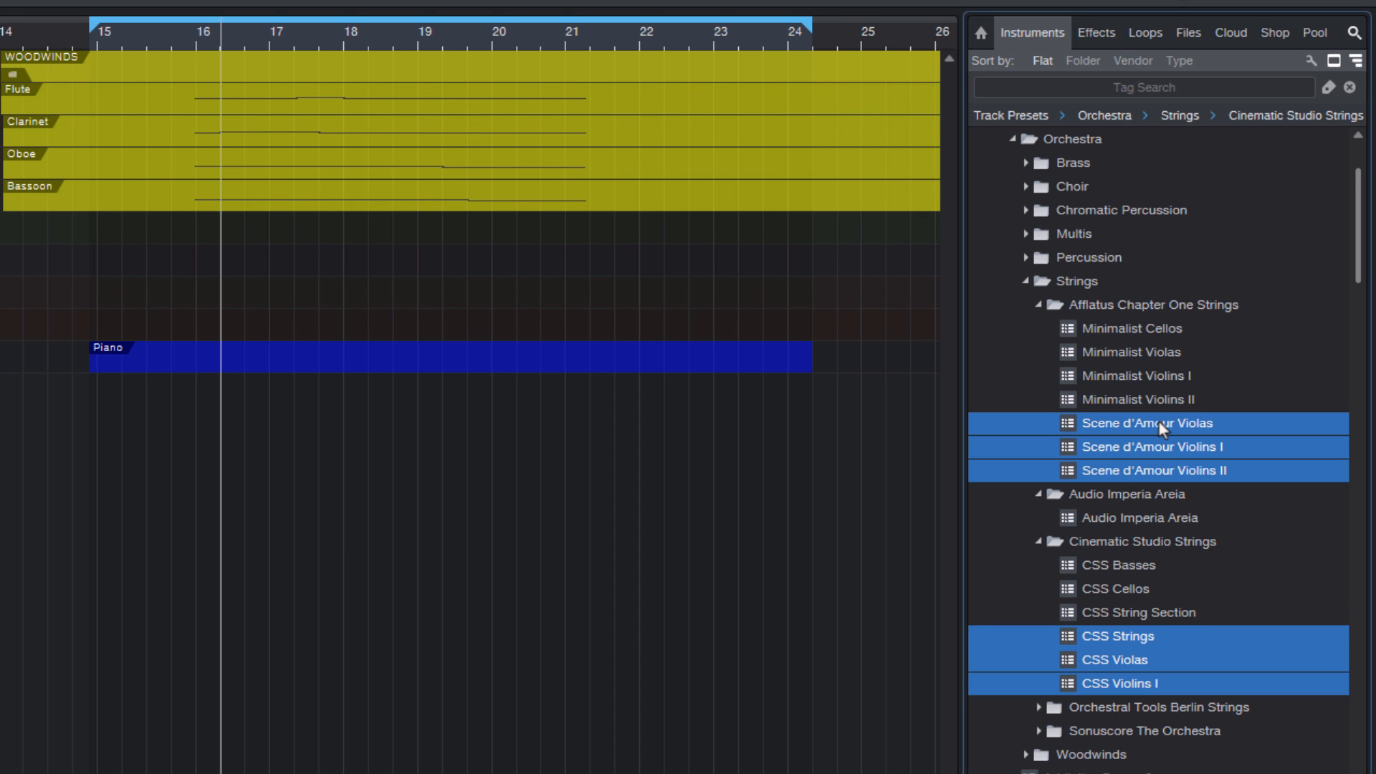
{"action": "double_click", "coordinate": [1141, 422]}
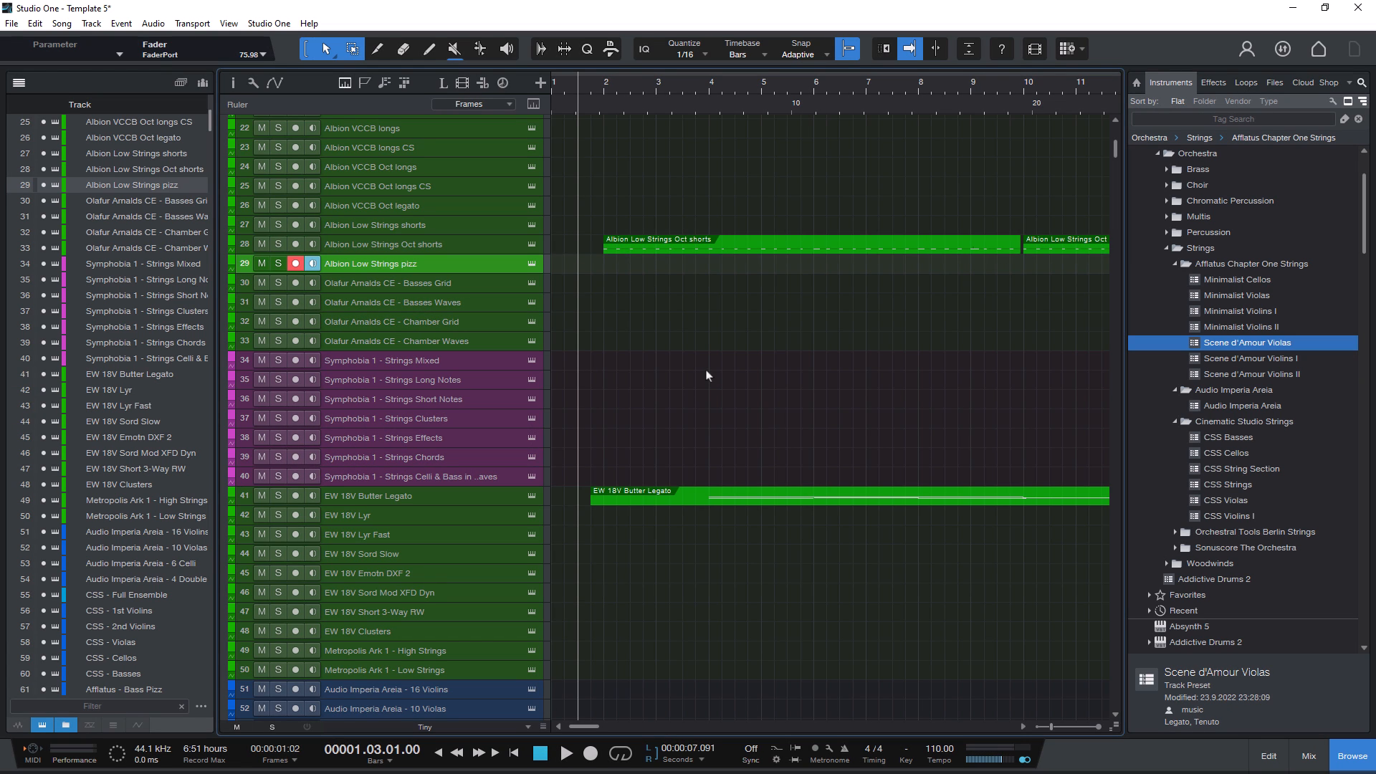
{"action": "mouse_move", "coordinate": [628, 356]}
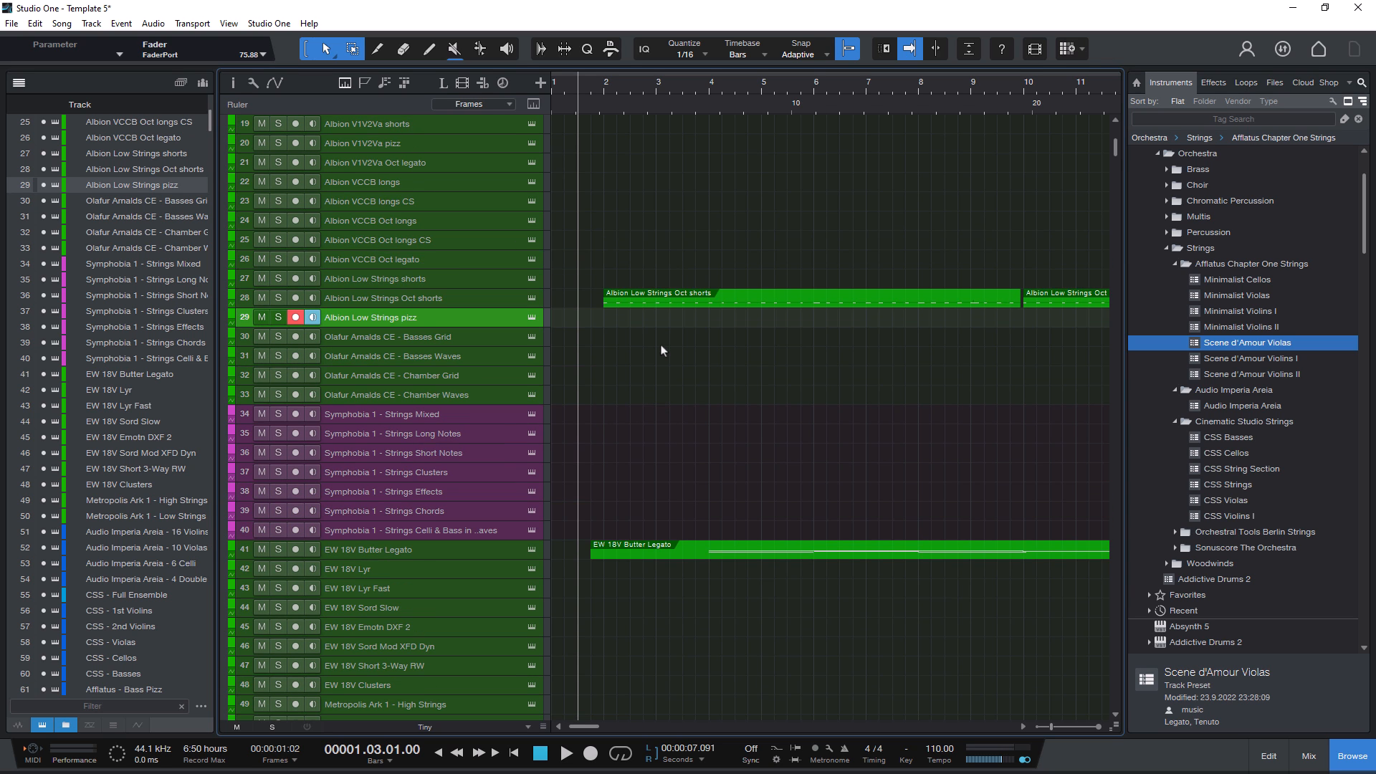
Scroll the Template 5 track list up to the top of the Strings folder
{"action": "scroll", "scroll_direction": "up", "scroll_amount": 3}
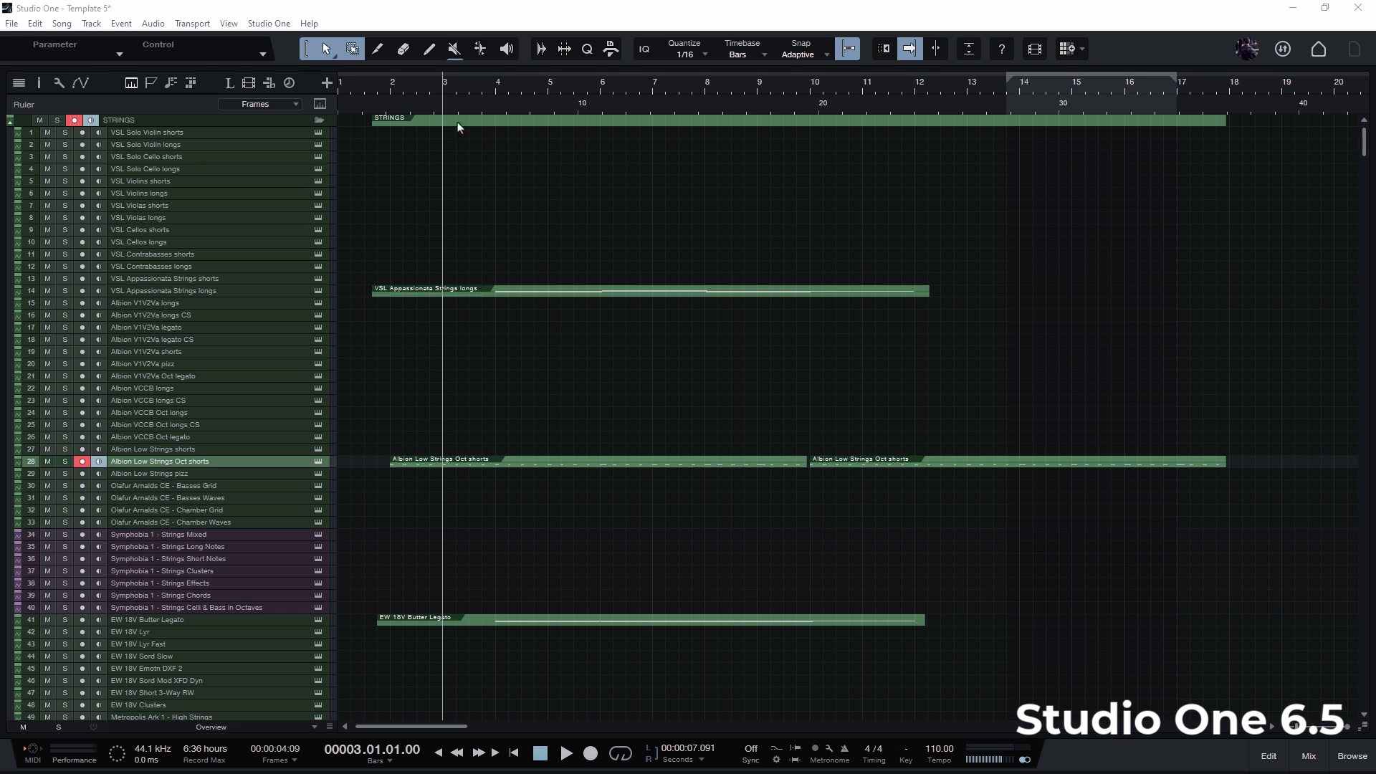
{"action": "mouse_move", "coordinate": [331, 732]}
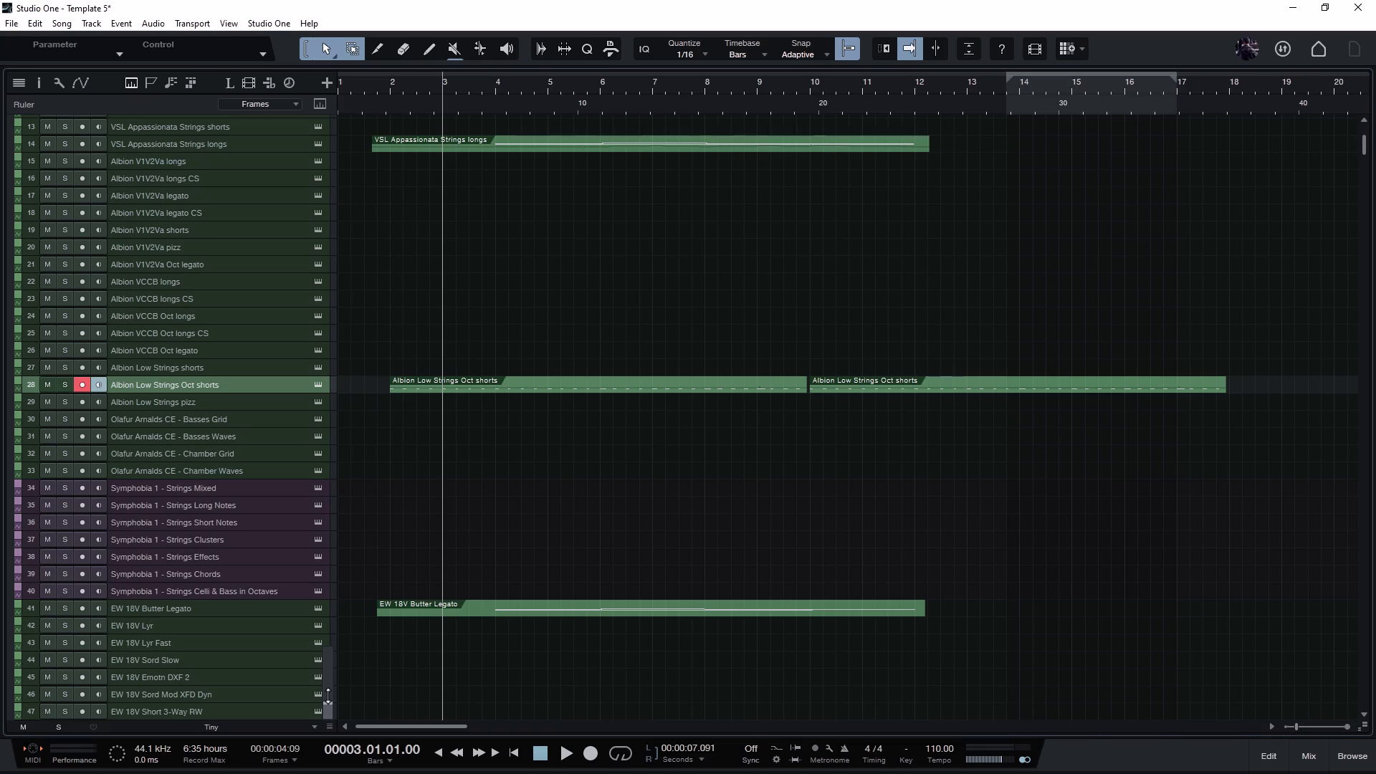
Close the Browser panel so the template's string tracks fill the view
{"action": "left_click", "coordinate": [1353, 755]}
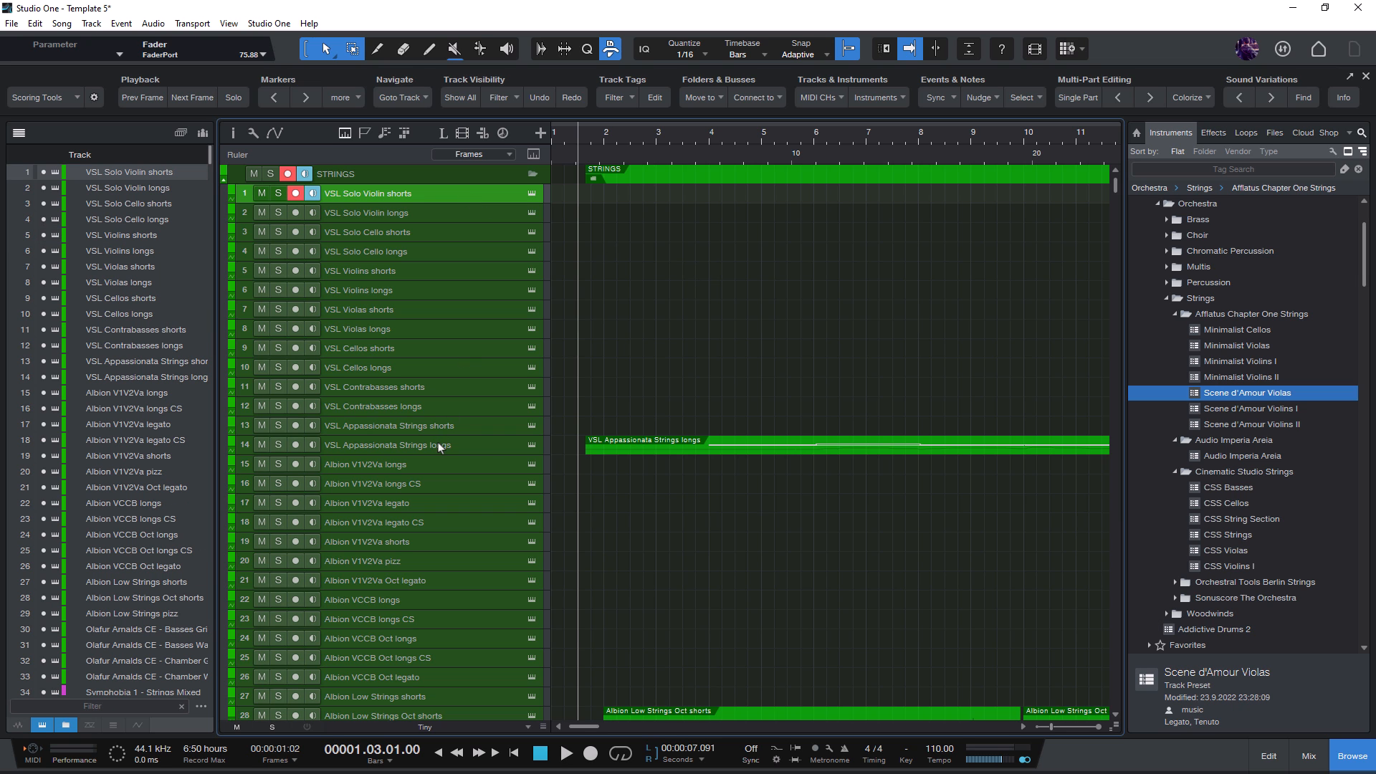
{"action": "left_click", "coordinate": [499, 98]}
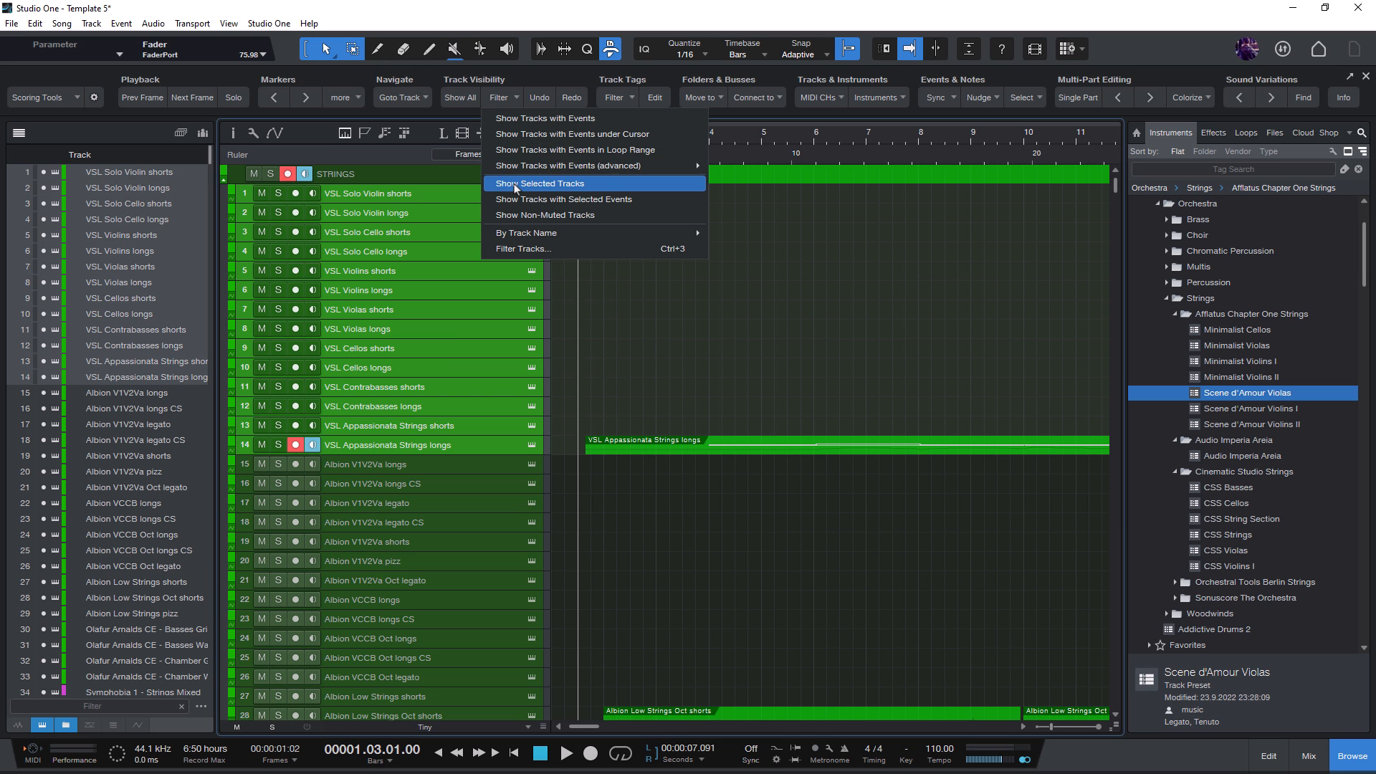
{"action": "left_click", "coordinate": [541, 183]}
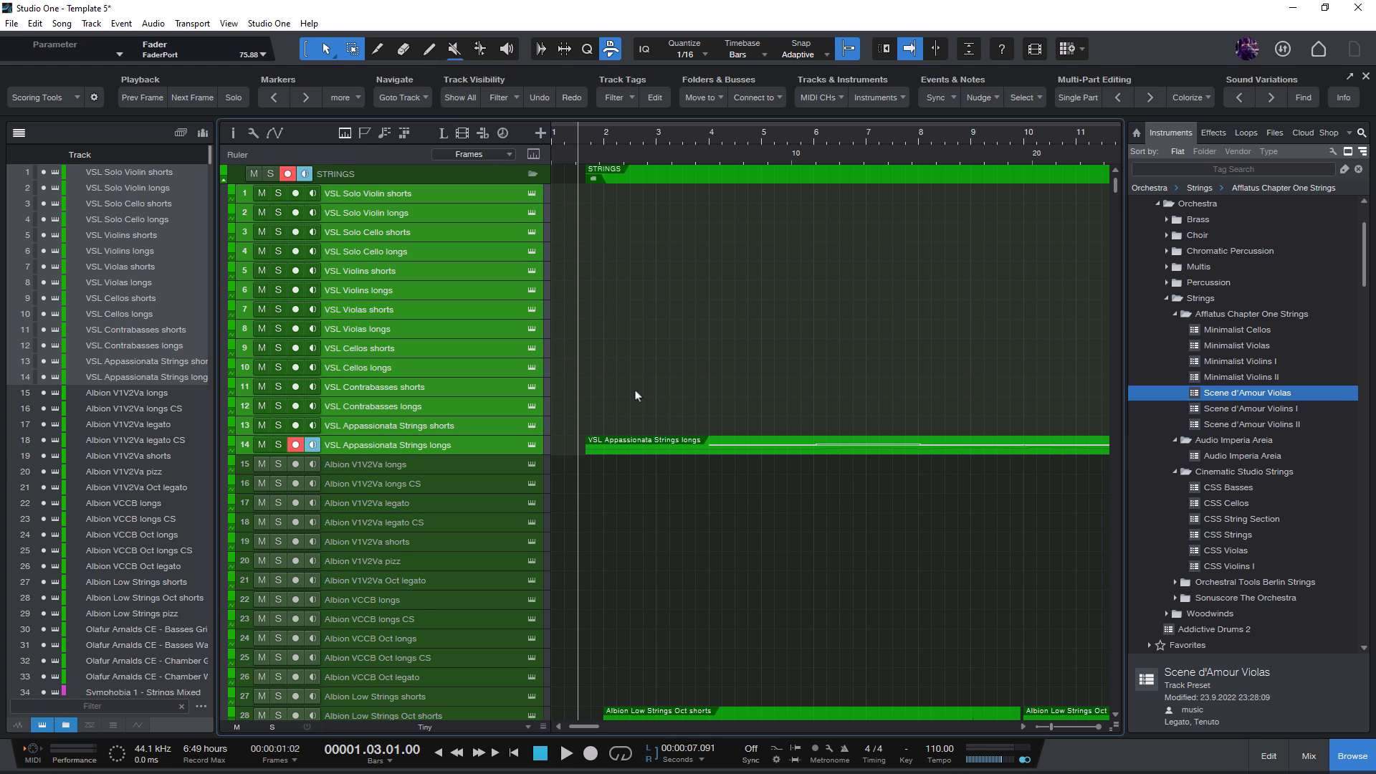
{"action": "scroll", "scroll_direction": "down", "scroll_amount": 3}
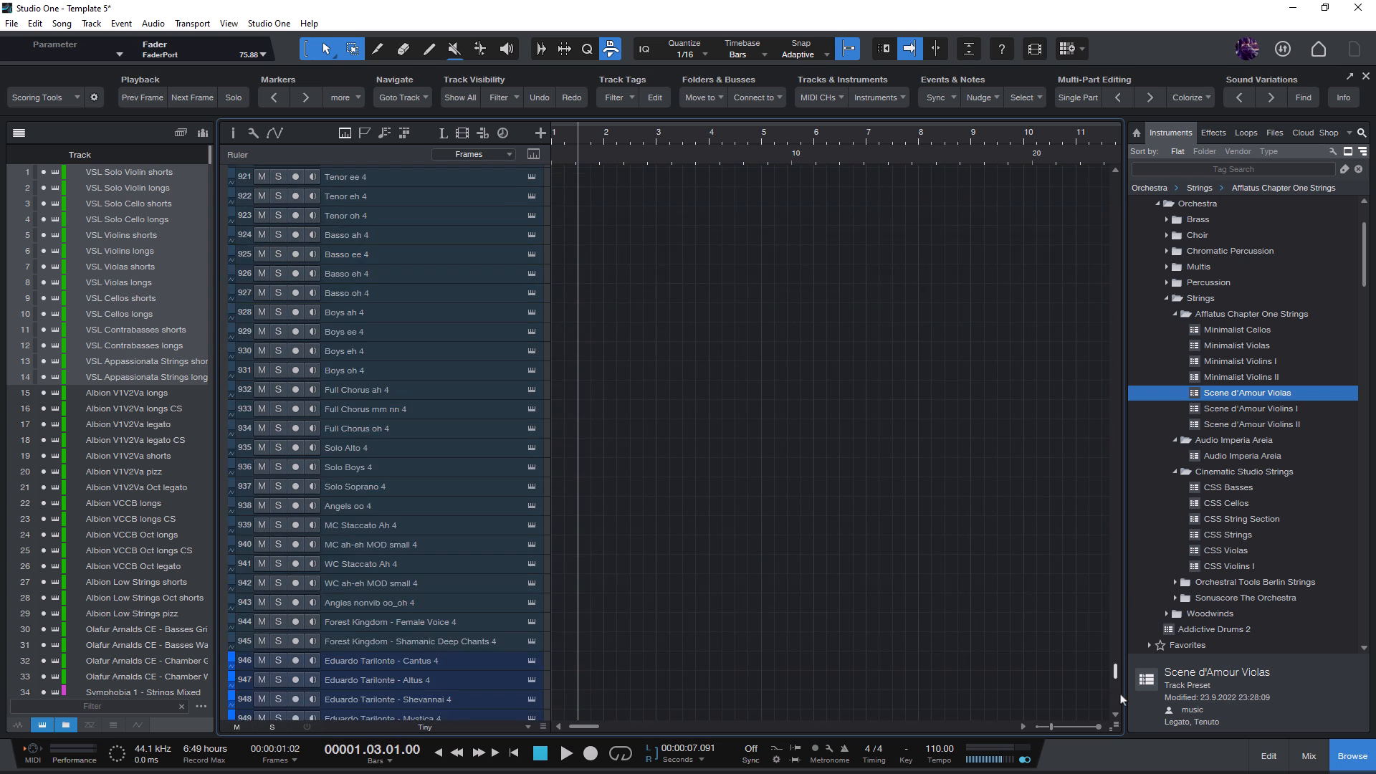
{"action": "scroll", "scroll_direction": "up", "scroll_amount": 3}
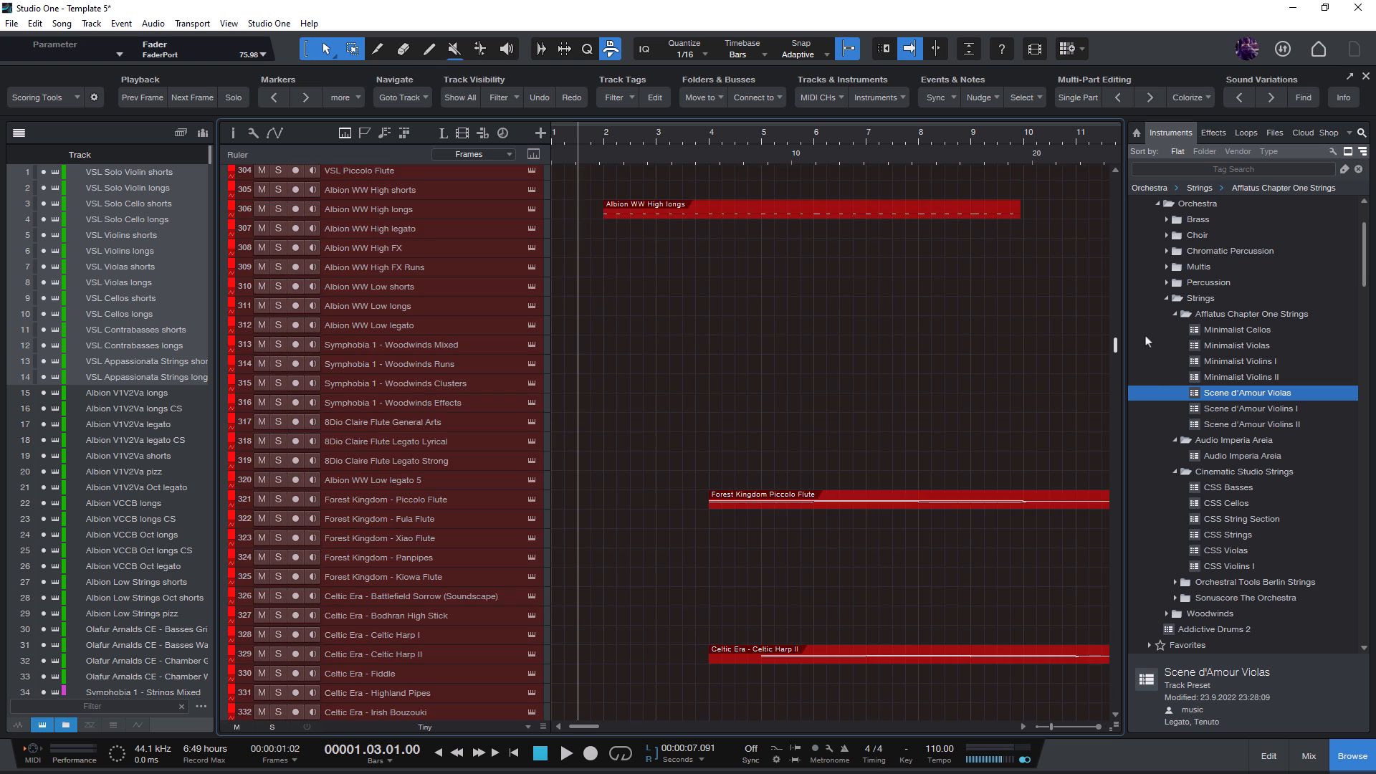
{"action": "scroll", "scroll_direction": "up", "scroll_amount": 3}
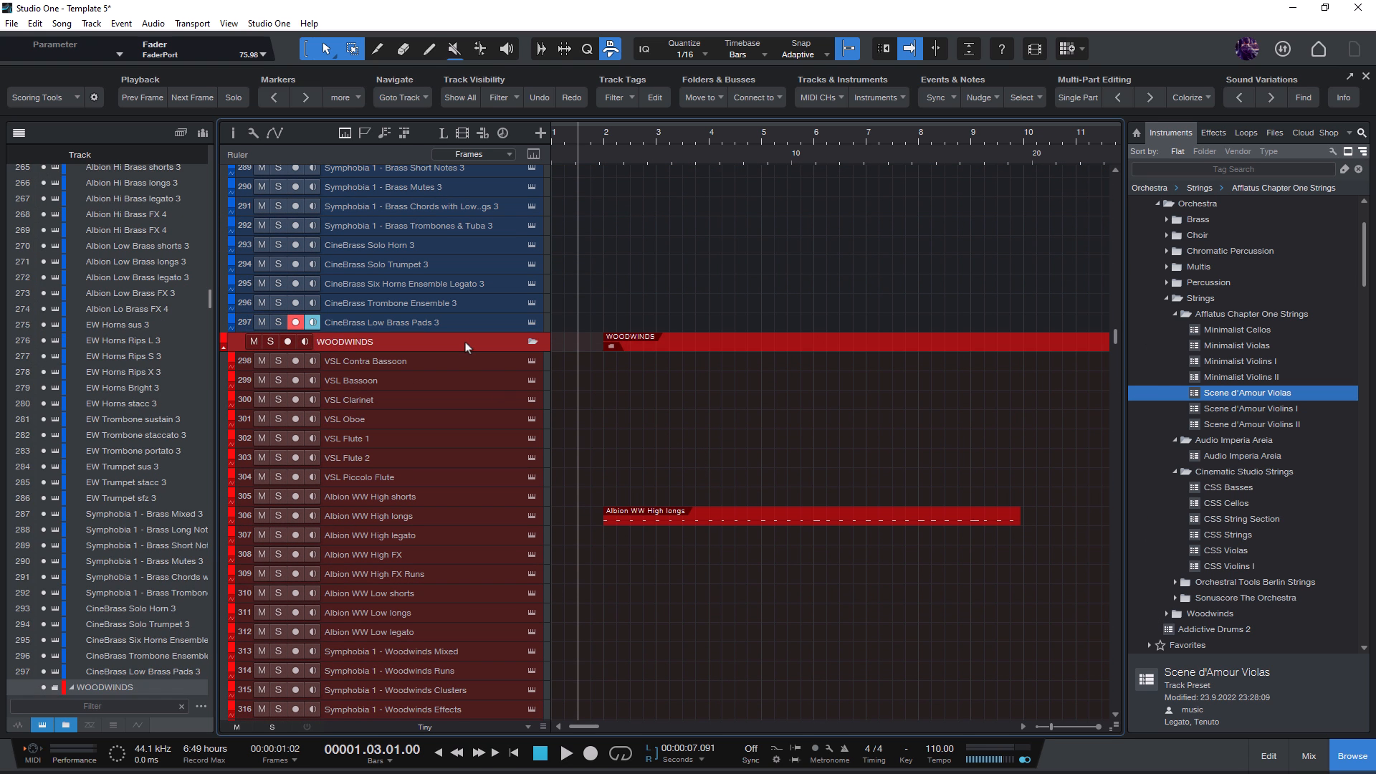
{"action": "left_click", "coordinate": [500, 98]}
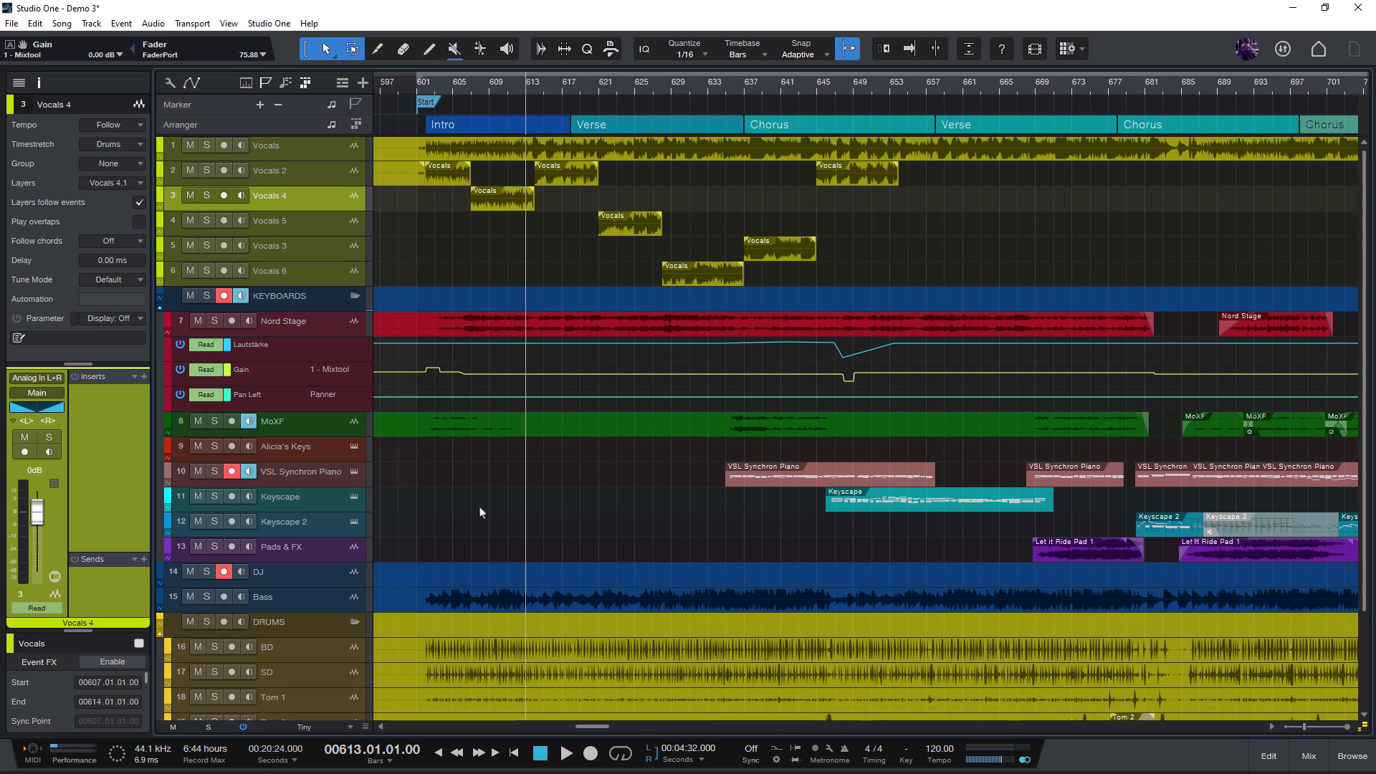
{"action": "mouse_move", "coordinate": [451, 293]}
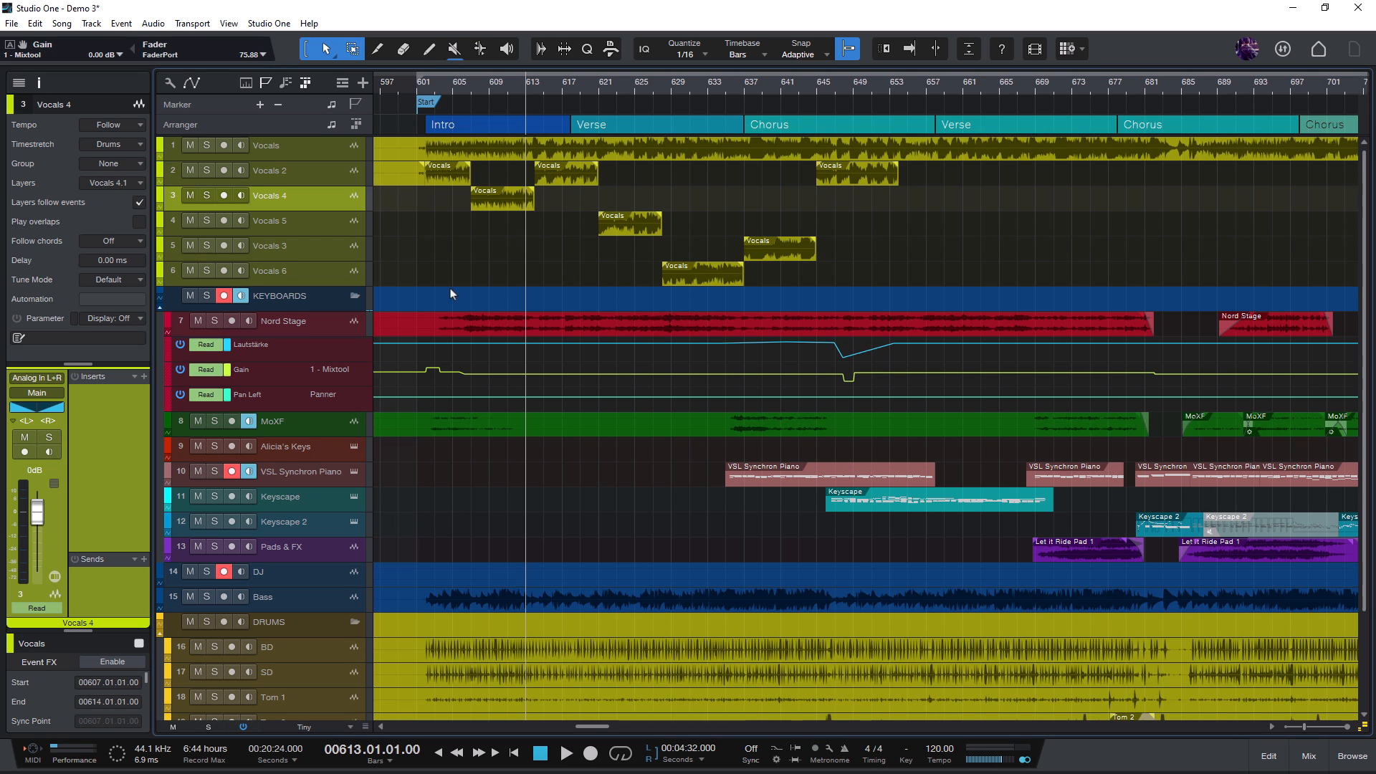
{"action": "mouse_move", "coordinate": [294, 141]}
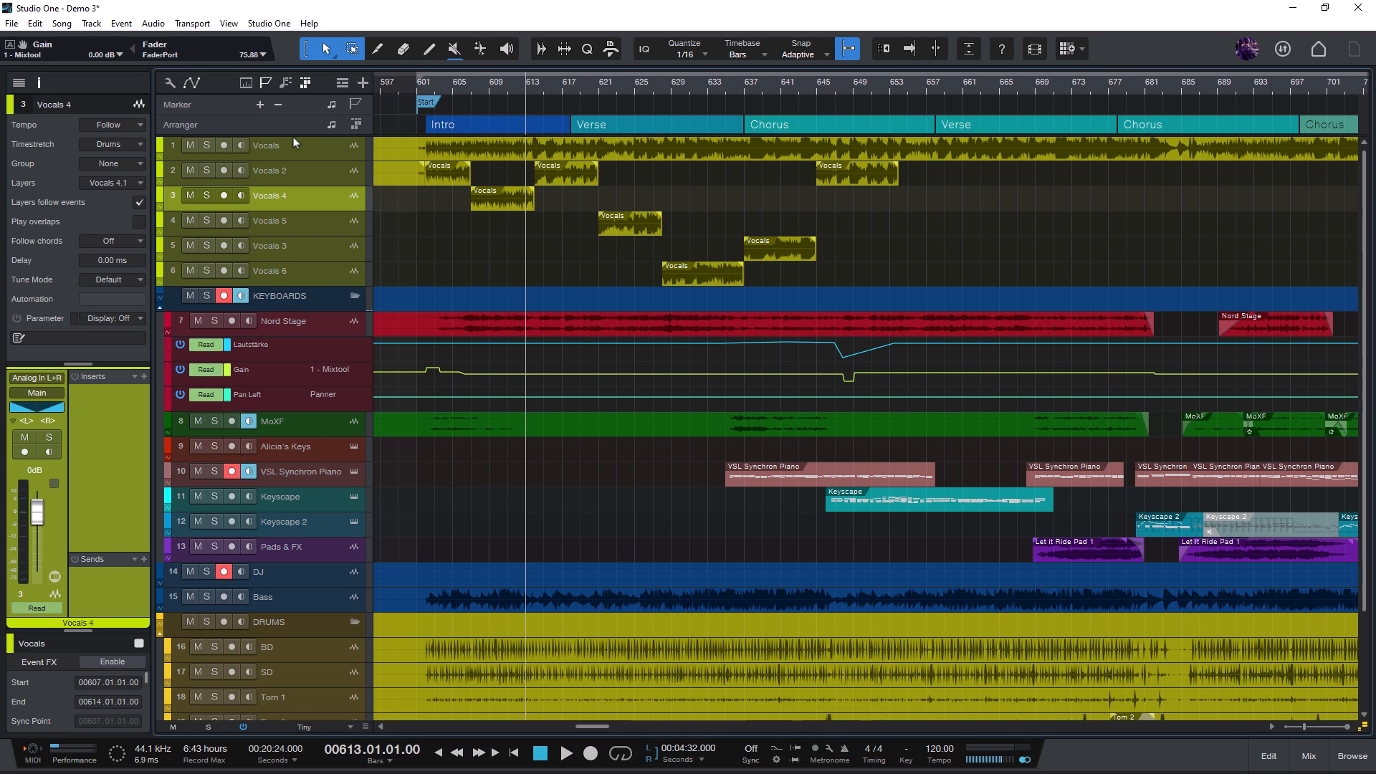
Select one of the Vocals tracks in the Demo 3 arrangement and scroll up
{"action": "left_click", "coordinate": [273, 220]}
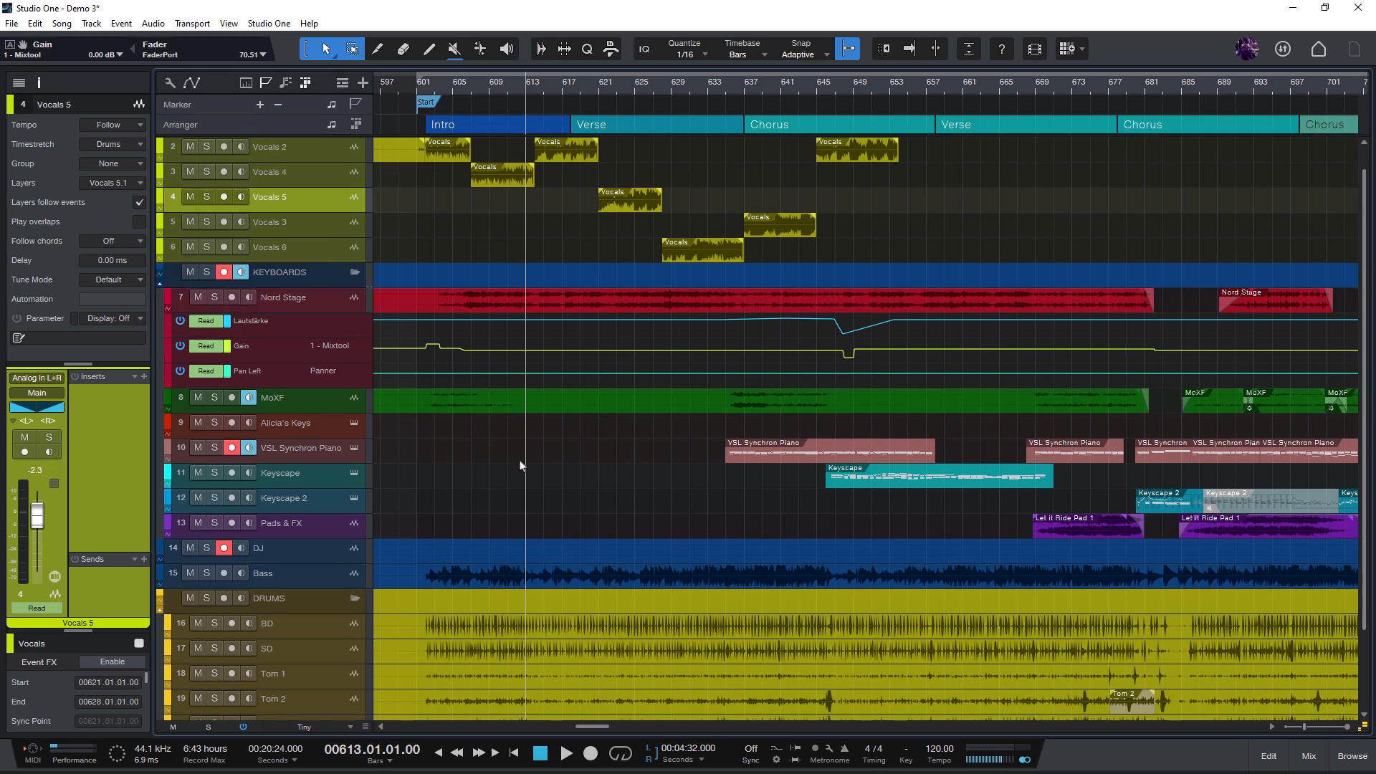
{"action": "scroll", "scroll_direction": "up", "scroll_amount": 3}
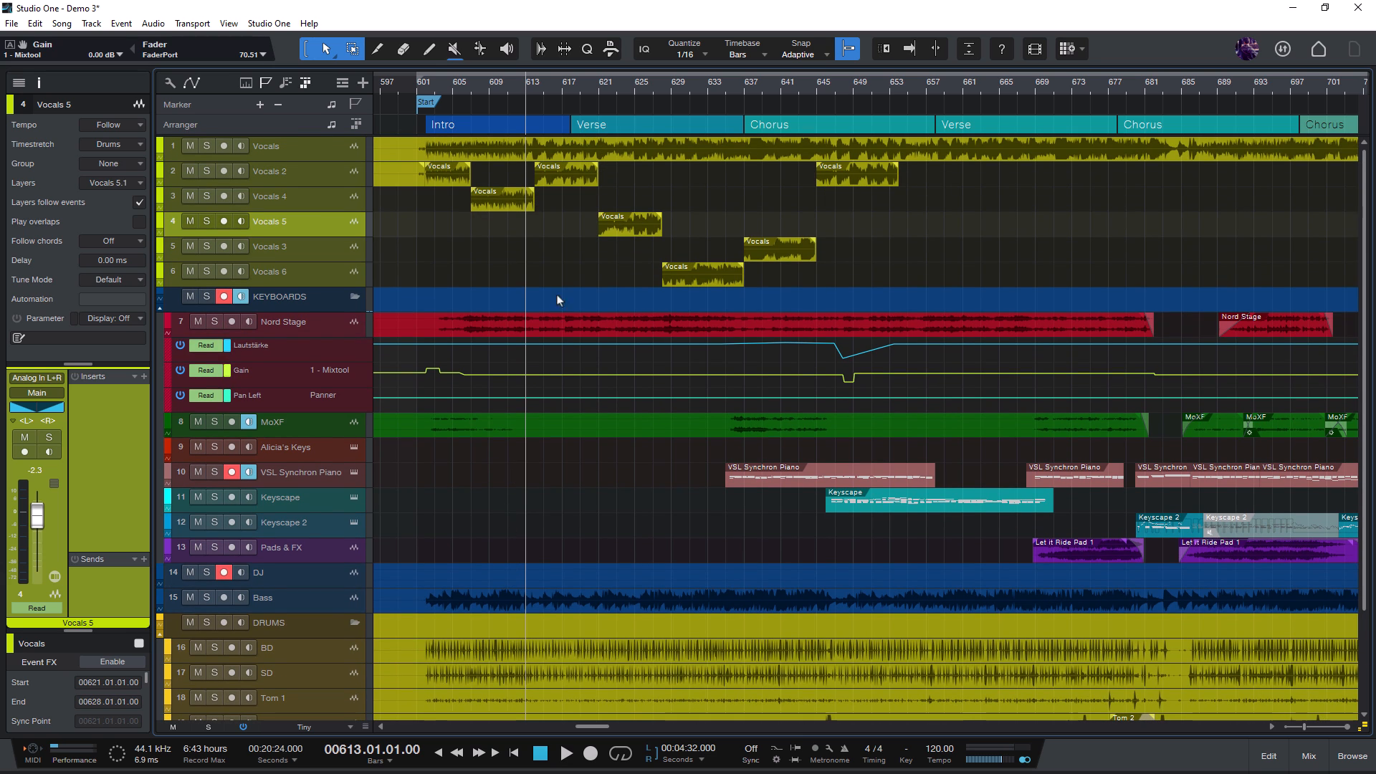
{"action": "mouse_move", "coordinate": [798, 188]}
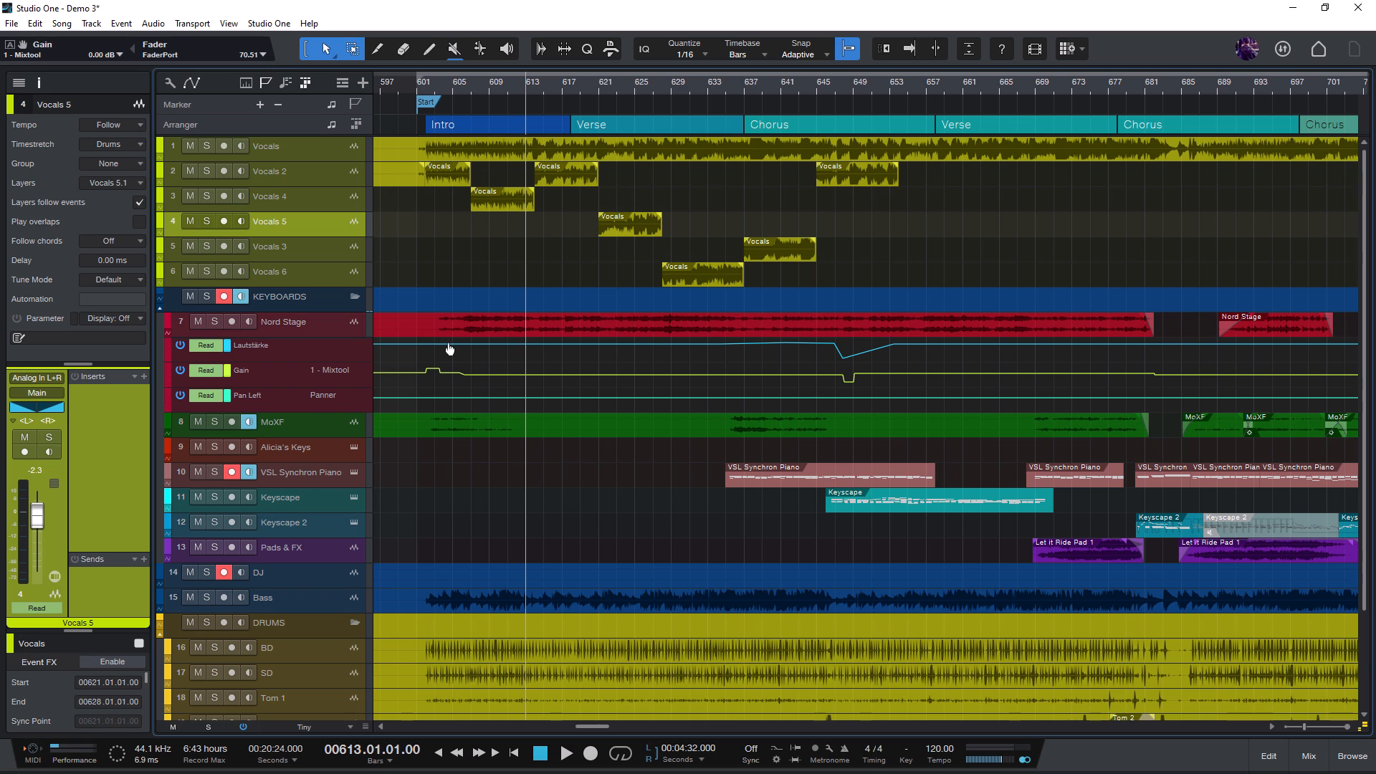
{"action": "mouse_move", "coordinate": [555, 221]}
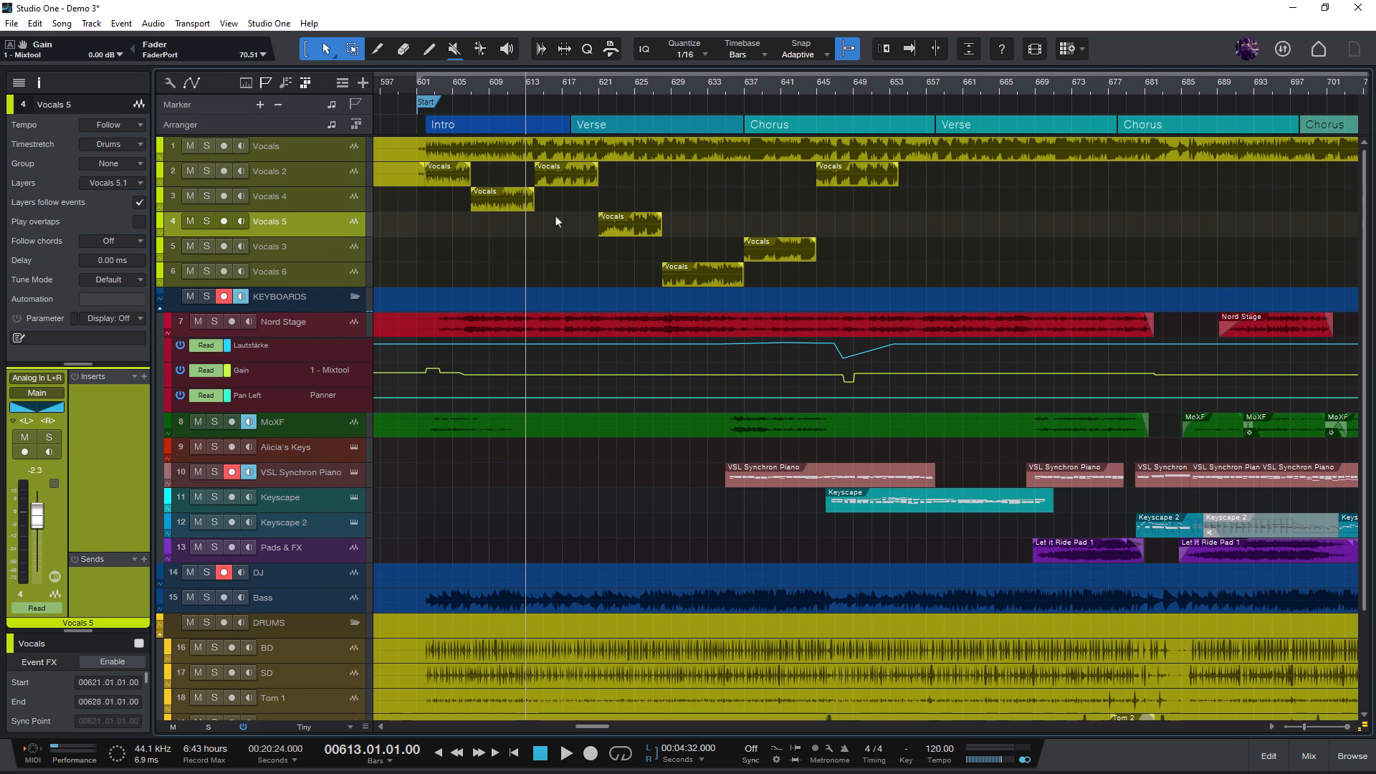
{"action": "mouse_move", "coordinate": [615, 286]}
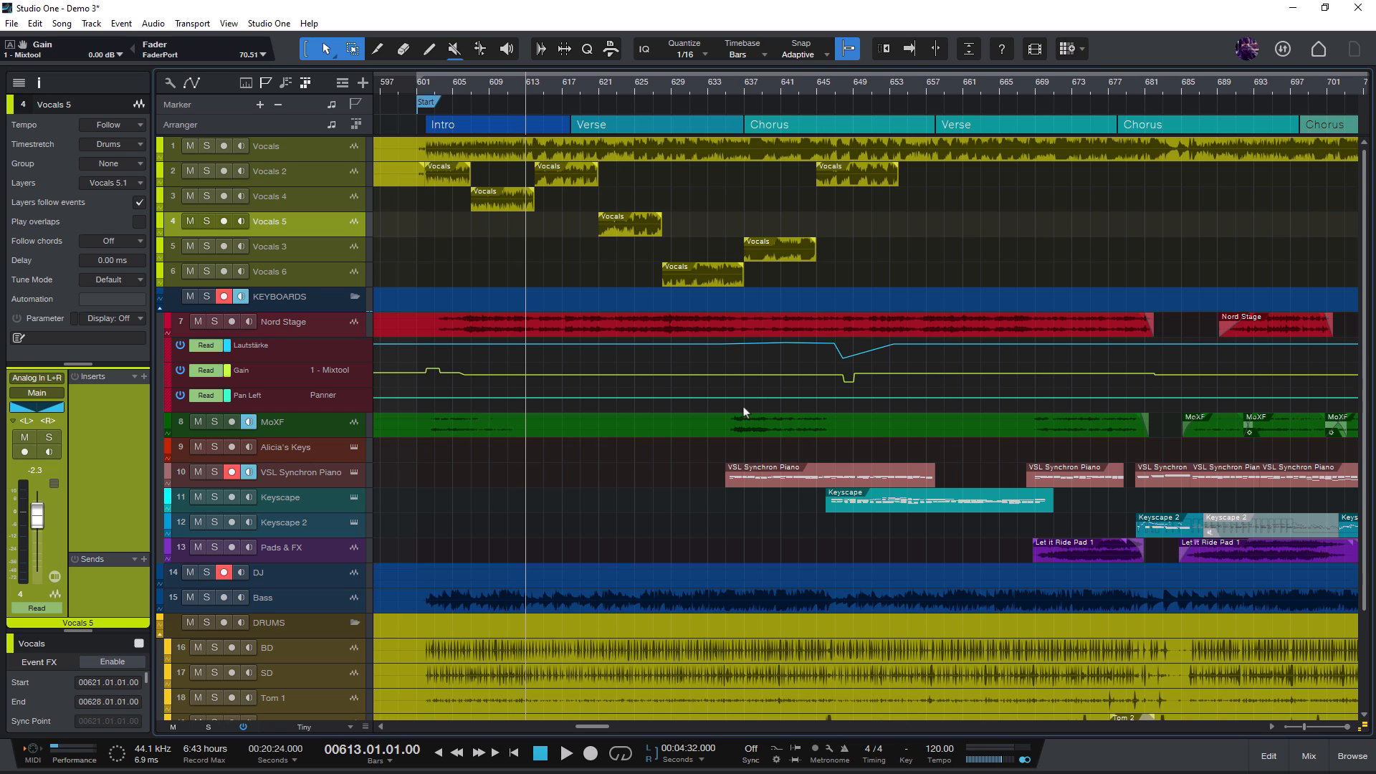
{"action": "mouse_move", "coordinate": [745, 406]}
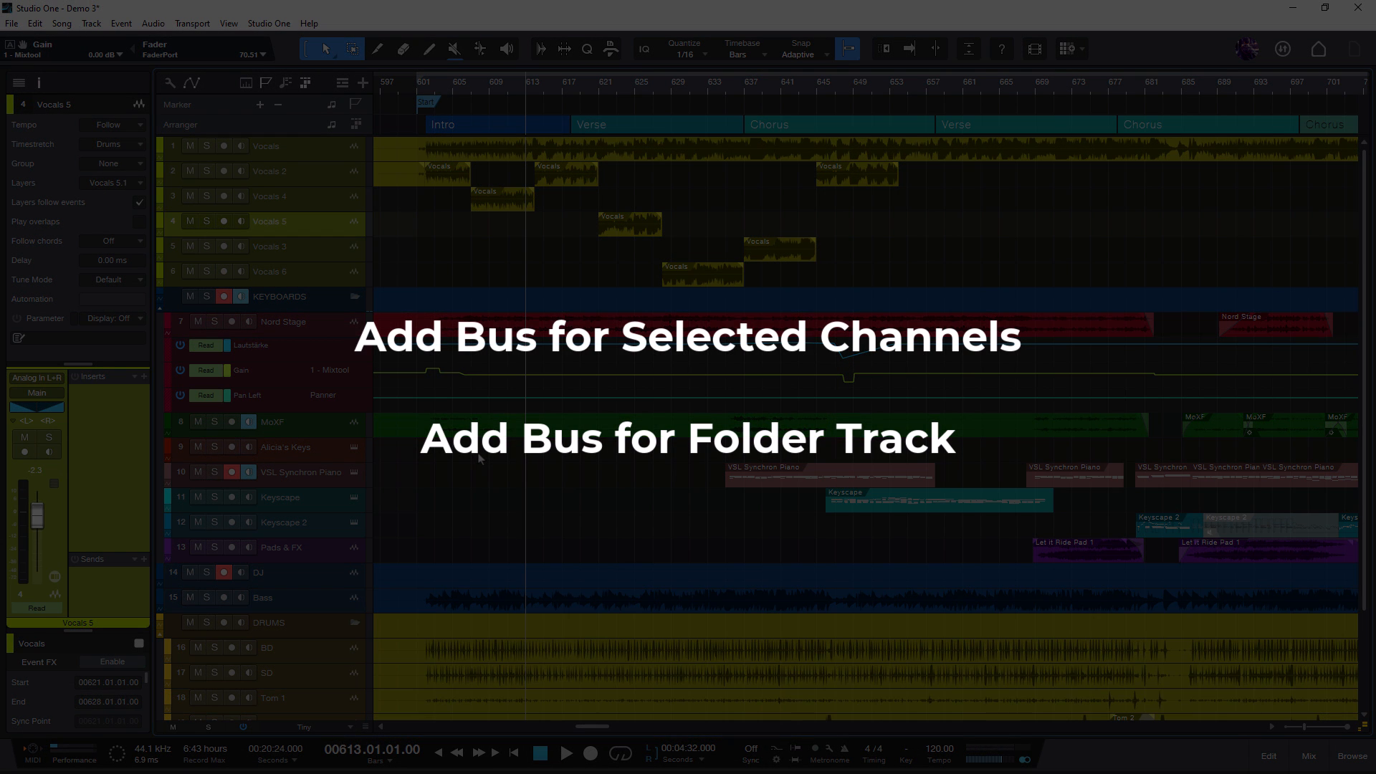
{"action": "left_click", "coordinate": [266, 195]}
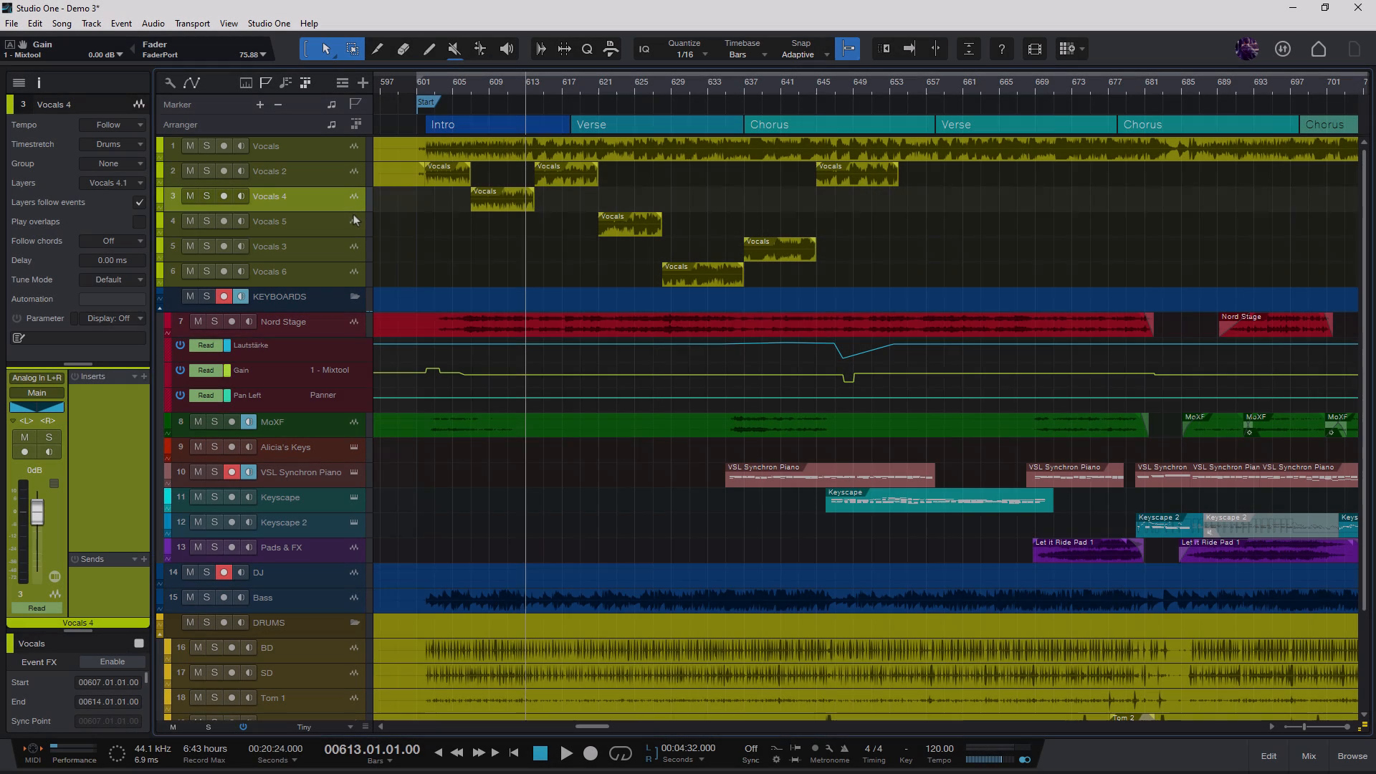
{"action": "left_click", "coordinate": [1307, 756]}
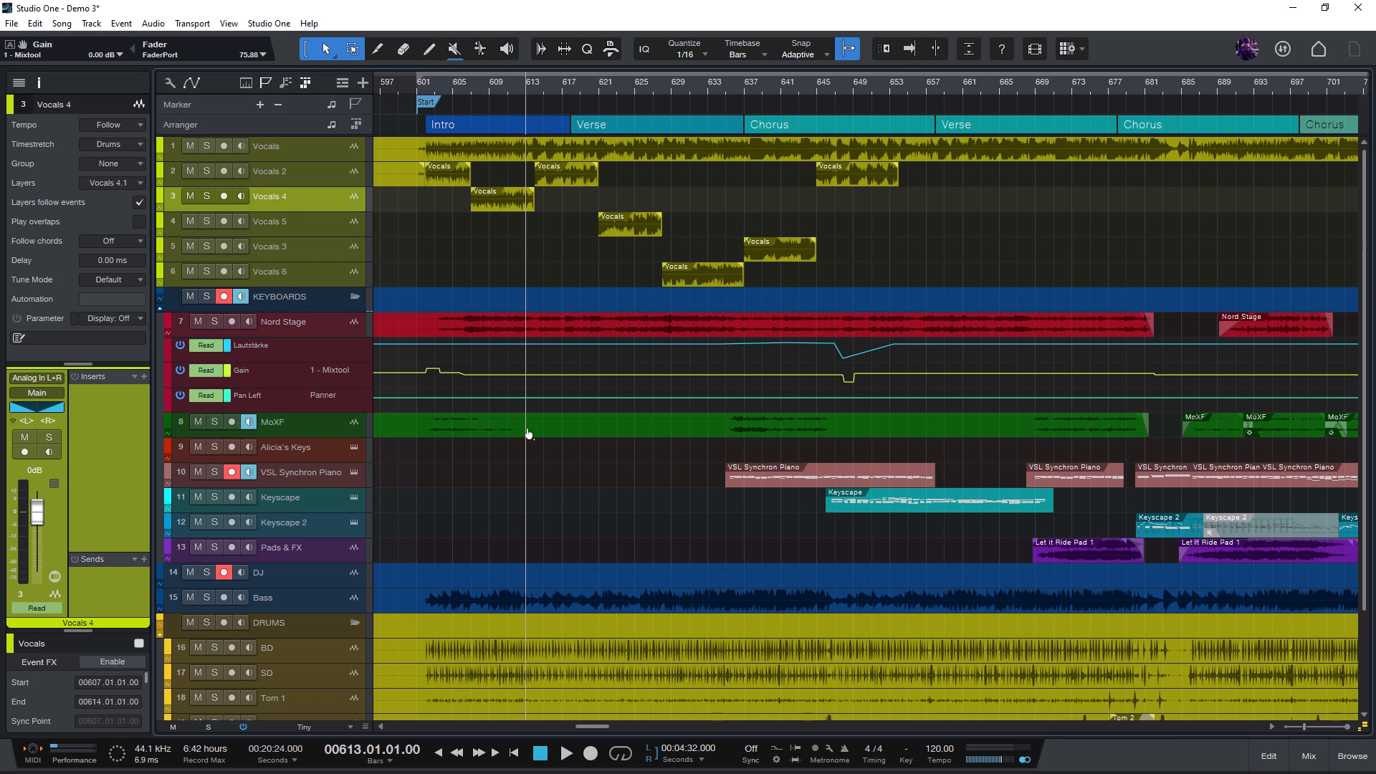
{"action": "mouse_move", "coordinate": [524, 360]}
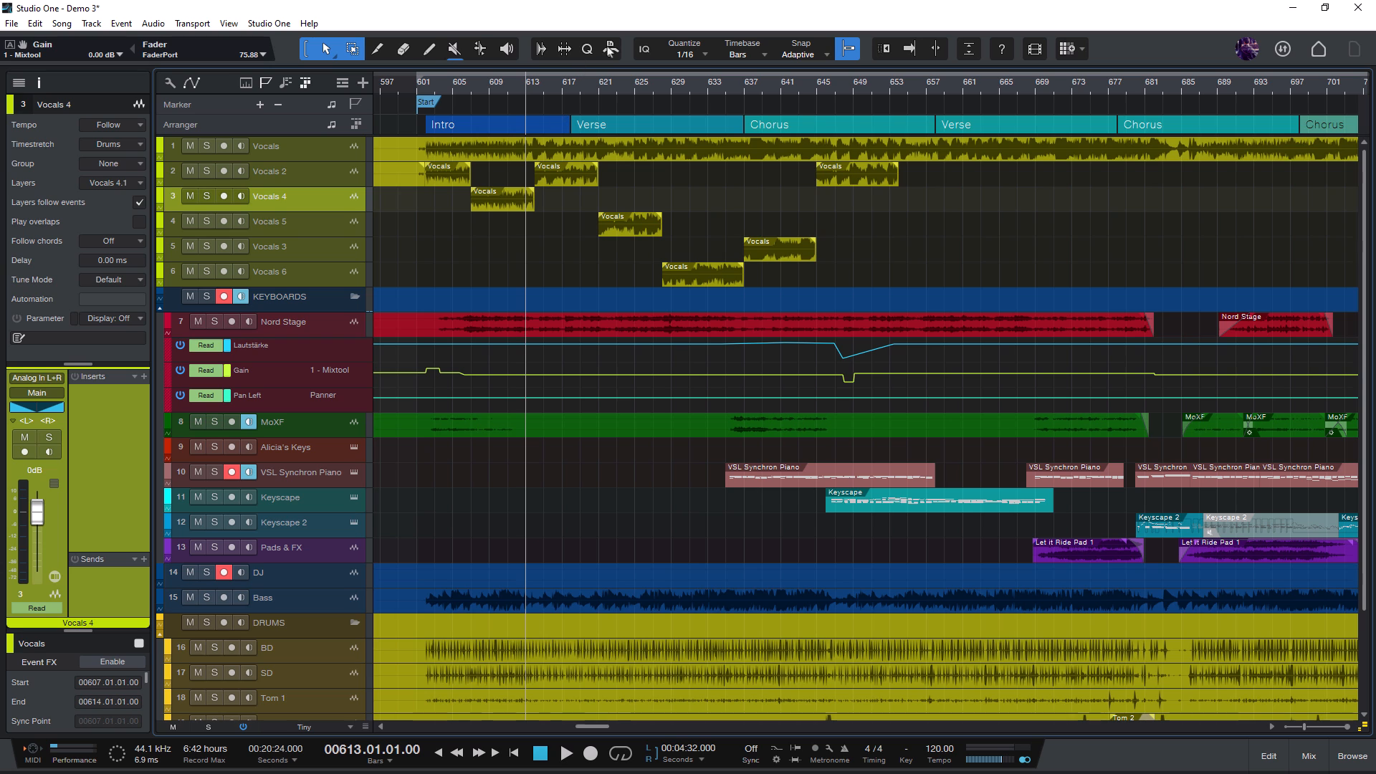
Show the Macros toolbar and assign a New Macro to the empty Bus Templates button
{"action": "left_click", "coordinate": [607, 48]}
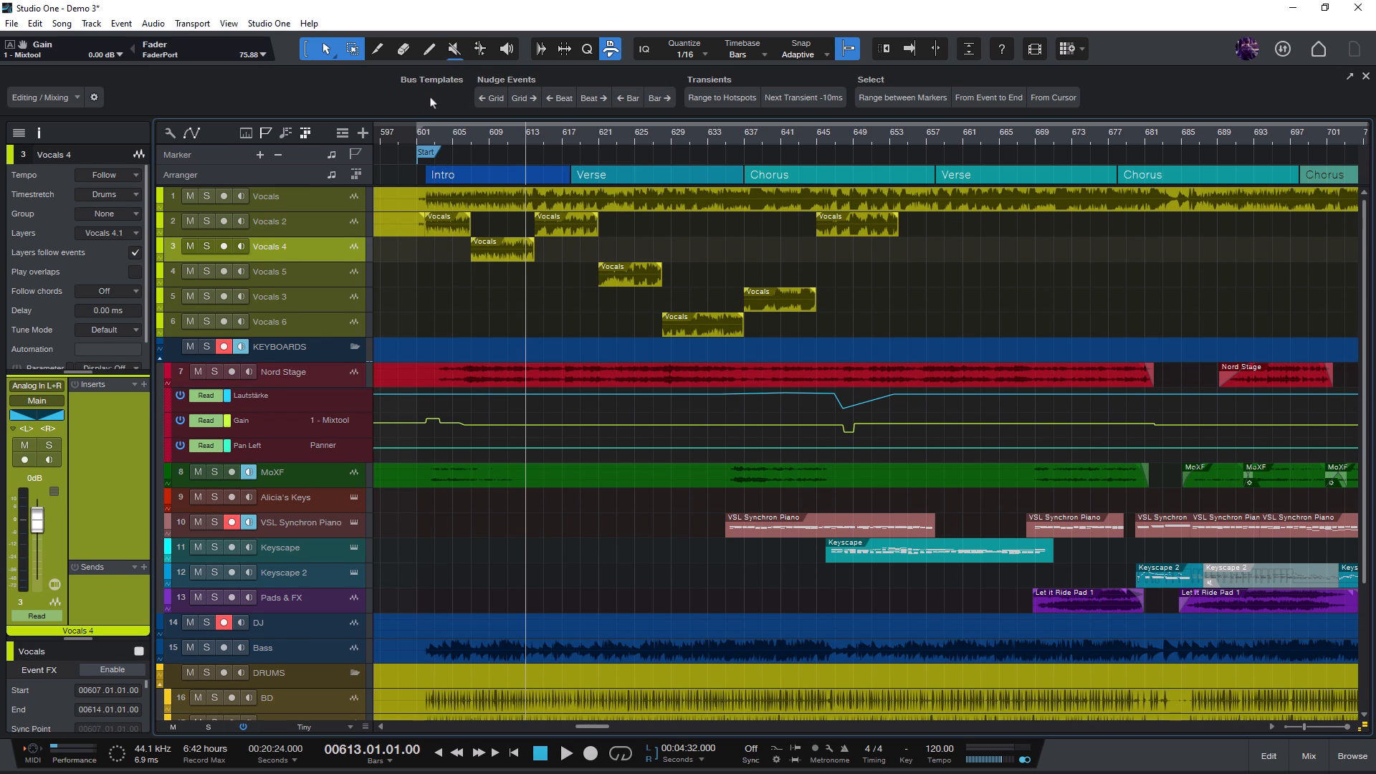
{"action": "mouse_move", "coordinate": [481, 149]}
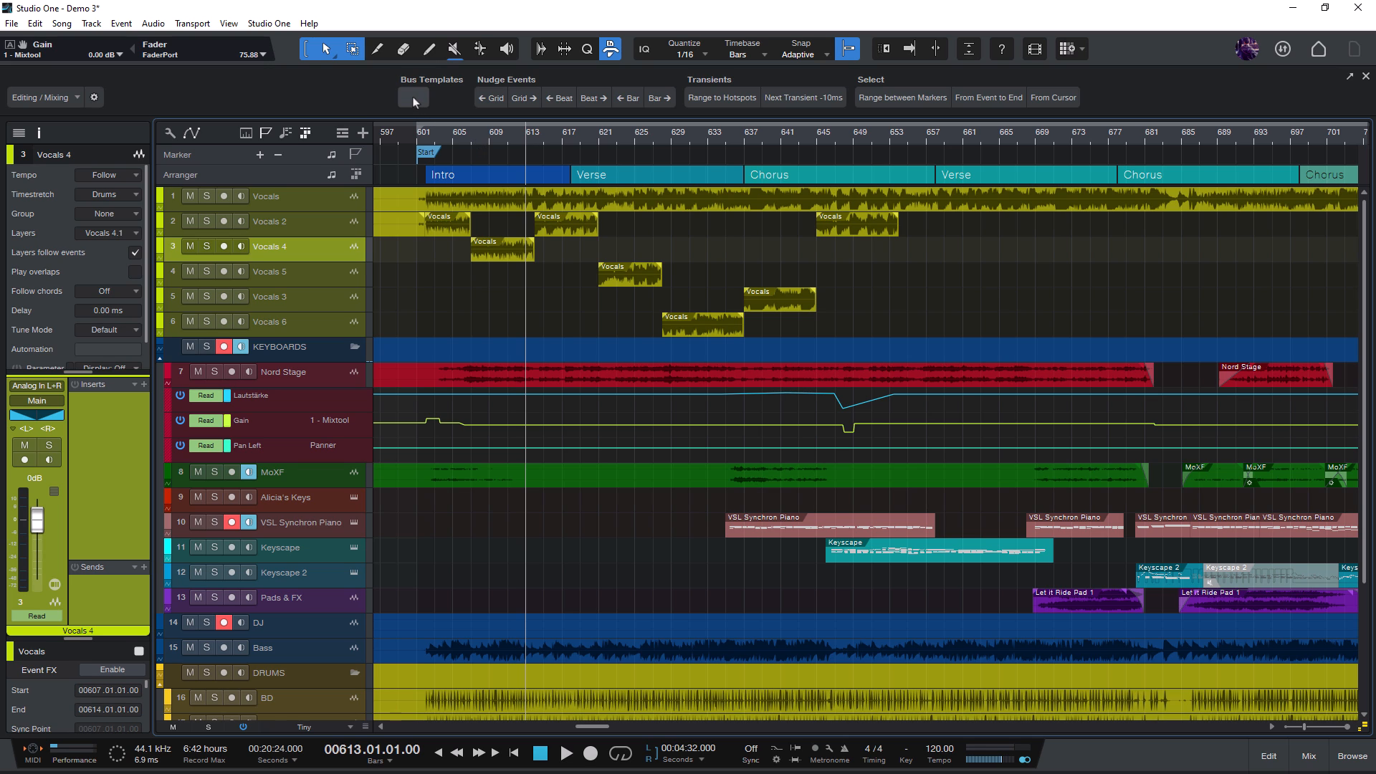
{"action": "right_click", "coordinate": [413, 99]}
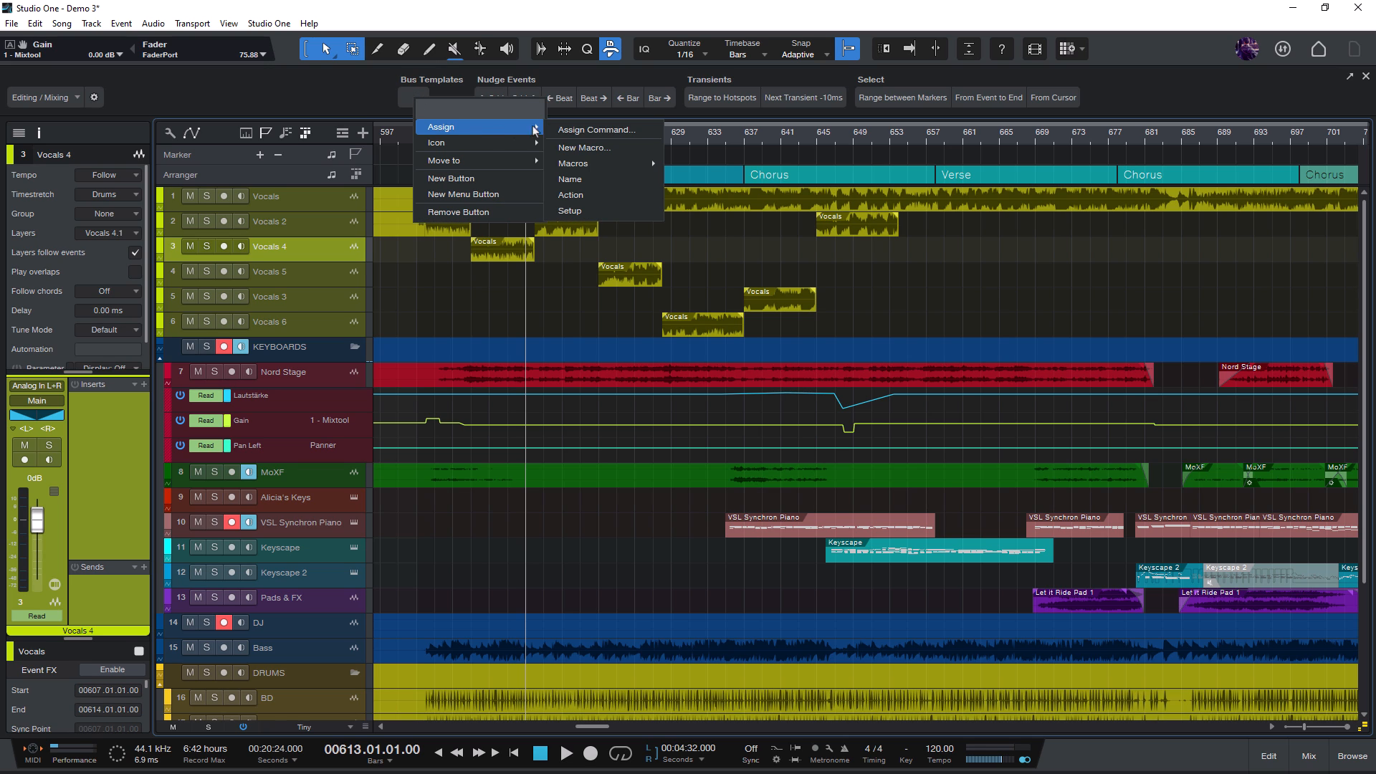
{"action": "left_click", "coordinate": [584, 146]}
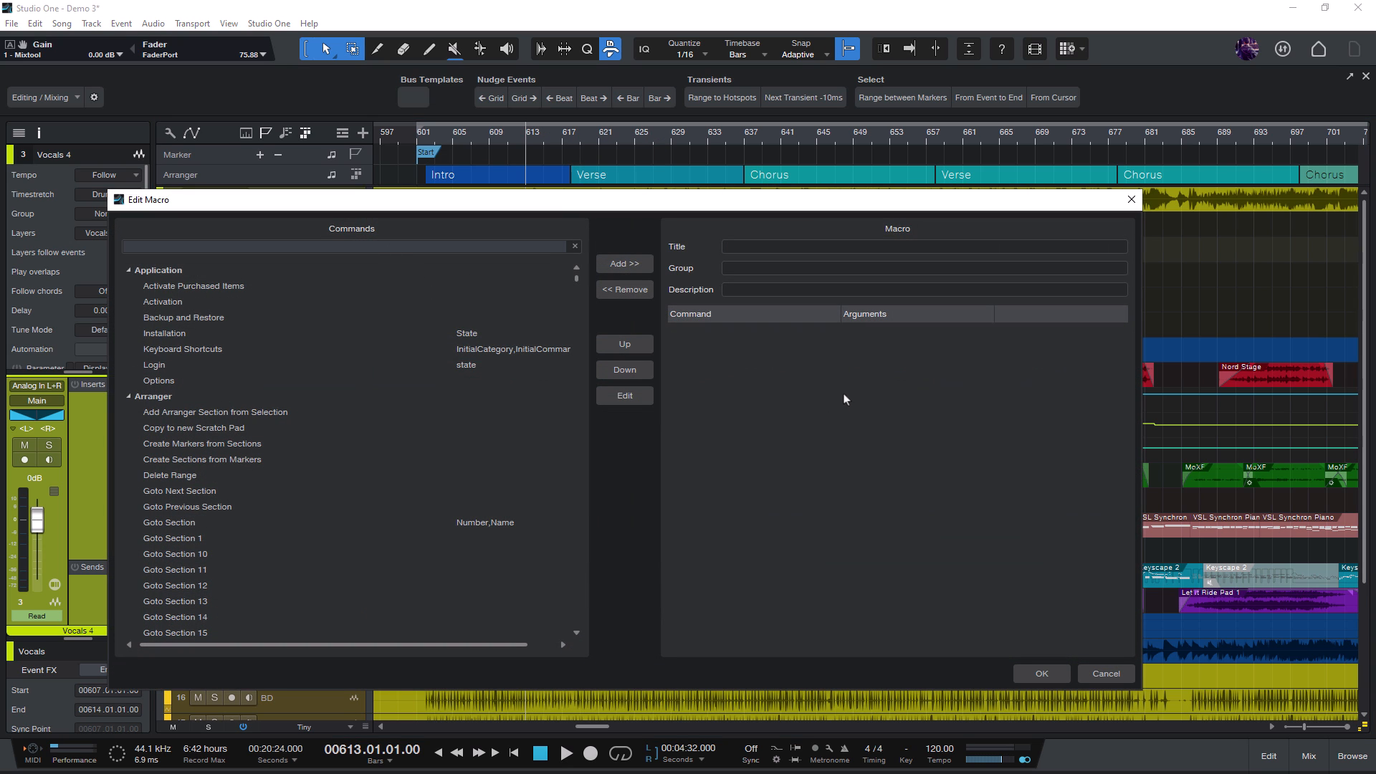
Add the Add Bus for Selected Channels and Rename Channel 'Vocal Bus' commands
{"action": "type", "text": "Add Bus for"}
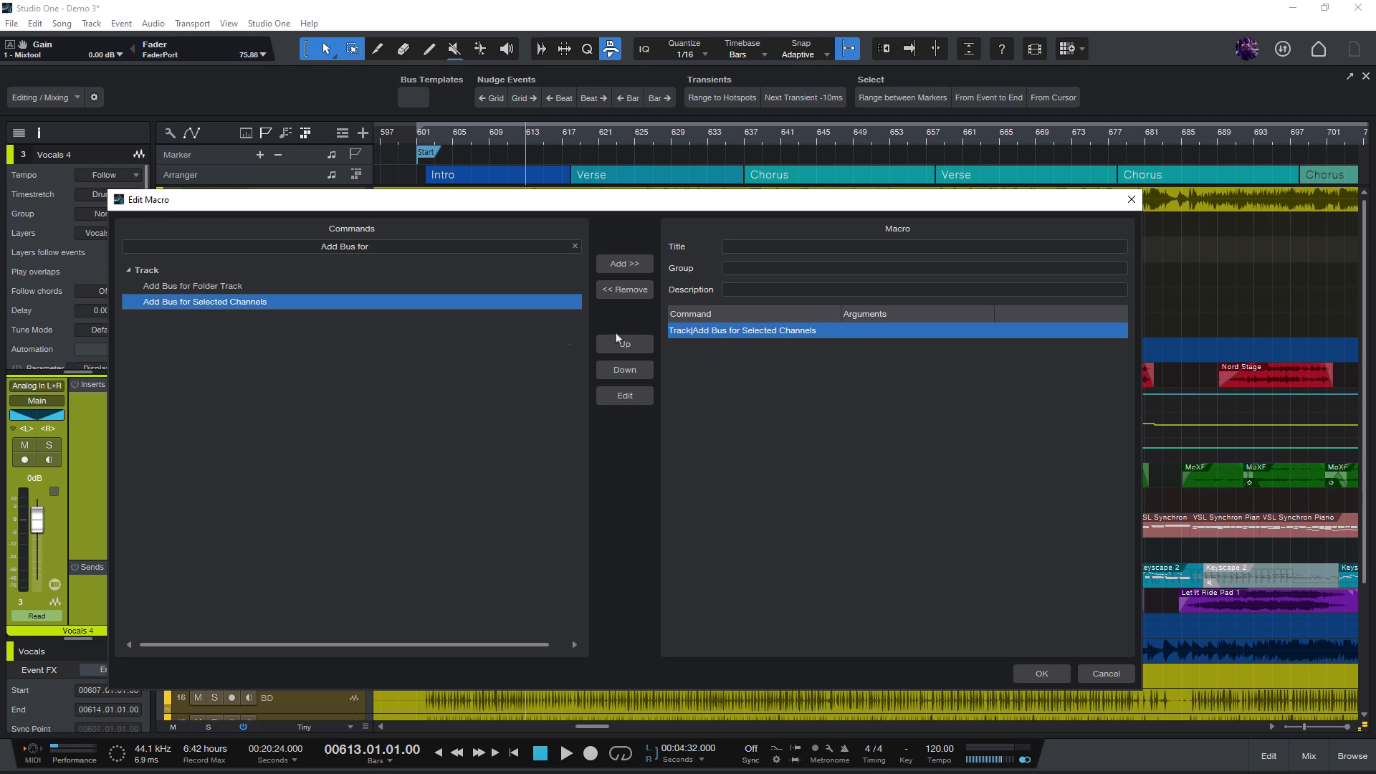
{"action": "mouse_move", "coordinate": [571, 320]}
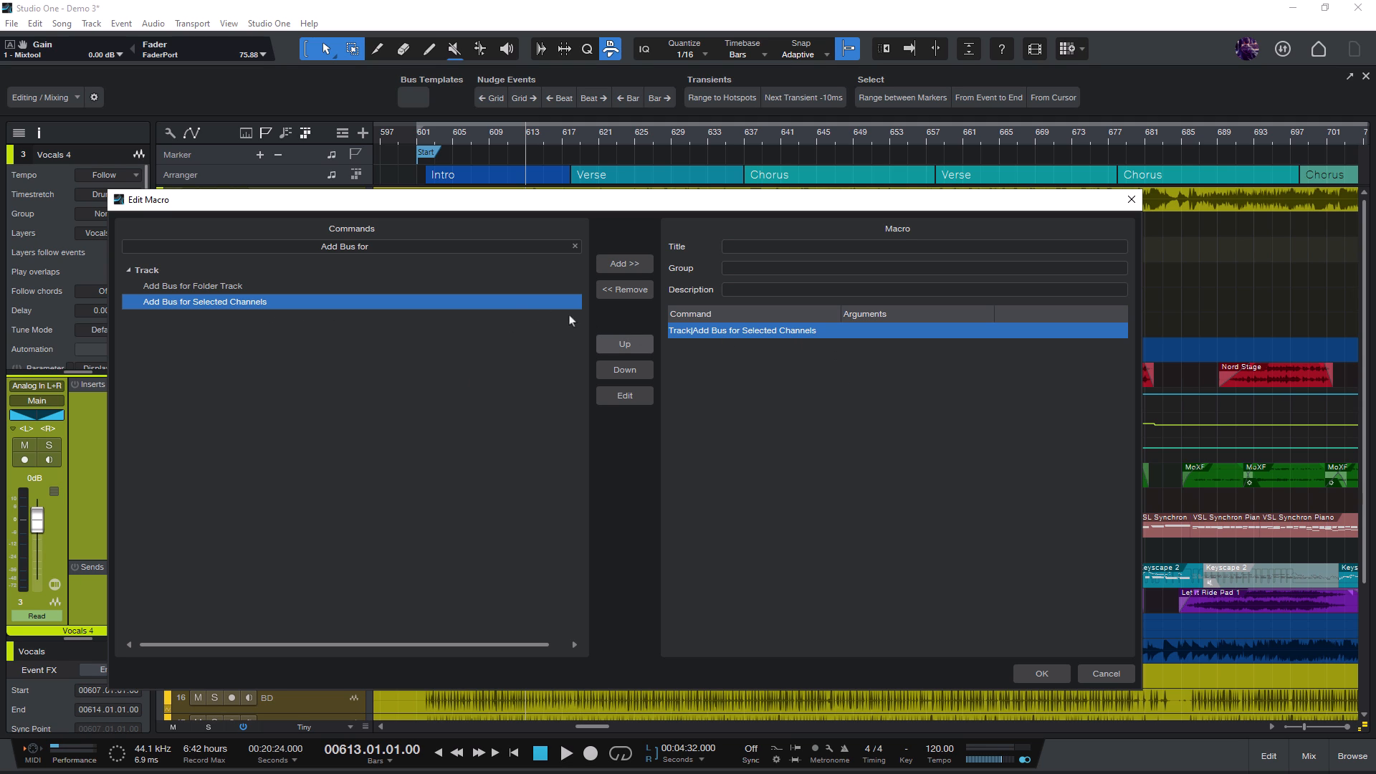
{"action": "type", "text": "Rena"}
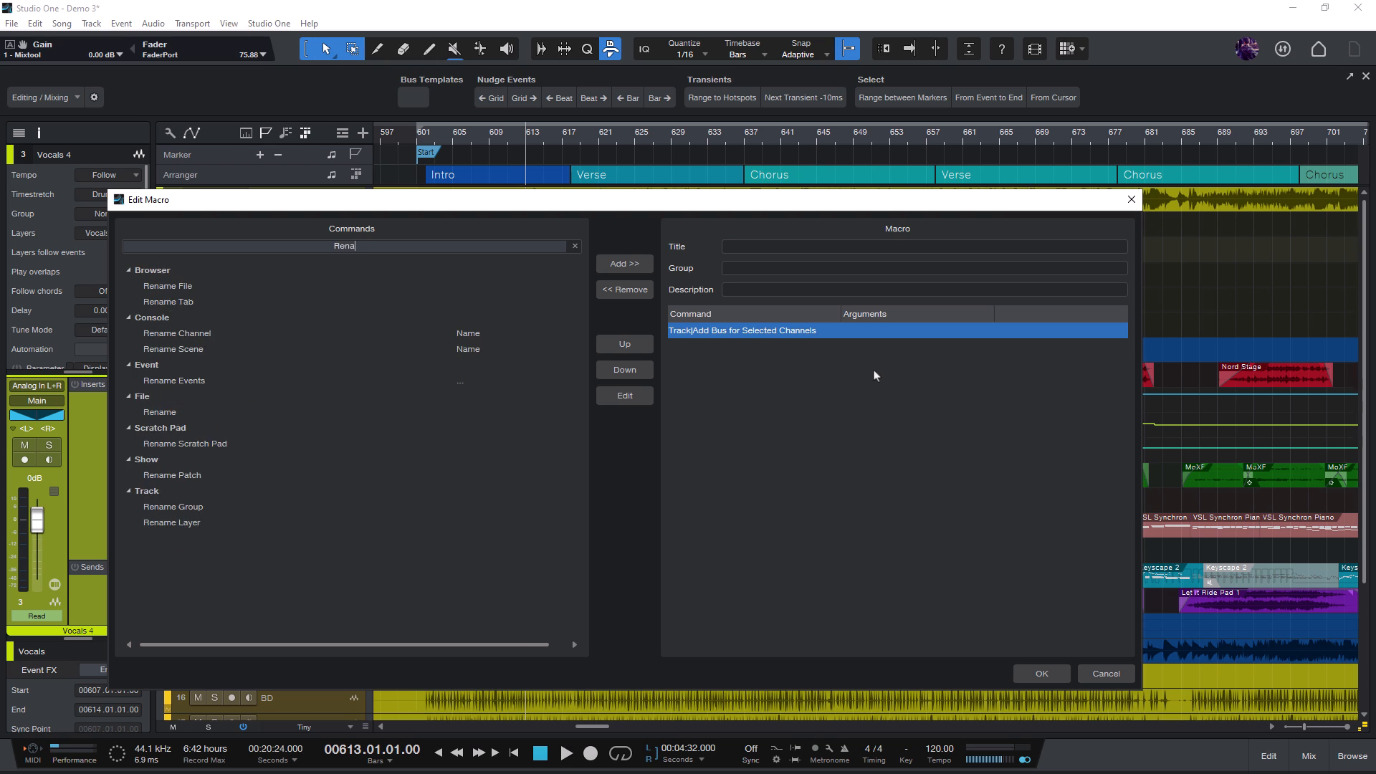
{"action": "left_click", "coordinate": [625, 263]}
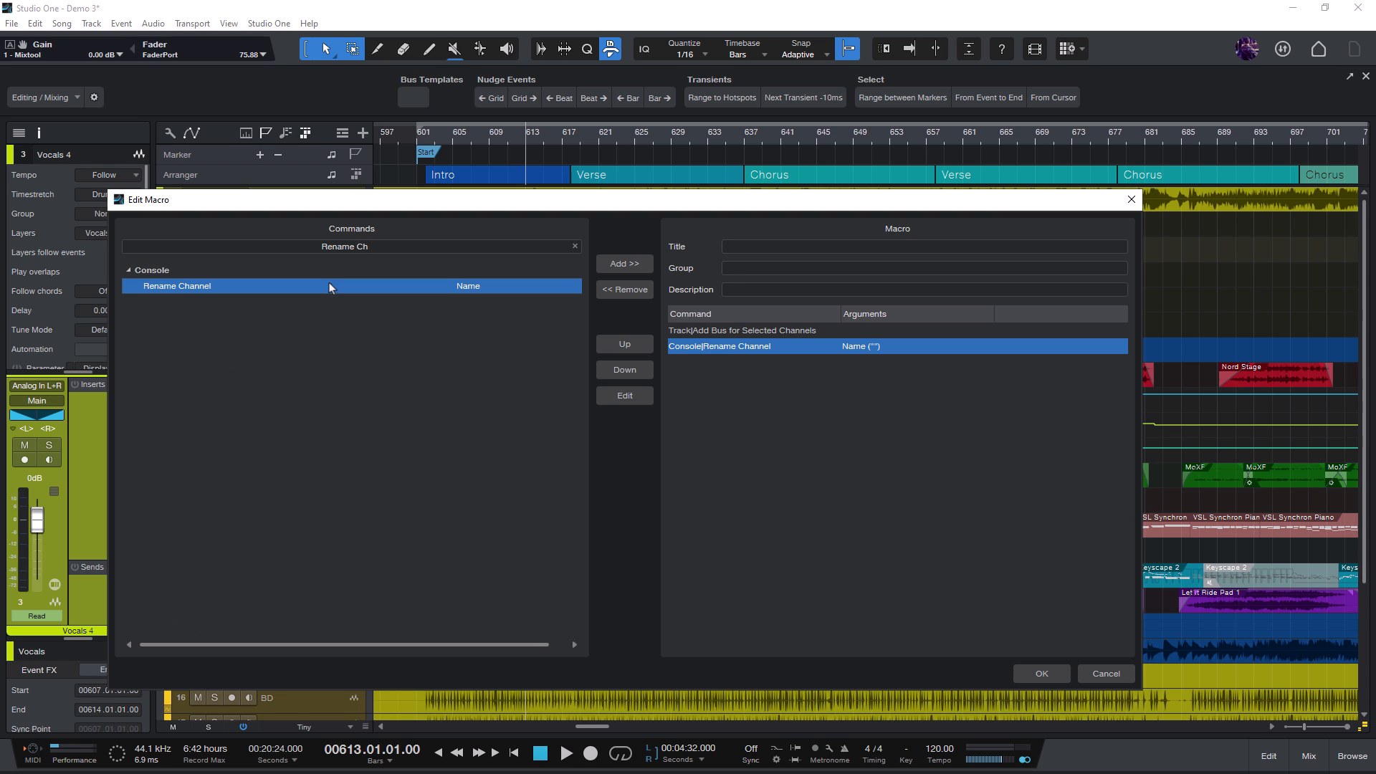
{"action": "left_click", "coordinate": [624, 395]}
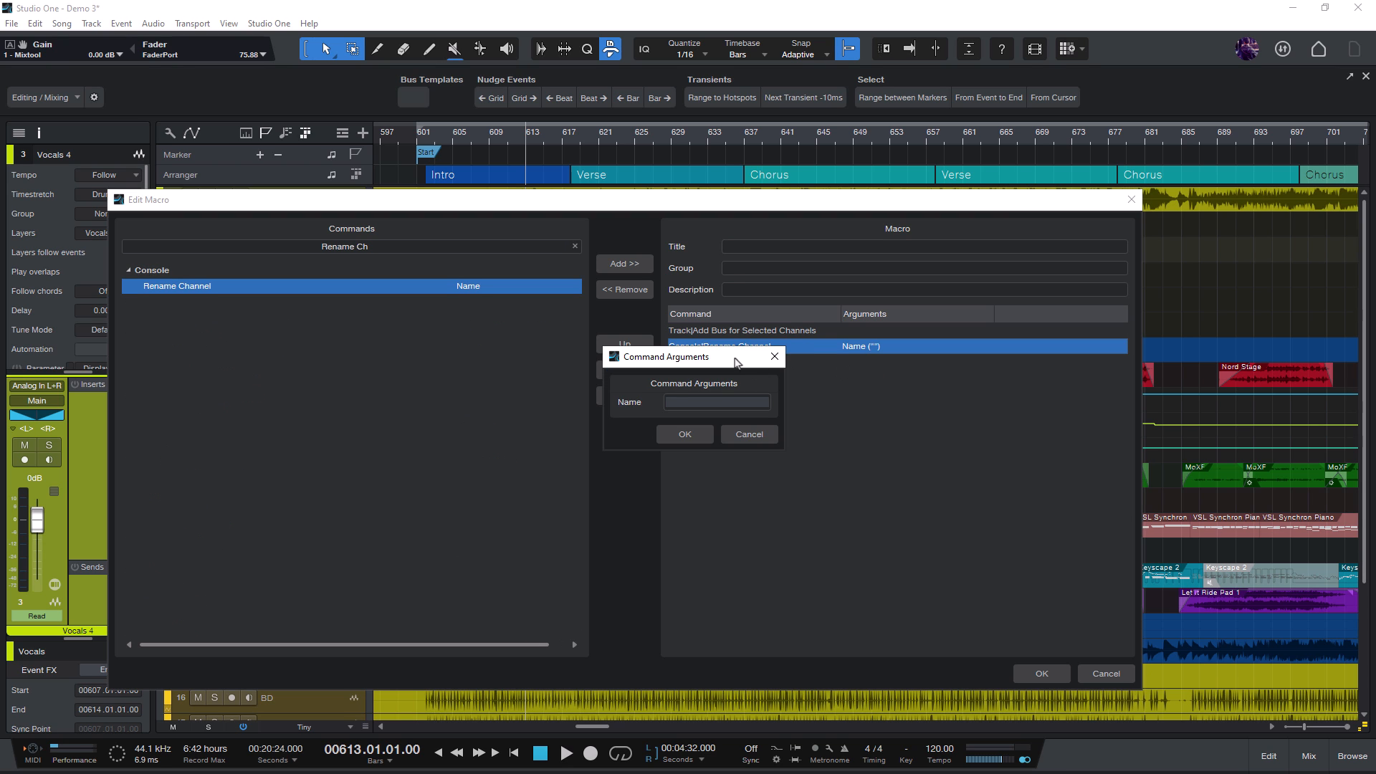
{"action": "type", "text": "Vocal Bu"}
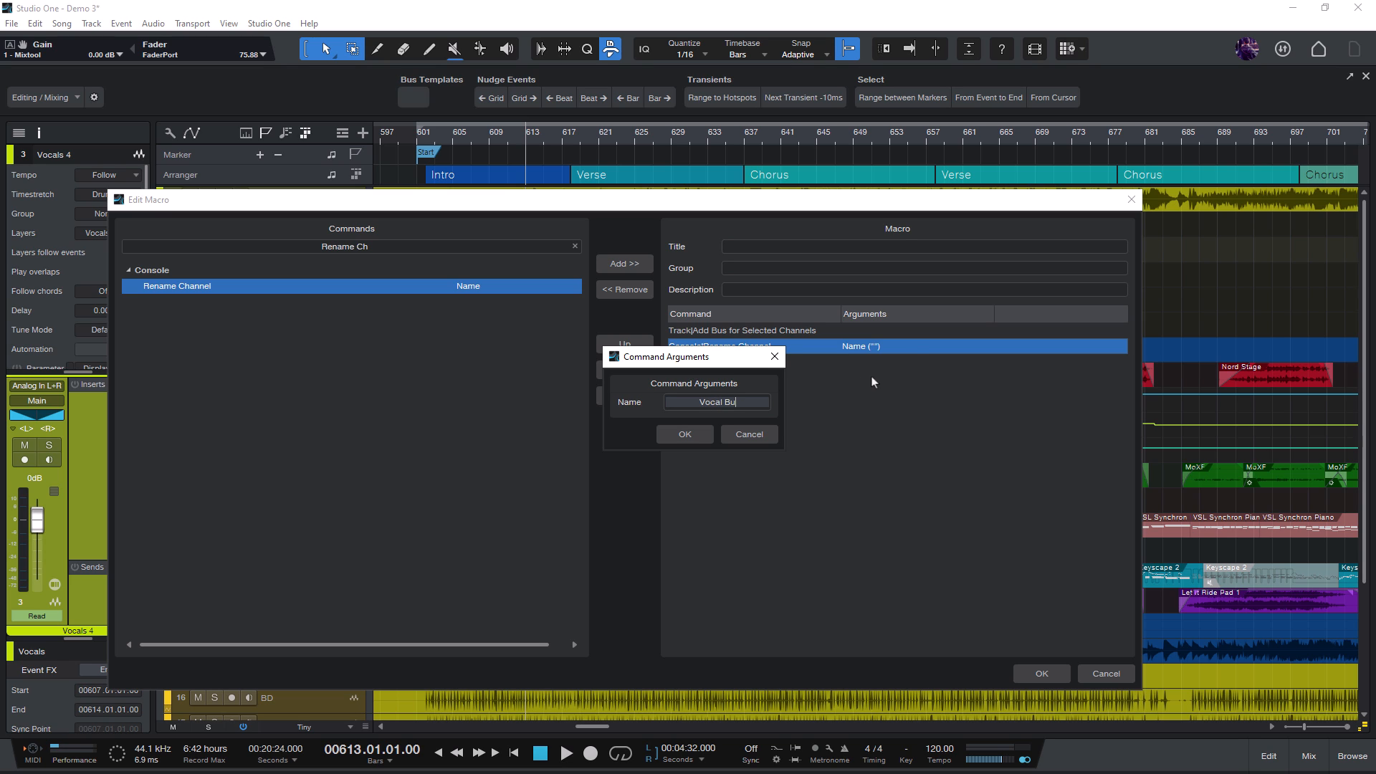
{"action": "left_click", "coordinate": [685, 435]}
{"action": "type", "text": "Add Inse"}
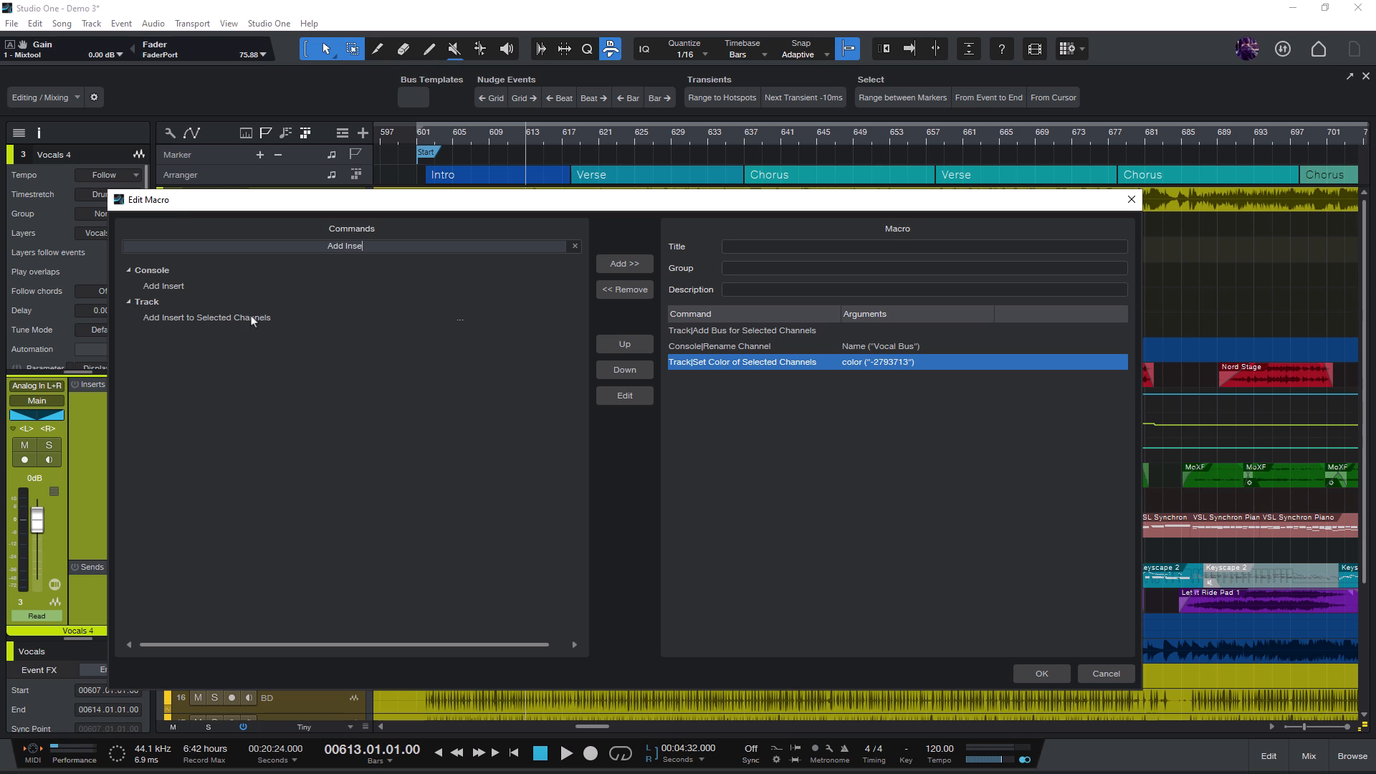
Add an Add Insert to Selected Channels command loading Pro EQ with its Vocal preset
{"action": "left_click", "coordinate": [624, 264]}
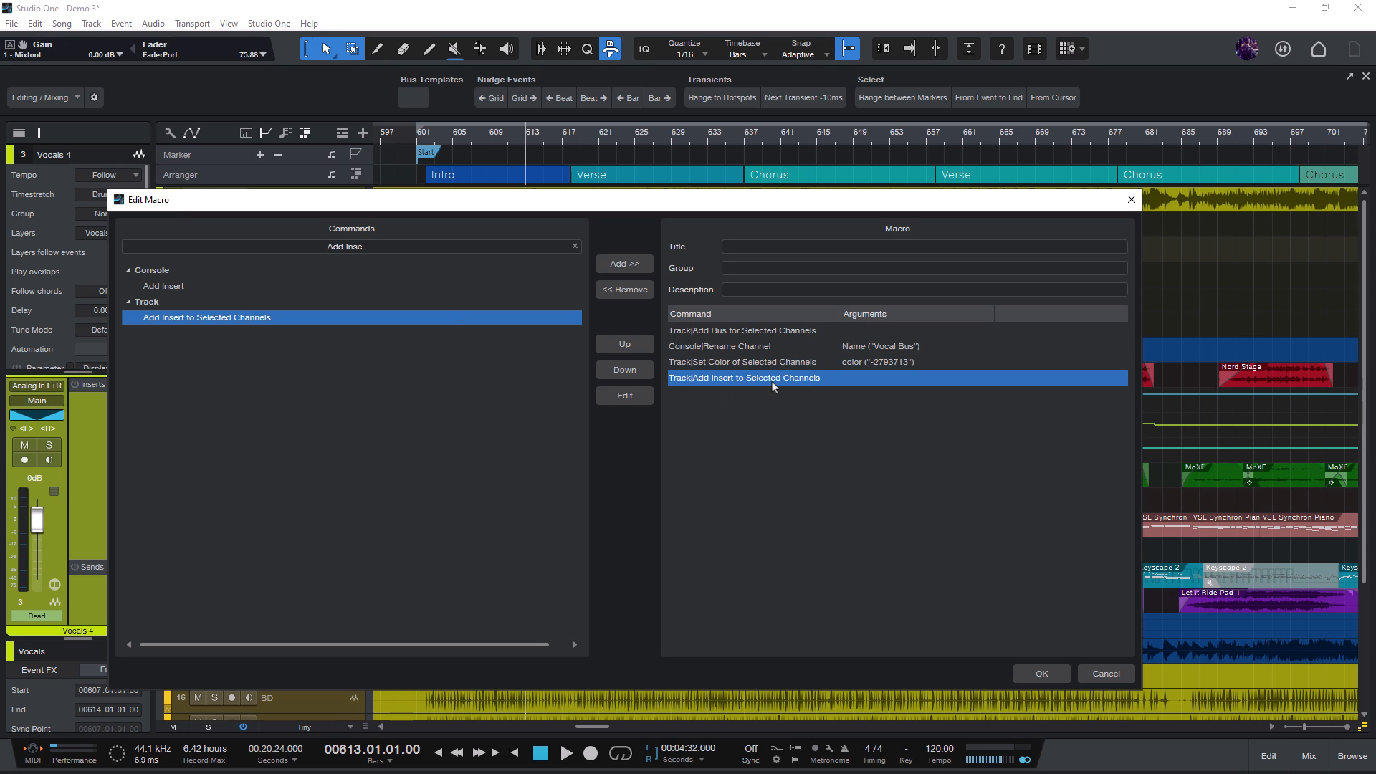
{"action": "left_click", "coordinate": [623, 395]}
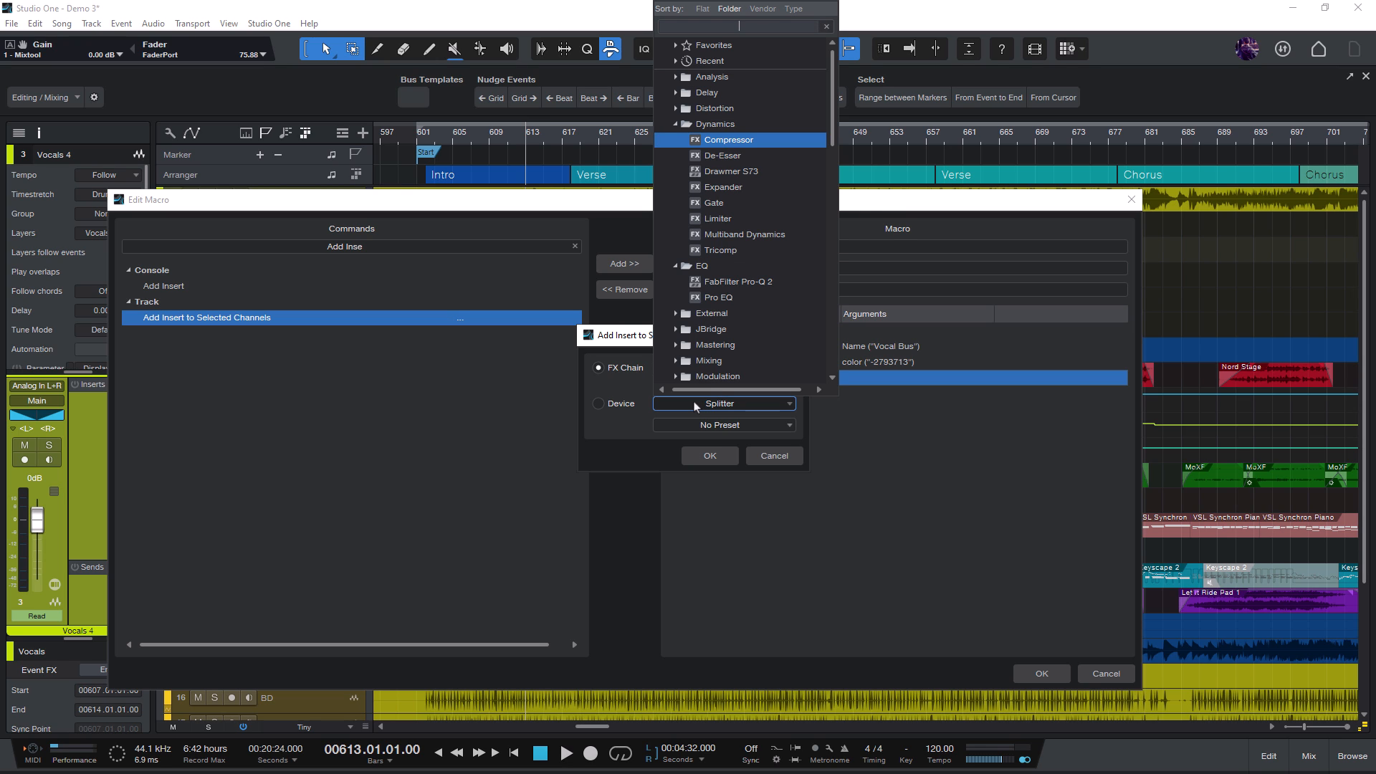
{"action": "left_click", "coordinate": [718, 296]}
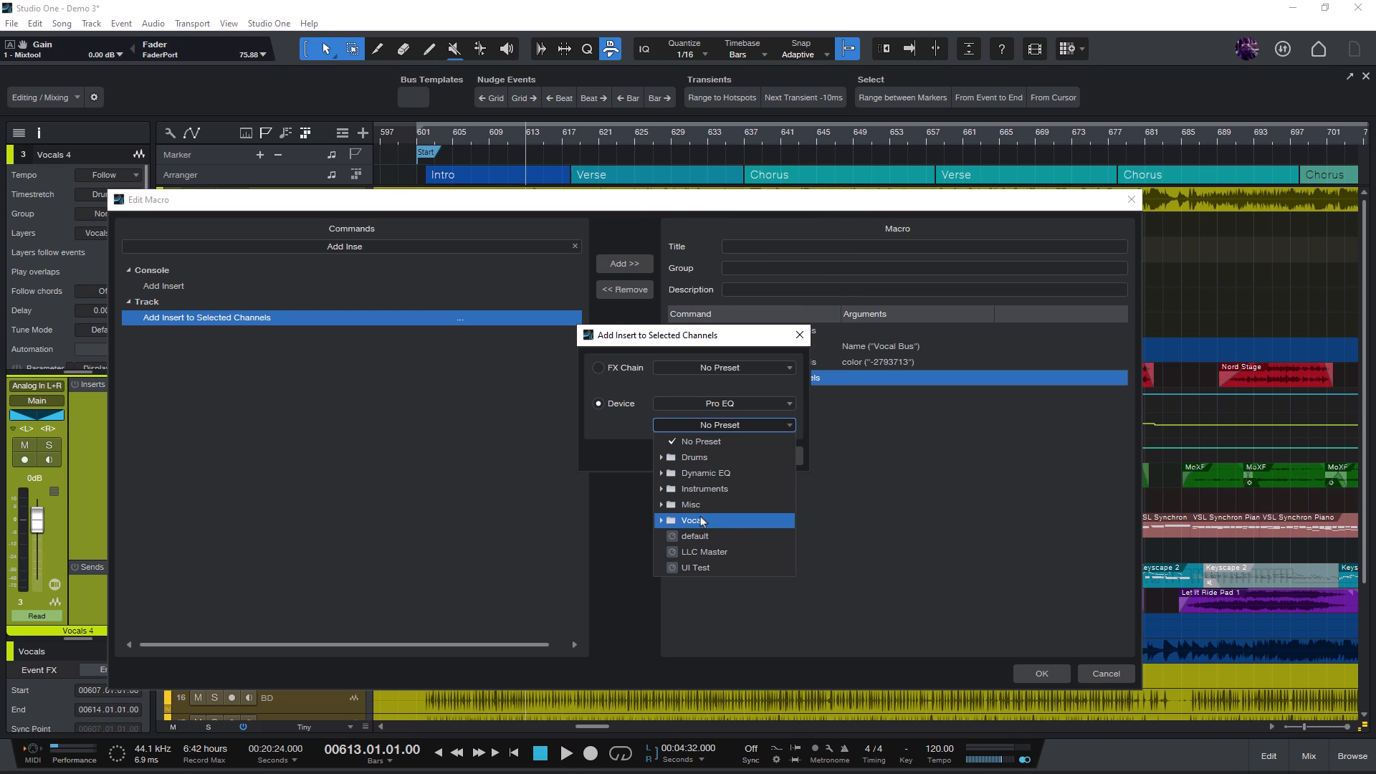
{"action": "left_click", "coordinate": [692, 520]}
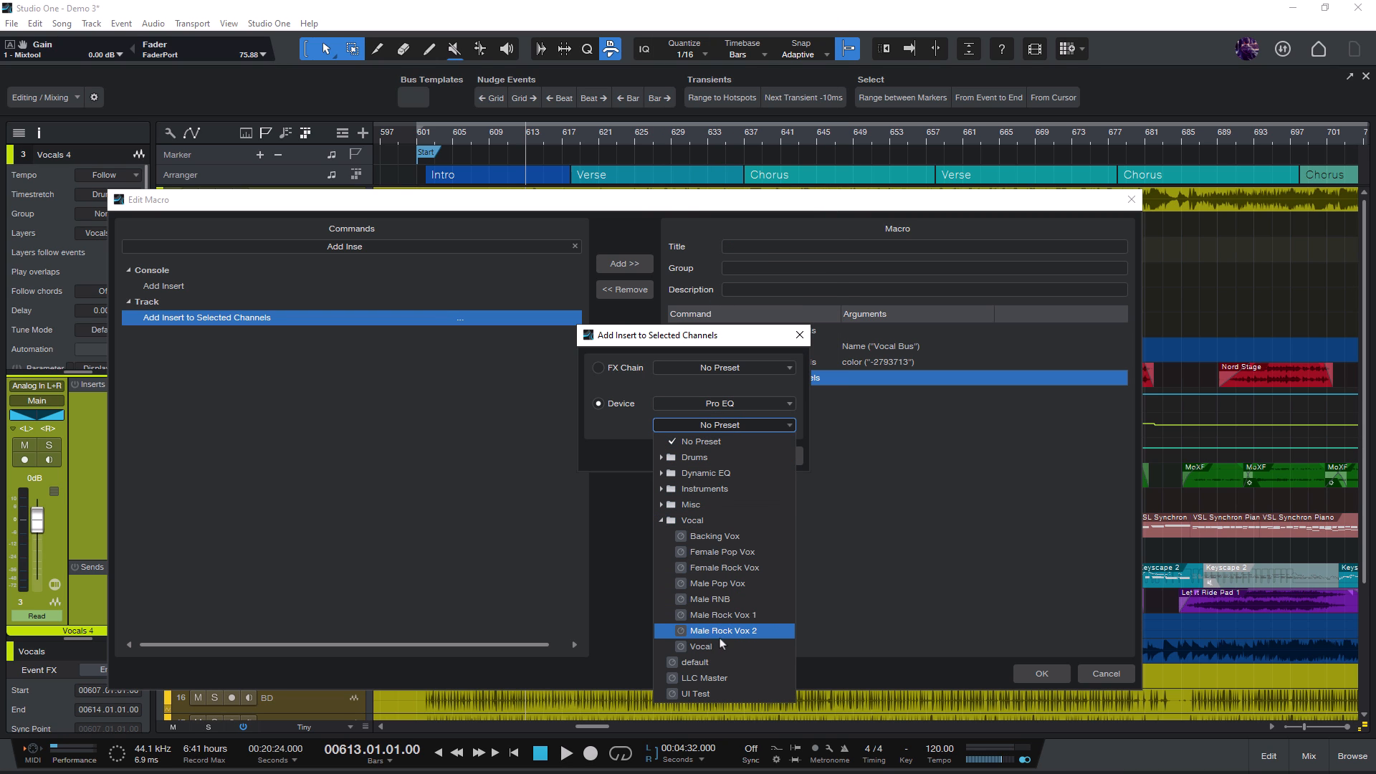
{"action": "left_click", "coordinate": [699, 646]}
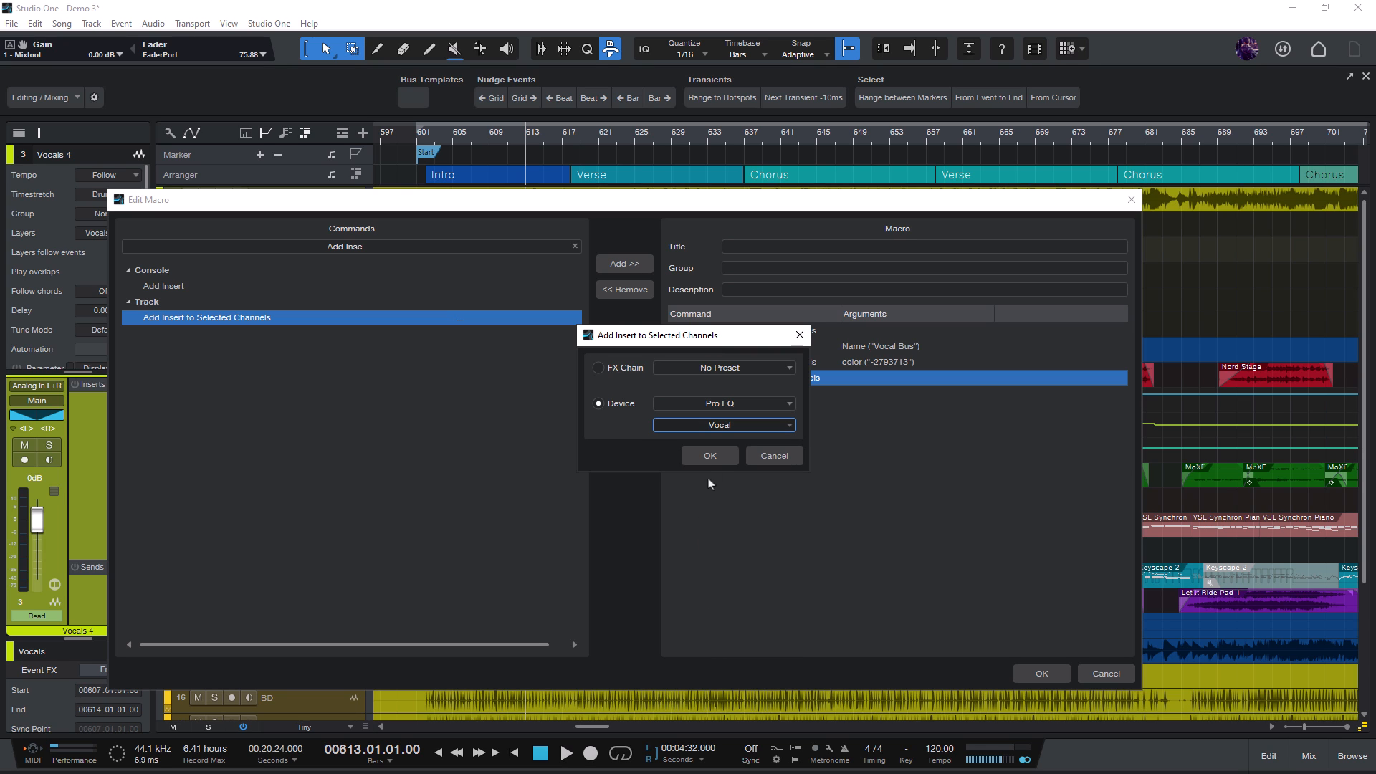
{"action": "left_click", "coordinate": [708, 456]}
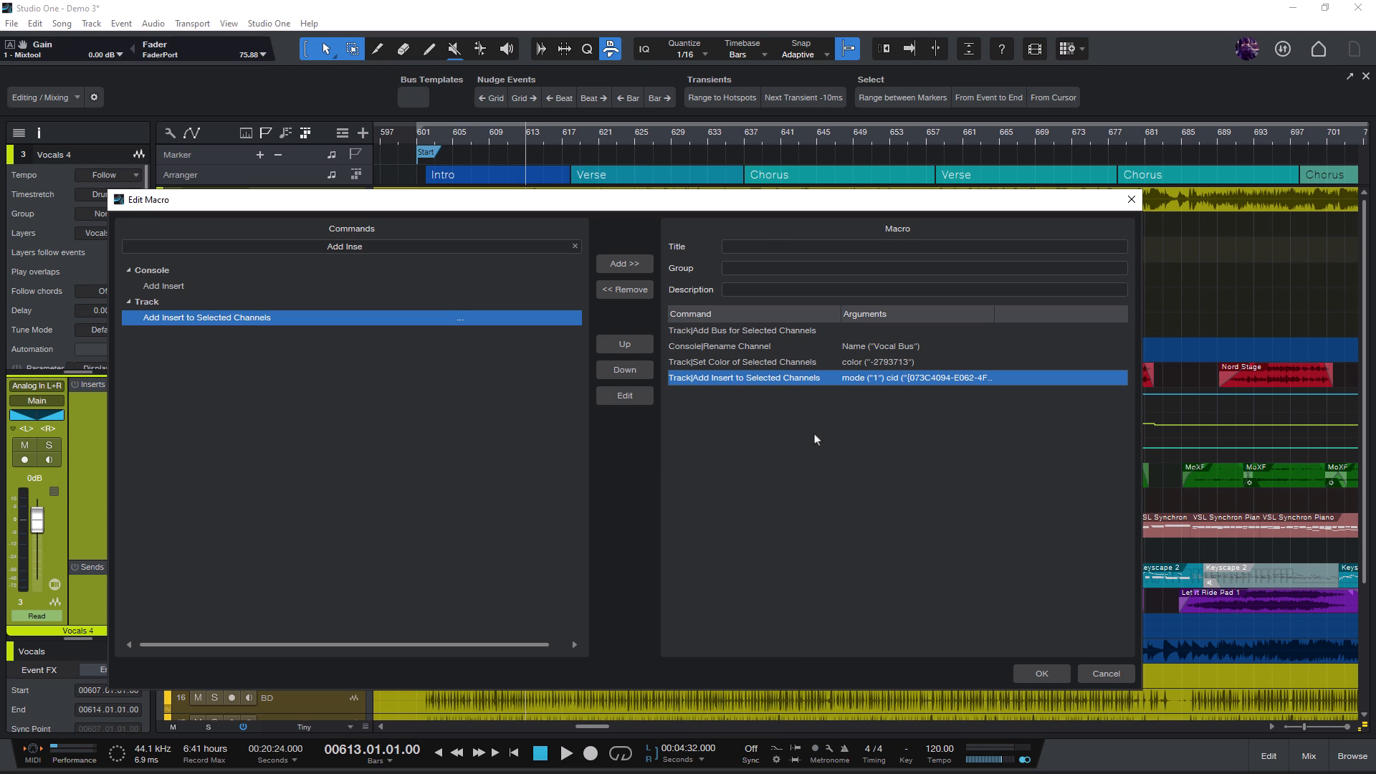
{"action": "mouse_move", "coordinate": [786, 284]}
{"action": "type", "text": "Add Bus + Vocal FX"}
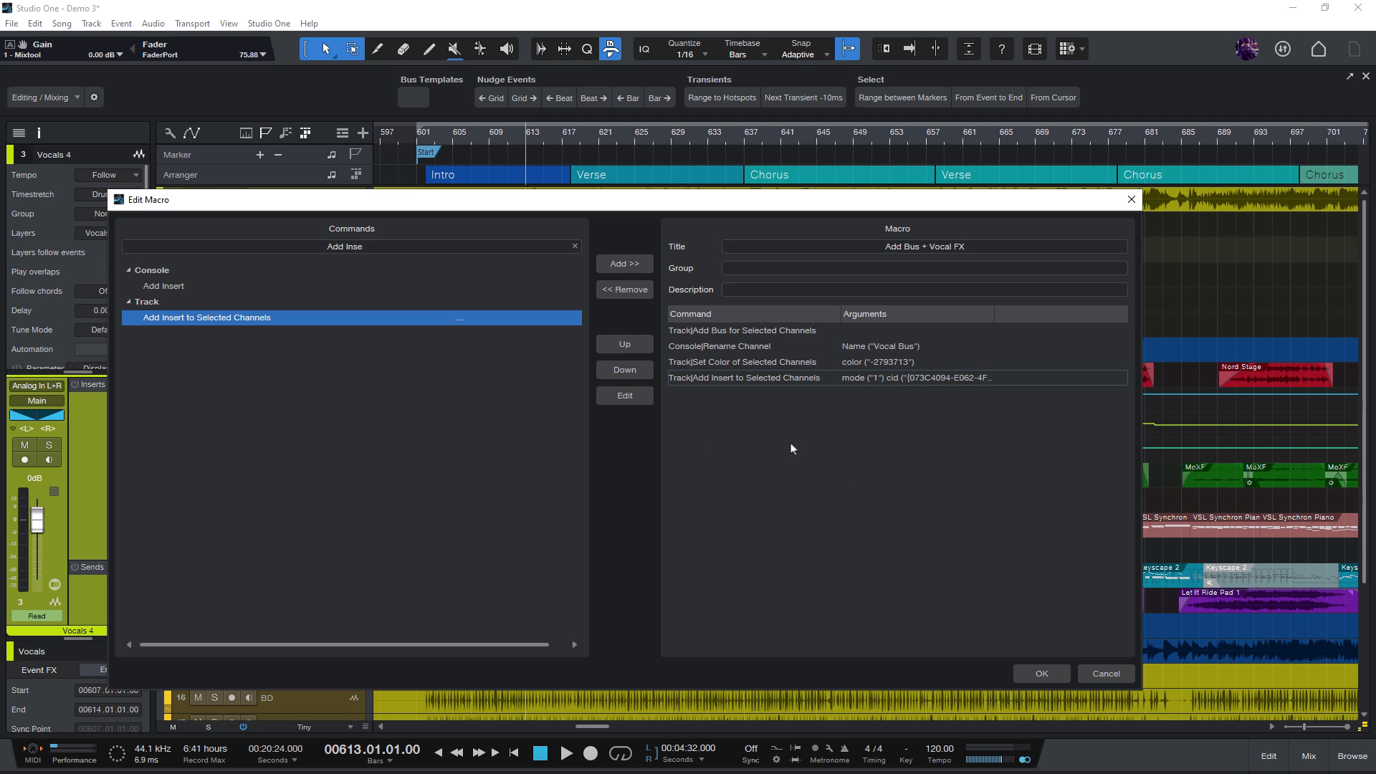
Review the colour and insert steps, then add a Compressor insert with the Vocal Comp preset
{"action": "left_click", "coordinate": [742, 362]}
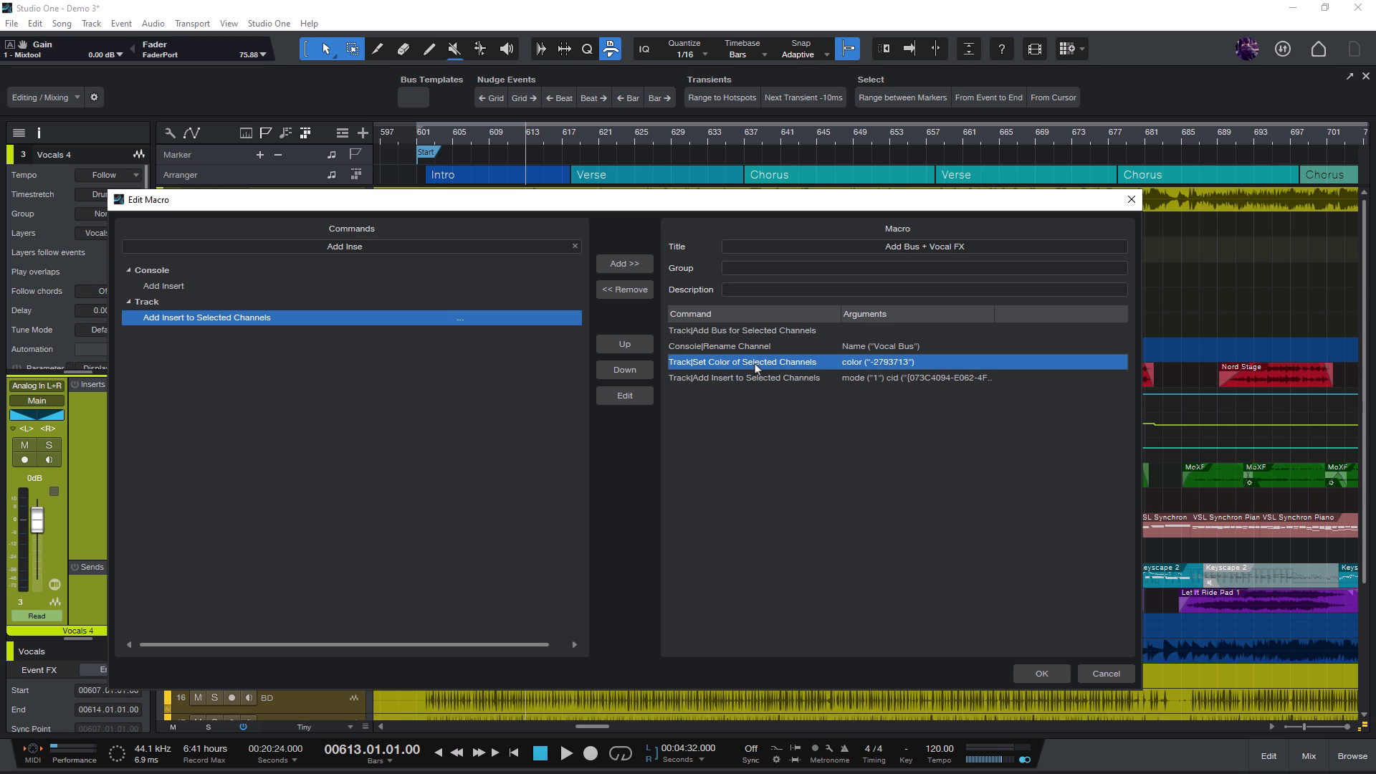
{"action": "left_click", "coordinate": [773, 377]}
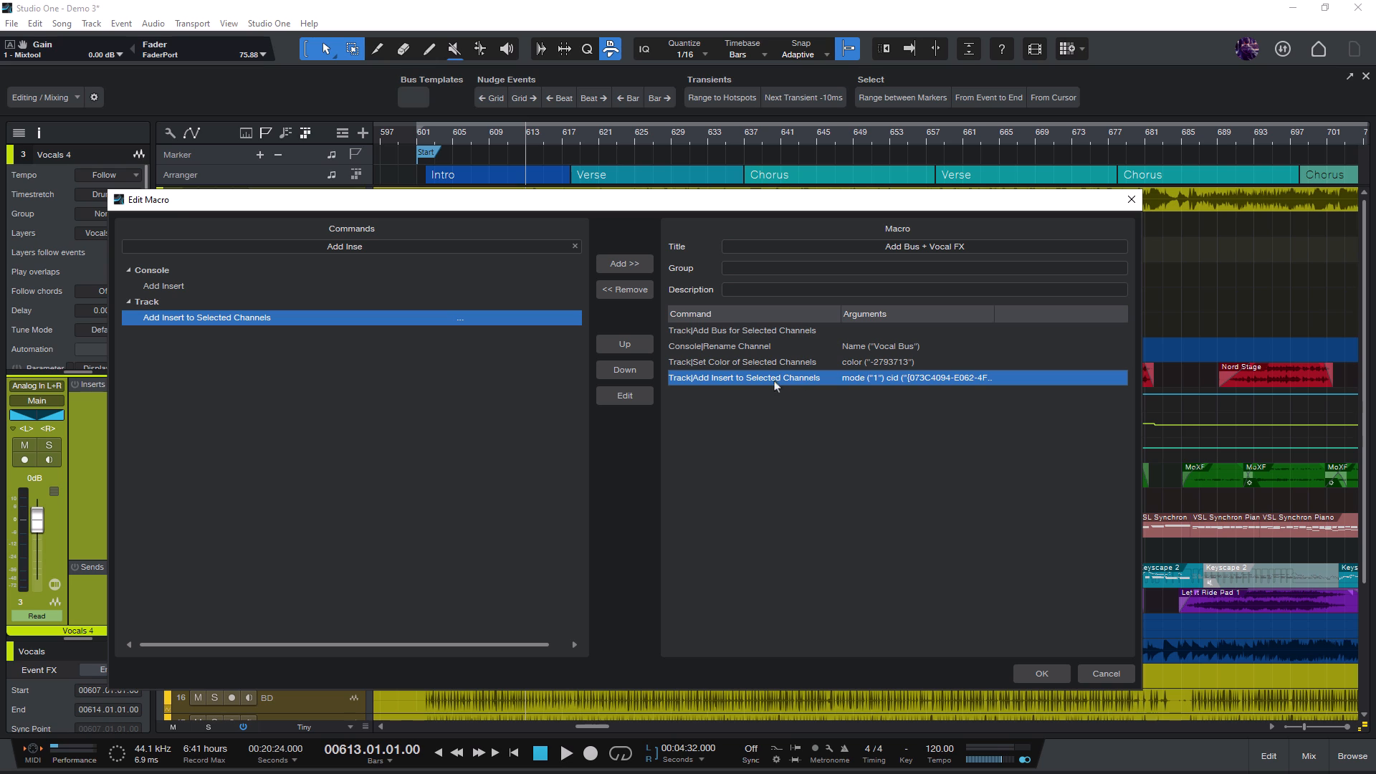
{"action": "mouse_move", "coordinate": [238, 325]}
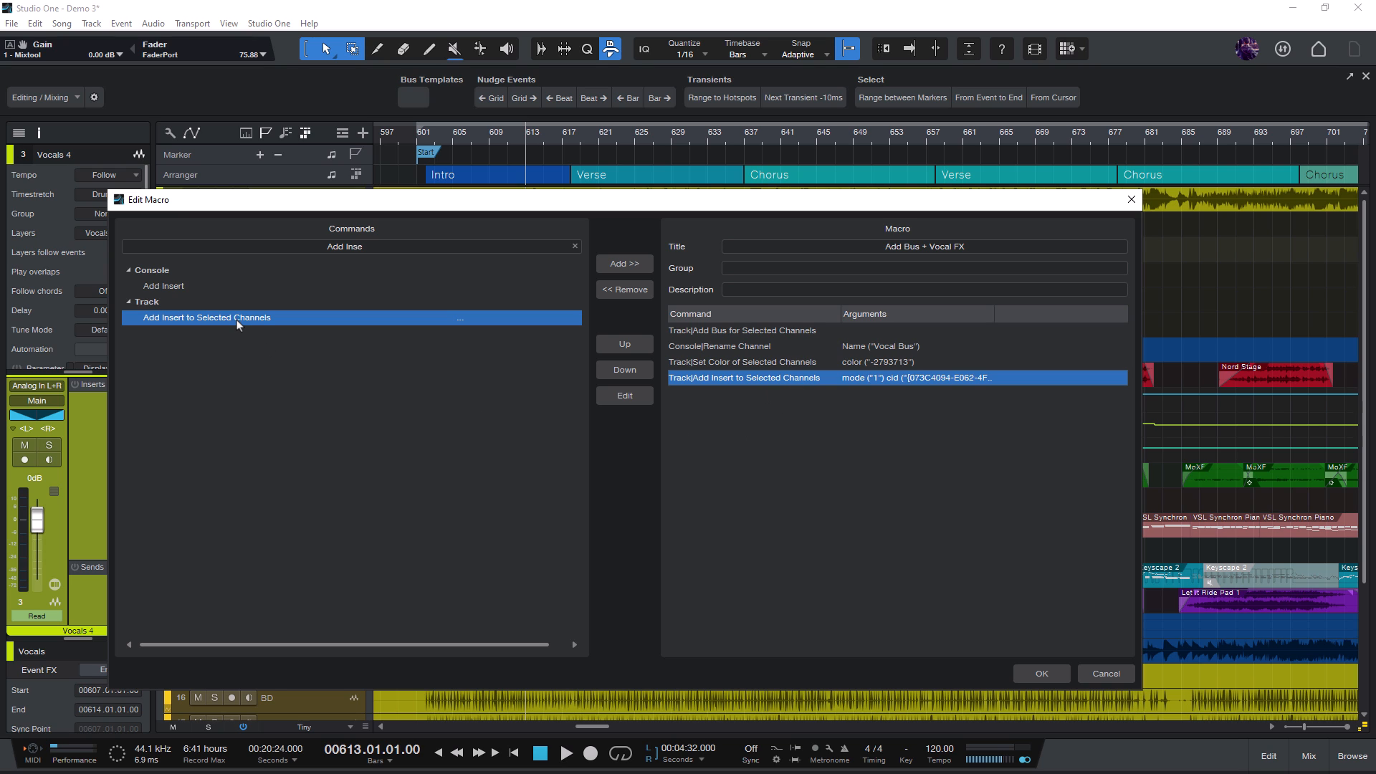
{"action": "left_click", "coordinate": [624, 264]}
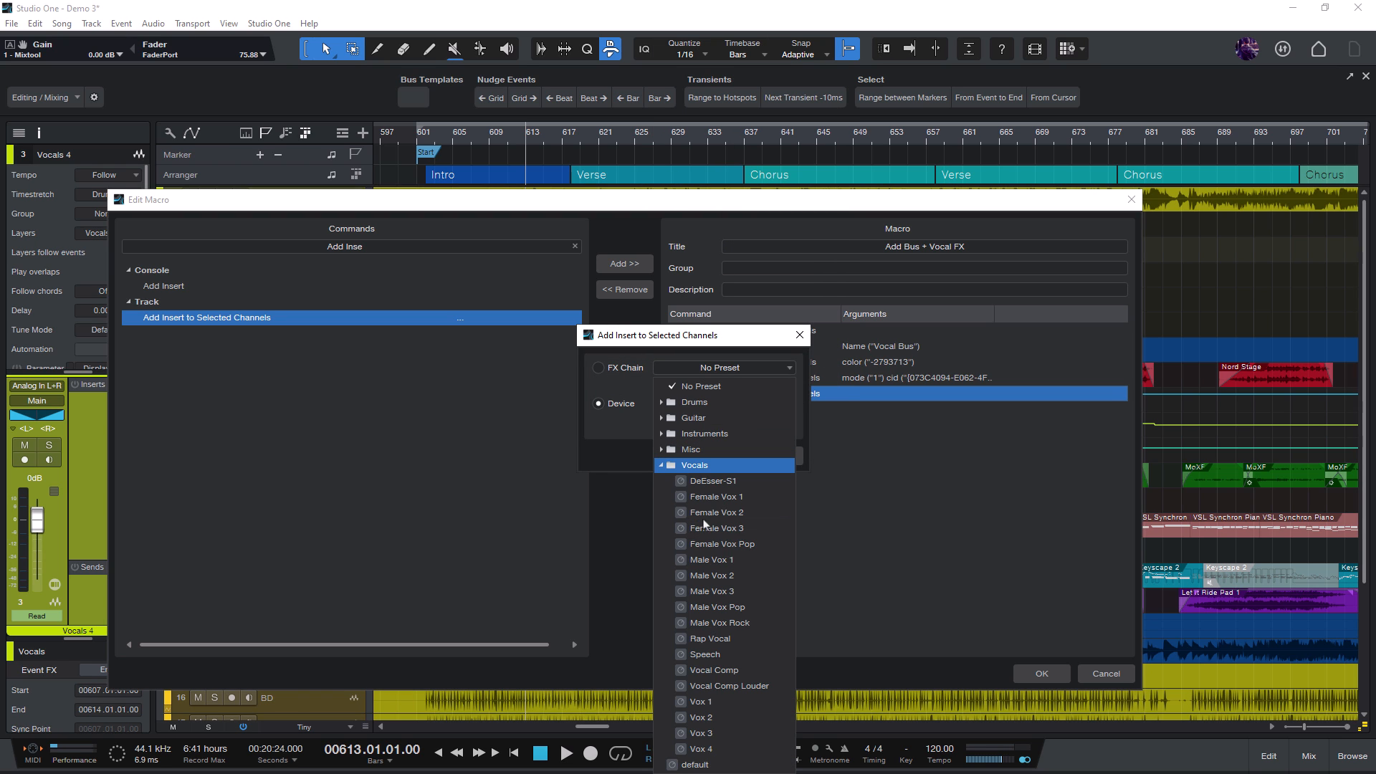
{"action": "left_click", "coordinate": [712, 670]}
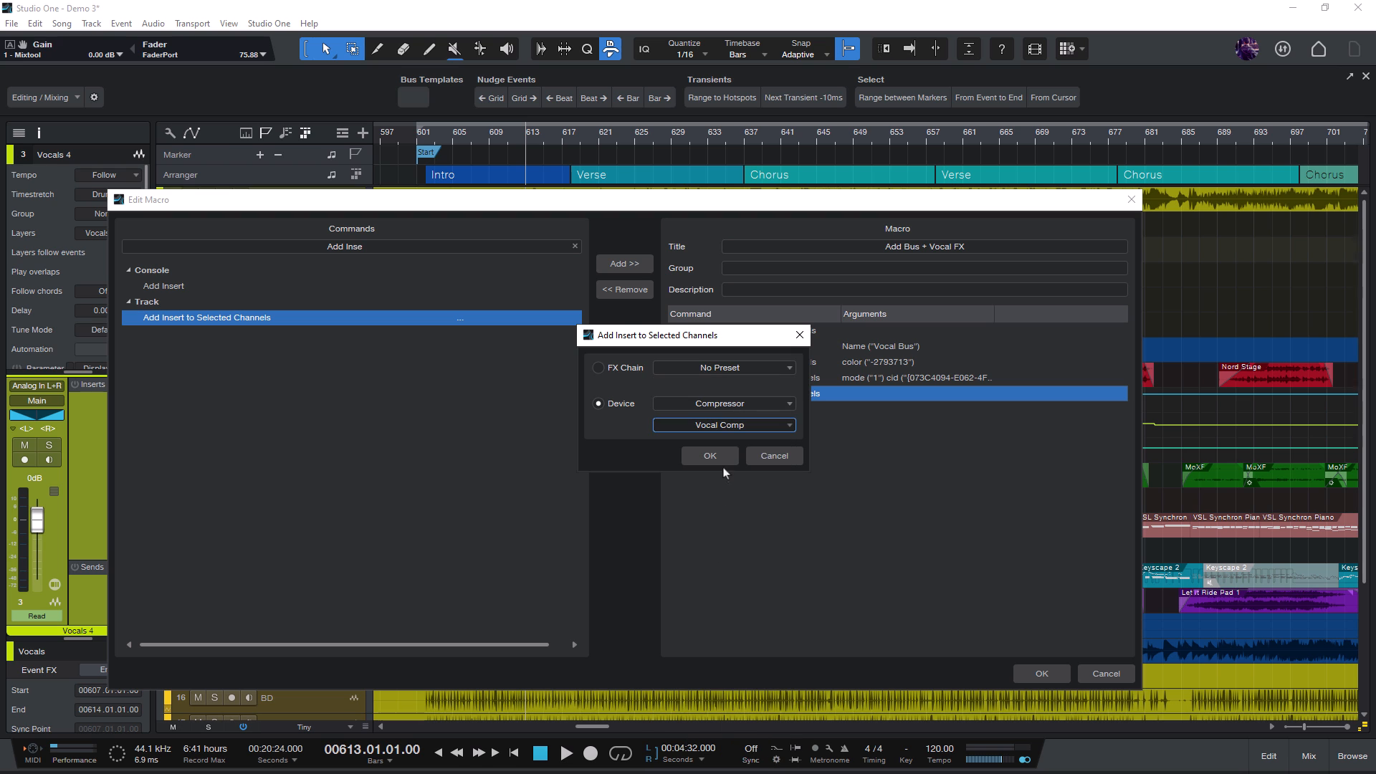
{"action": "left_click", "coordinate": [708, 456]}
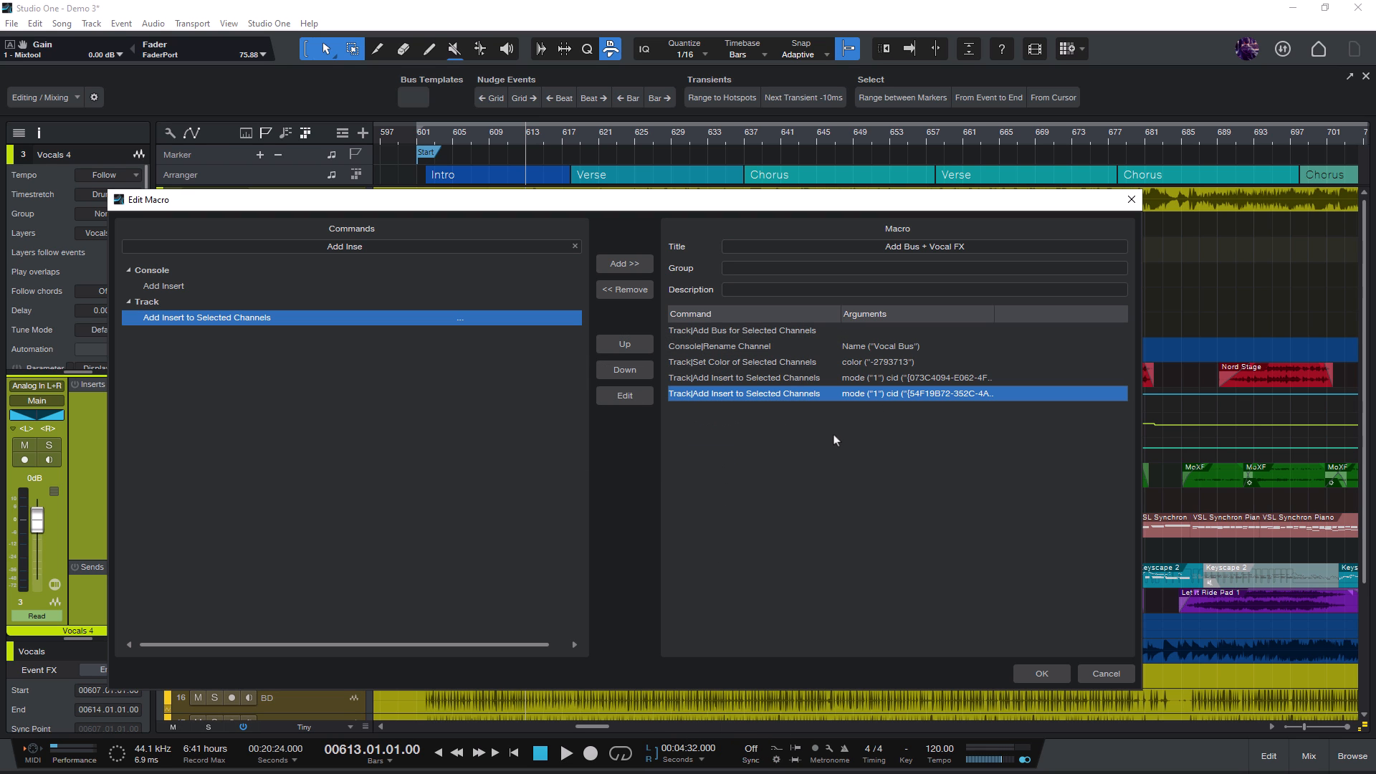
Save the Add Bus + Vocal FX macro and run it from its toolbar button
{"action": "left_click", "coordinate": [1041, 673]}
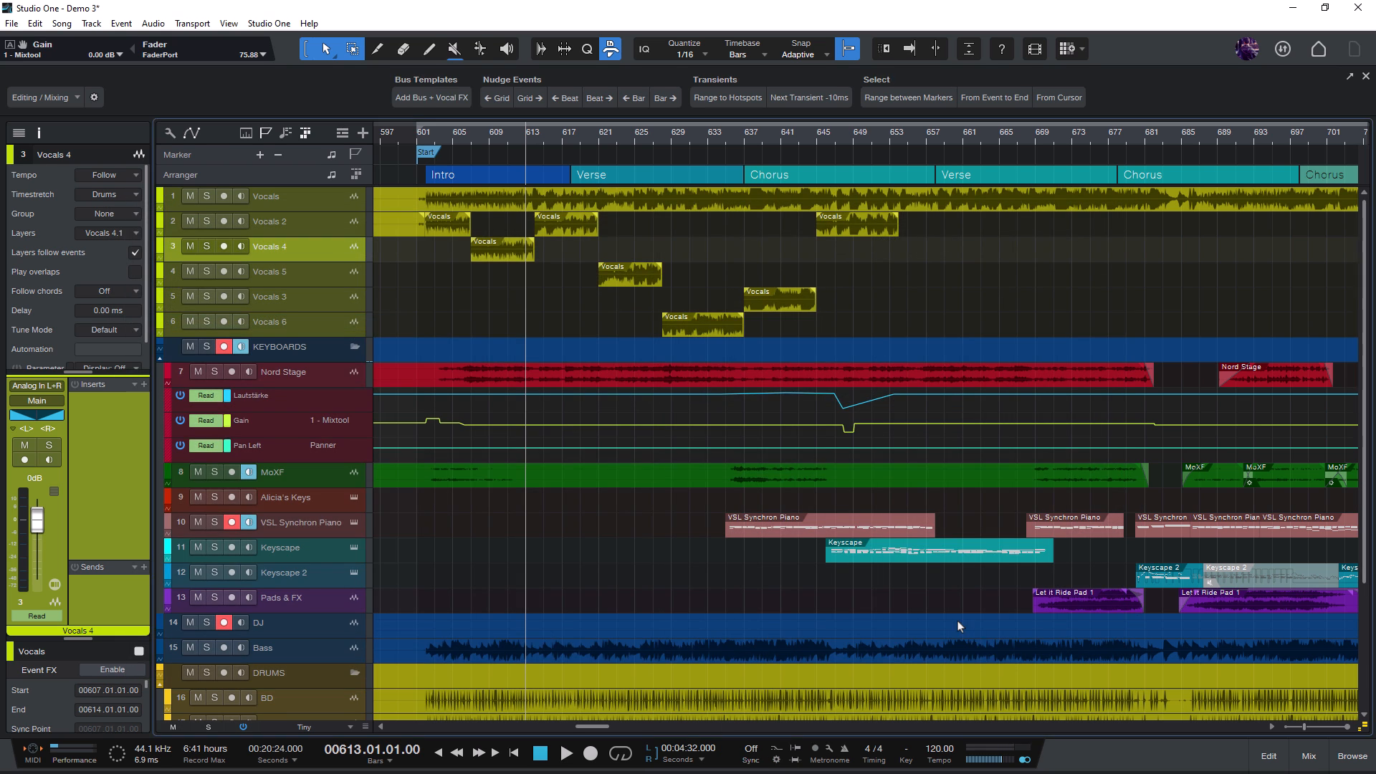
{"action": "right_click", "coordinate": [431, 98]}
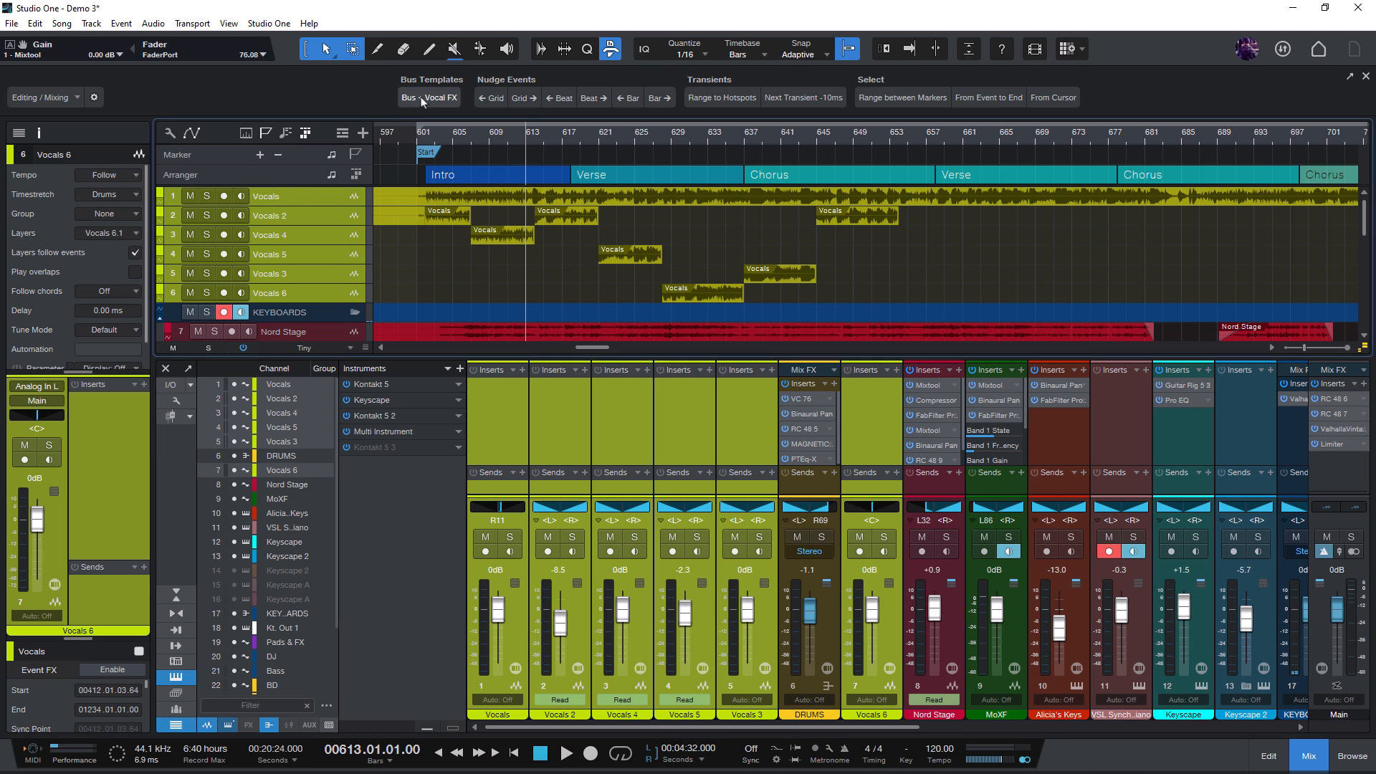
{"action": "left_click", "coordinate": [429, 98]}
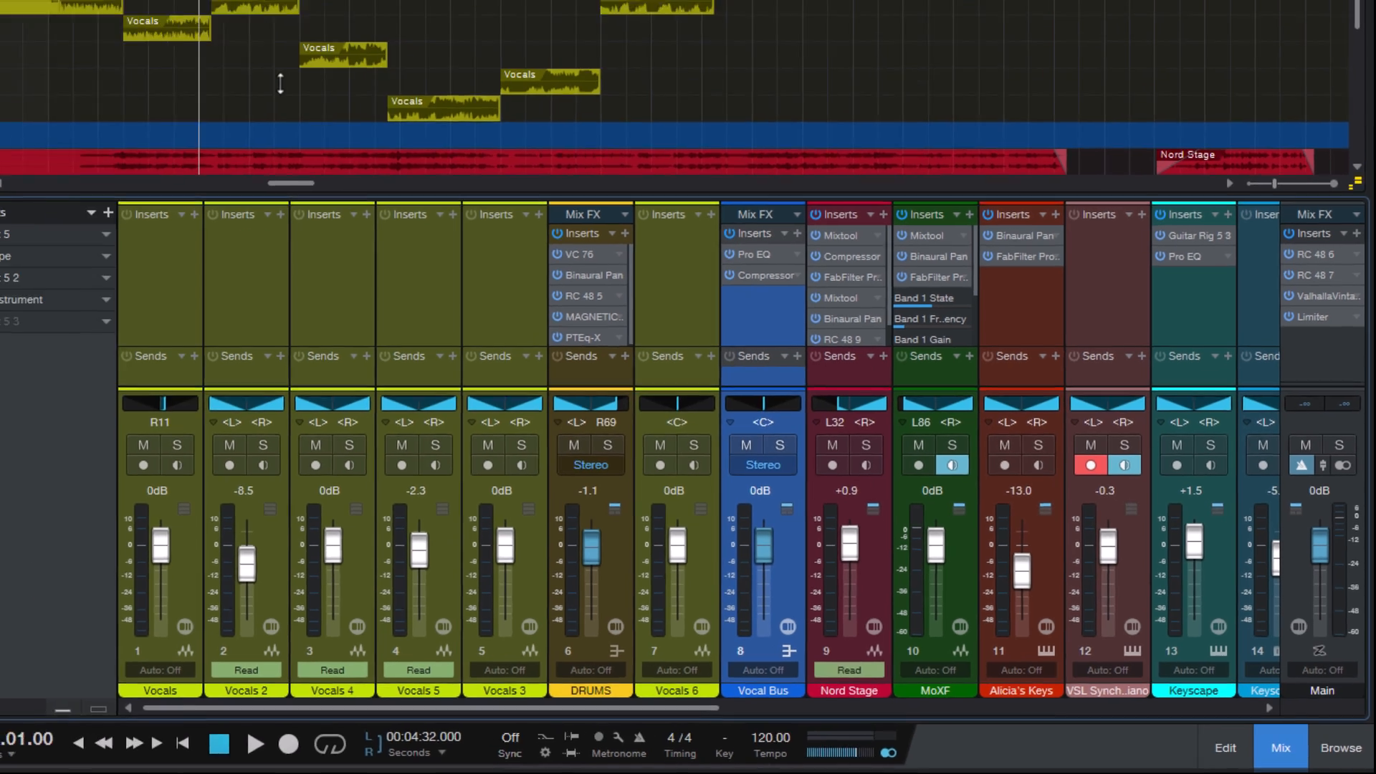
Close the mixer console to show the Demo 3 song's full track arrangement
{"action": "left_click", "coordinate": [1269, 752]}
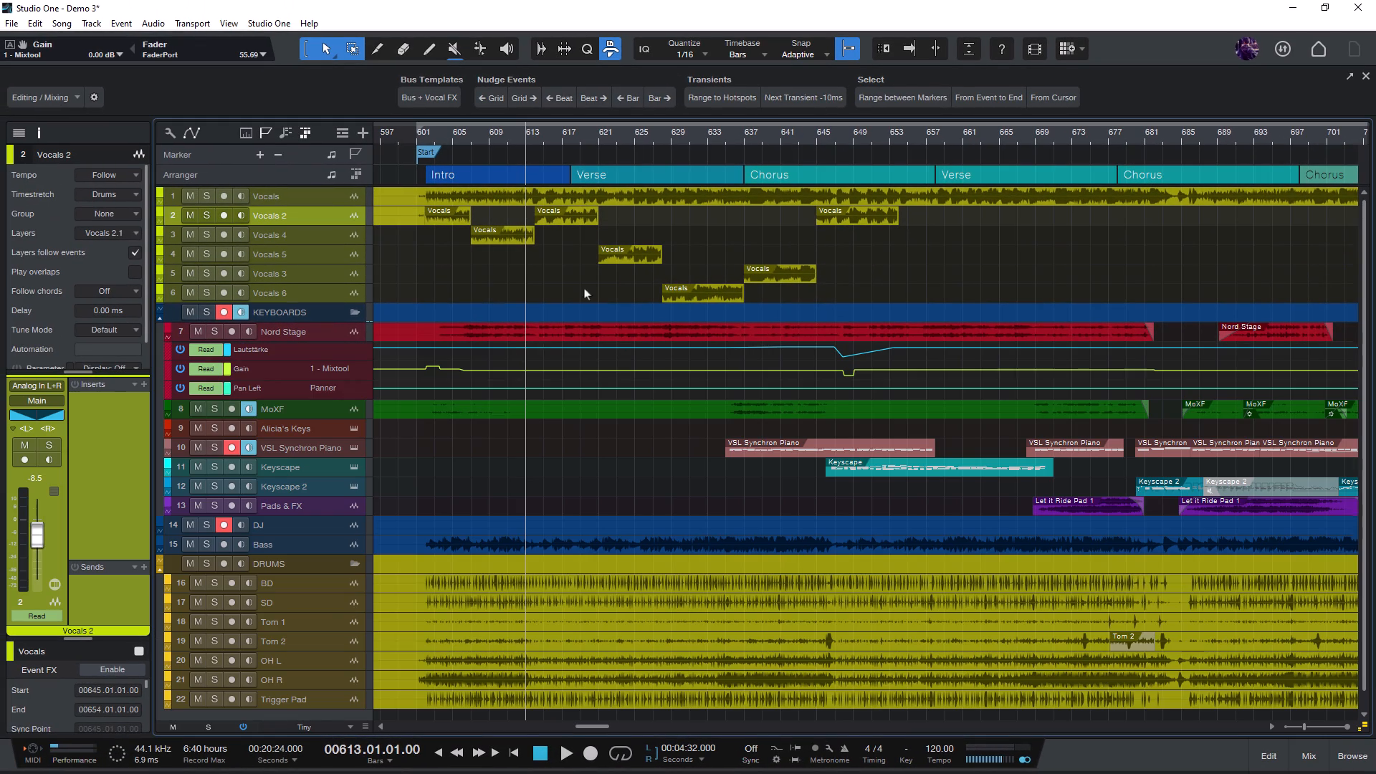
{"action": "mouse_move", "coordinate": [537, 279]}
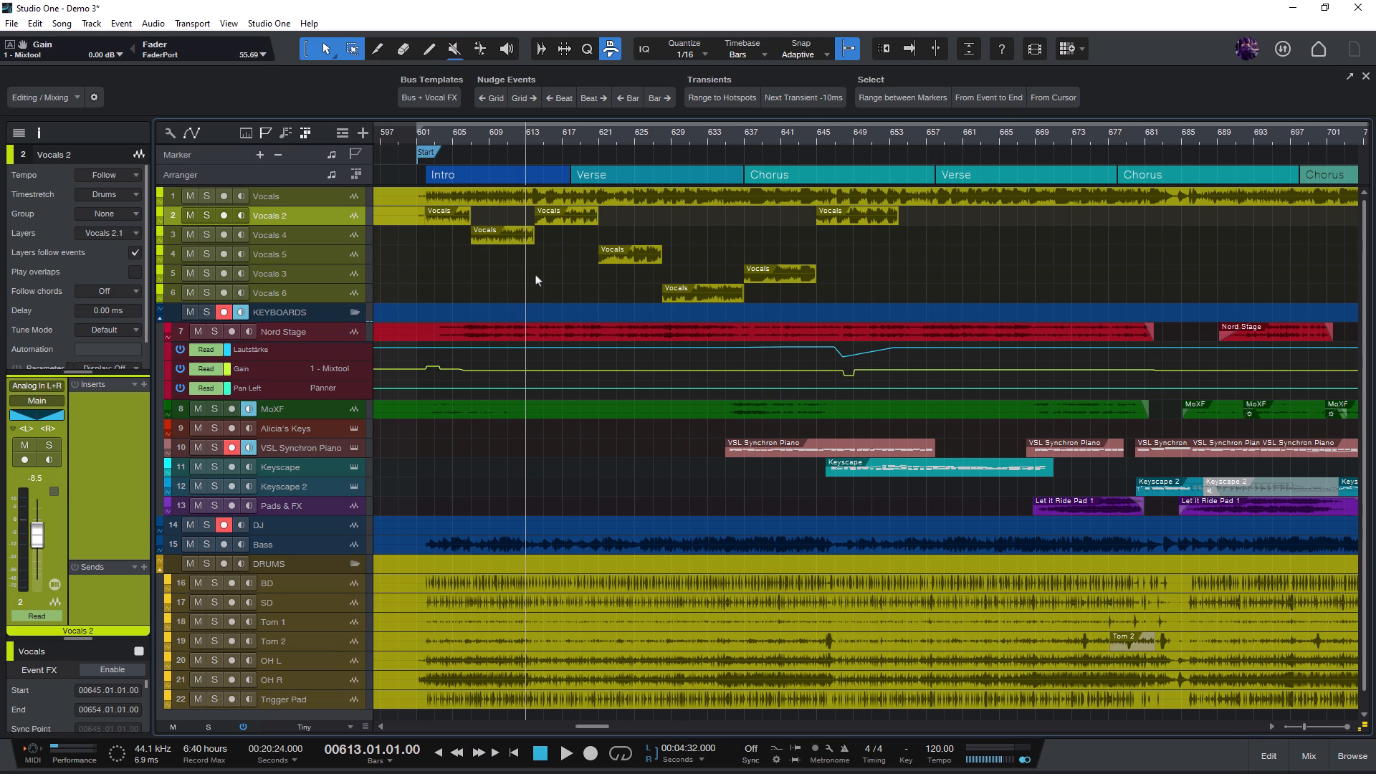
{"action": "mouse_move", "coordinate": [519, 296]}
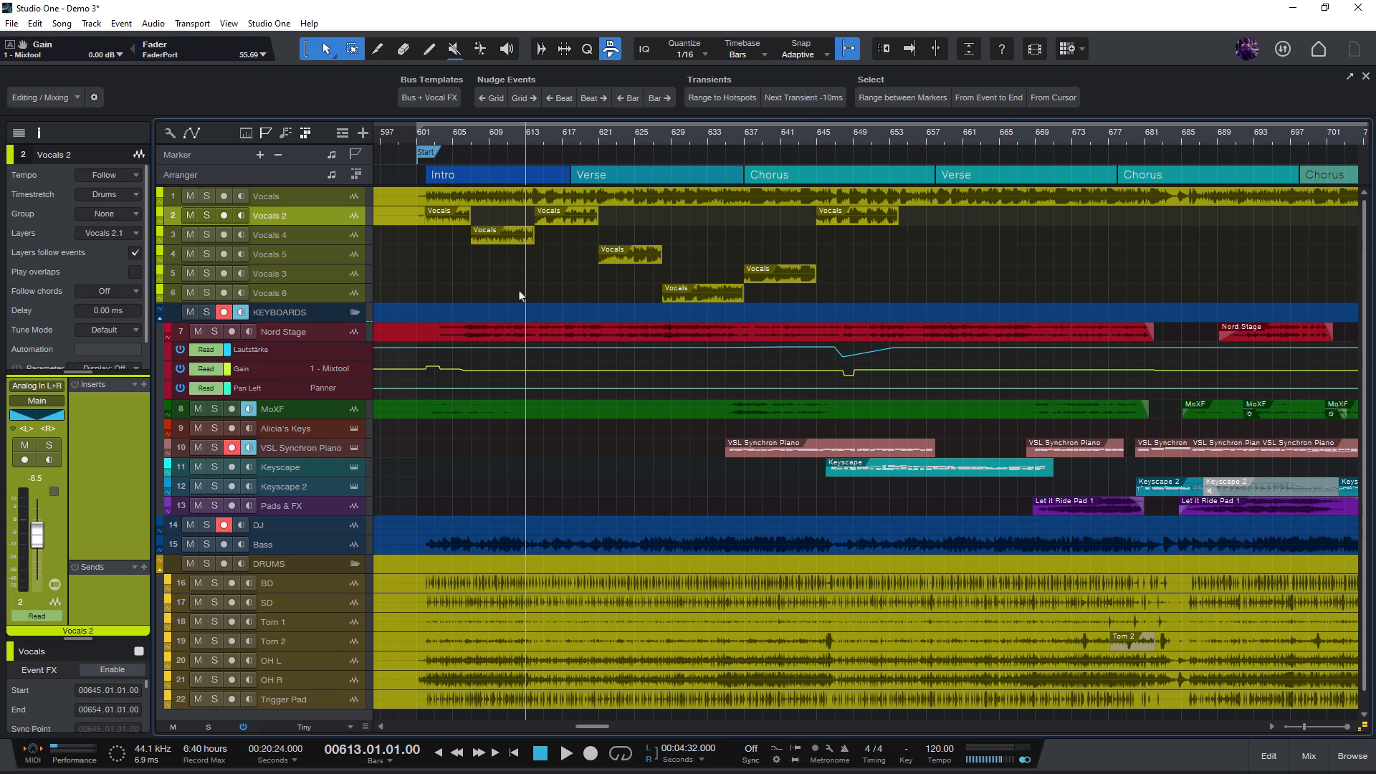
{"action": "mouse_move", "coordinate": [629, 298]}
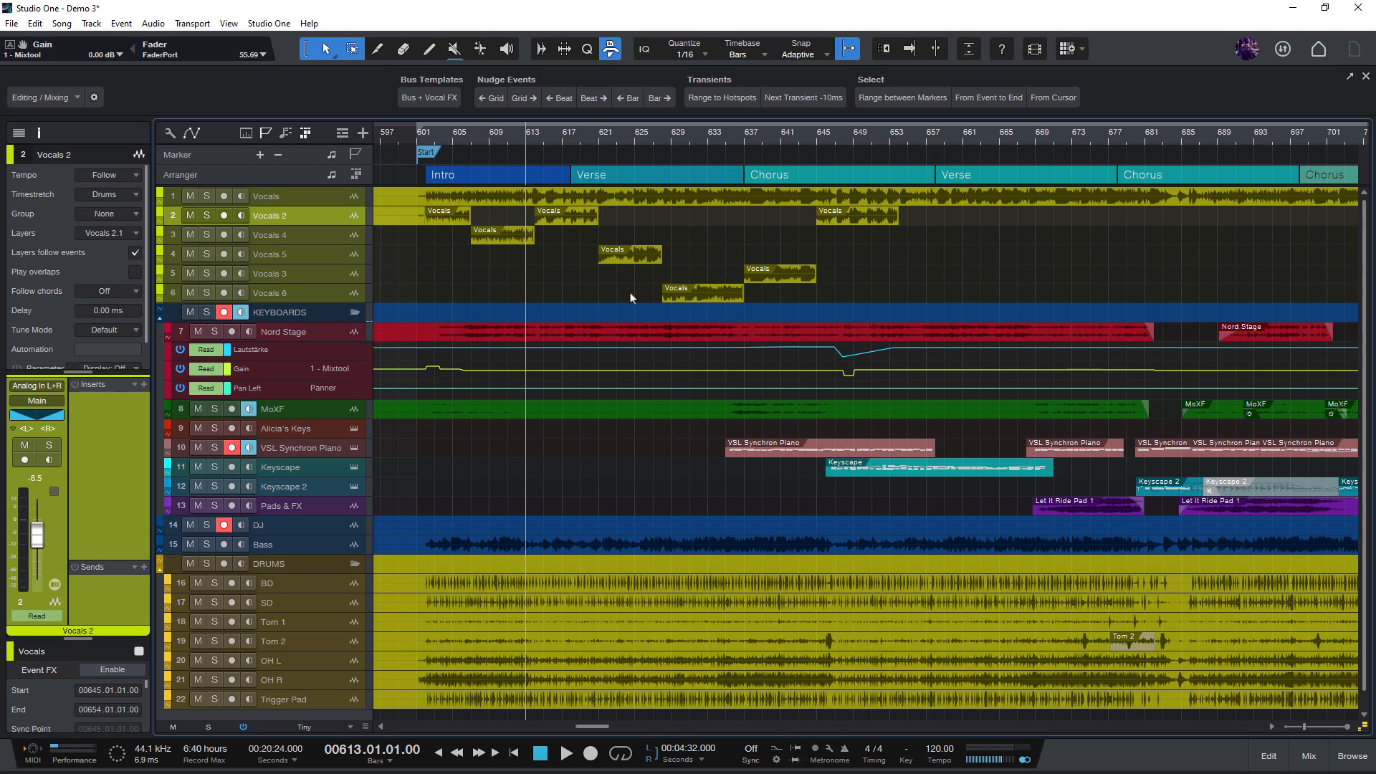
{"action": "mouse_move", "coordinate": [559, 277]}
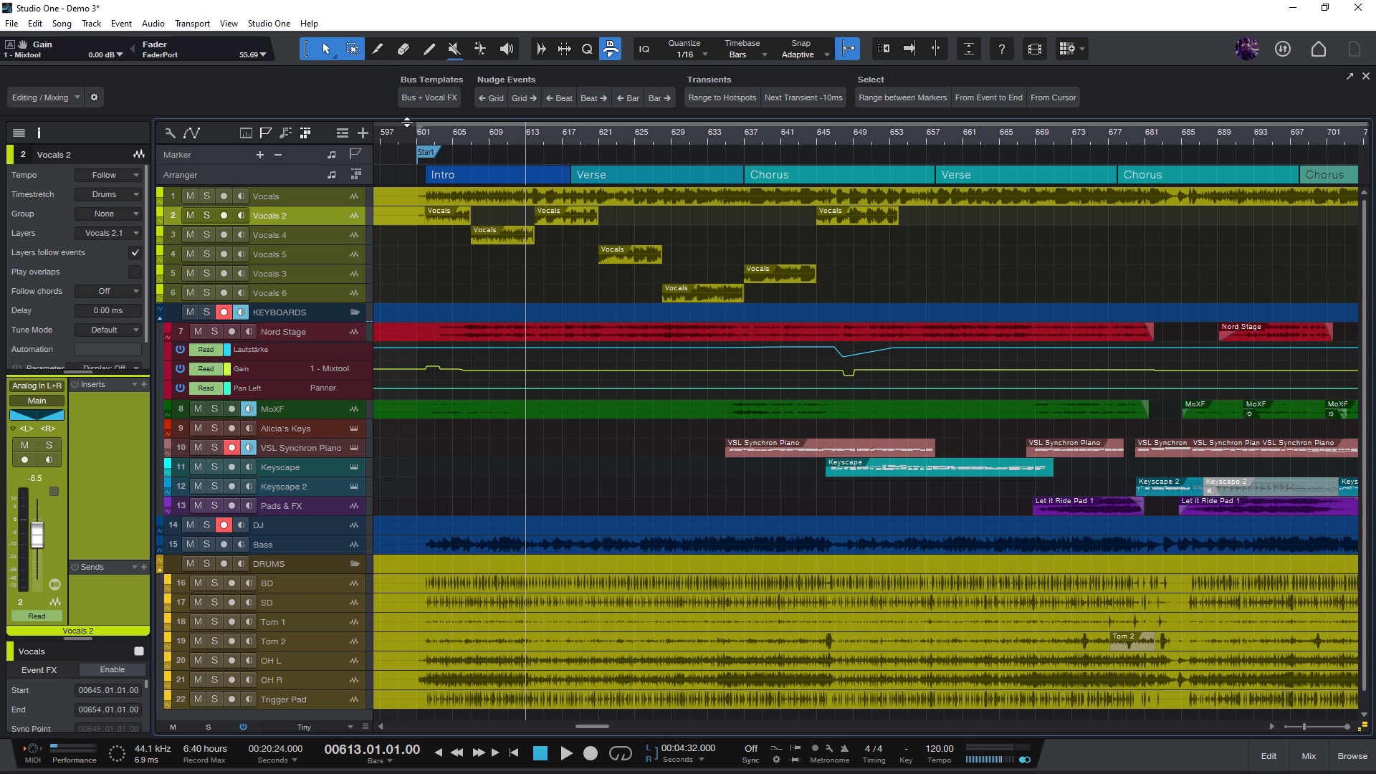
Replace Add Bus for Selected Channels with a top Pack Folder step named 'Vocals'
{"action": "right_click", "coordinate": [429, 98]}
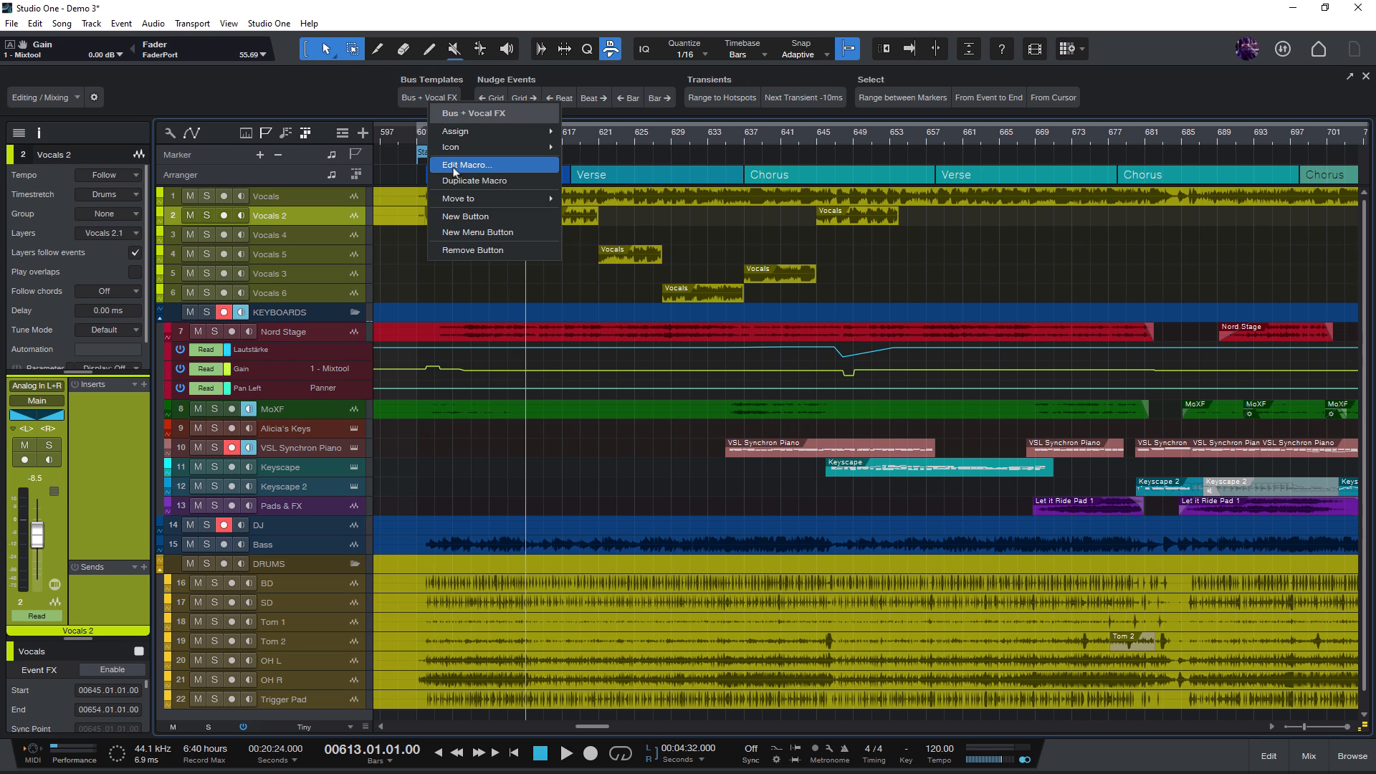
{"action": "left_click", "coordinate": [467, 165]}
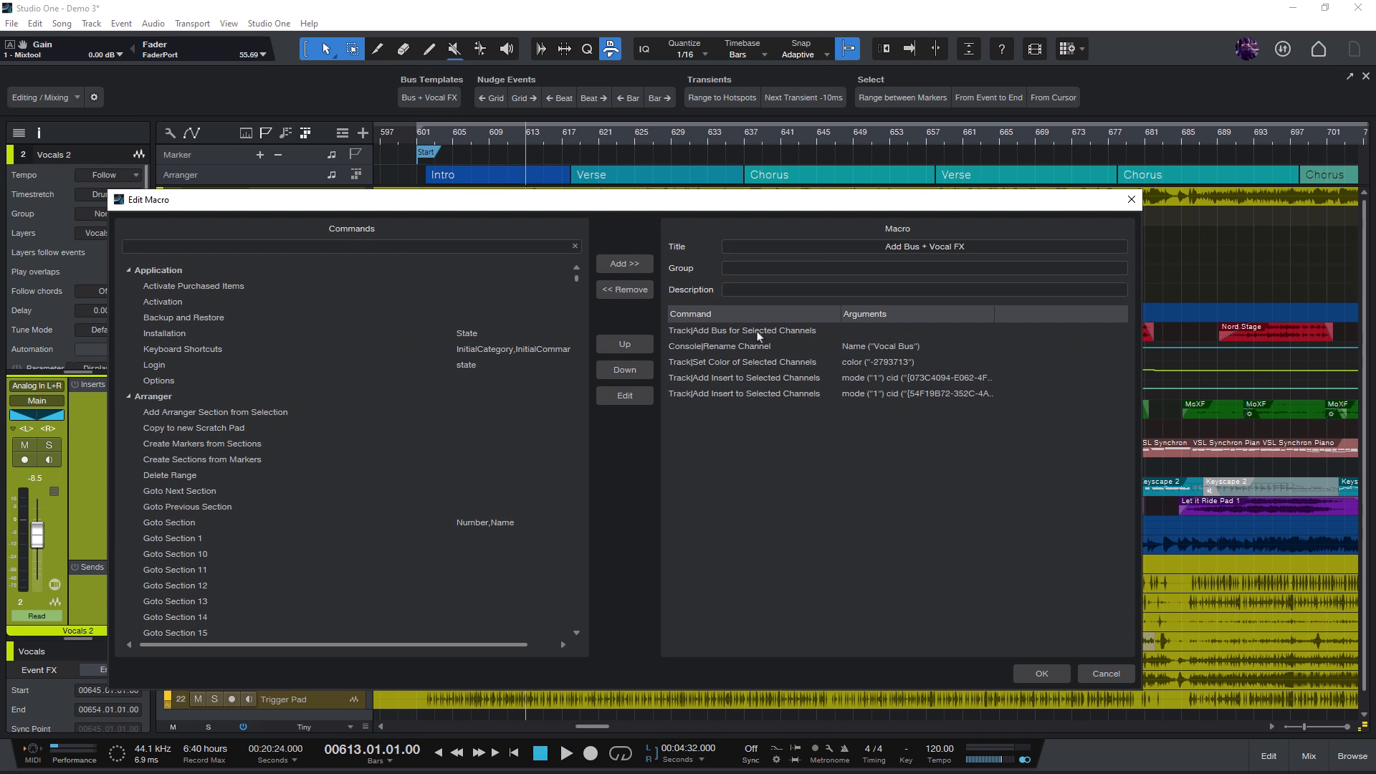
{"action": "left_click", "coordinate": [742, 330]}
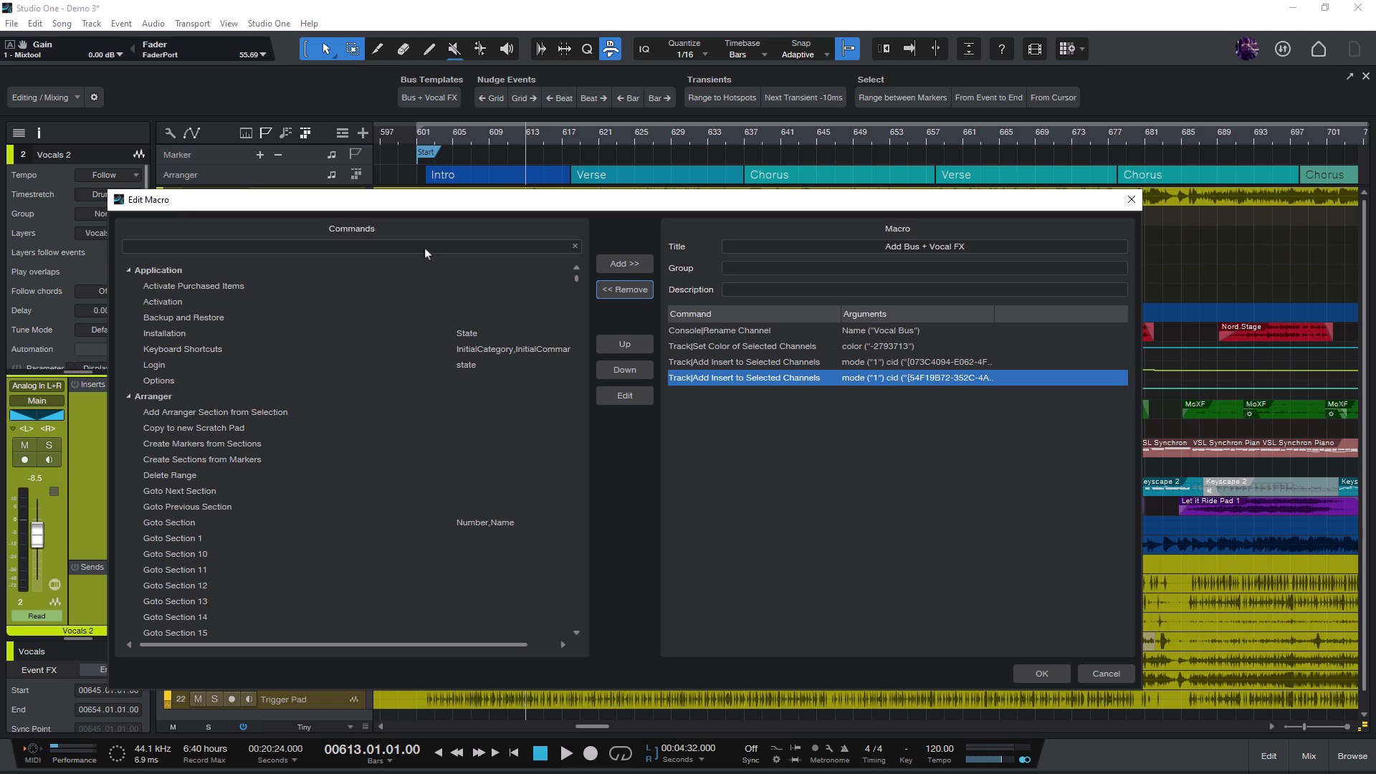
{"action": "type", "text": "Pack Fo"}
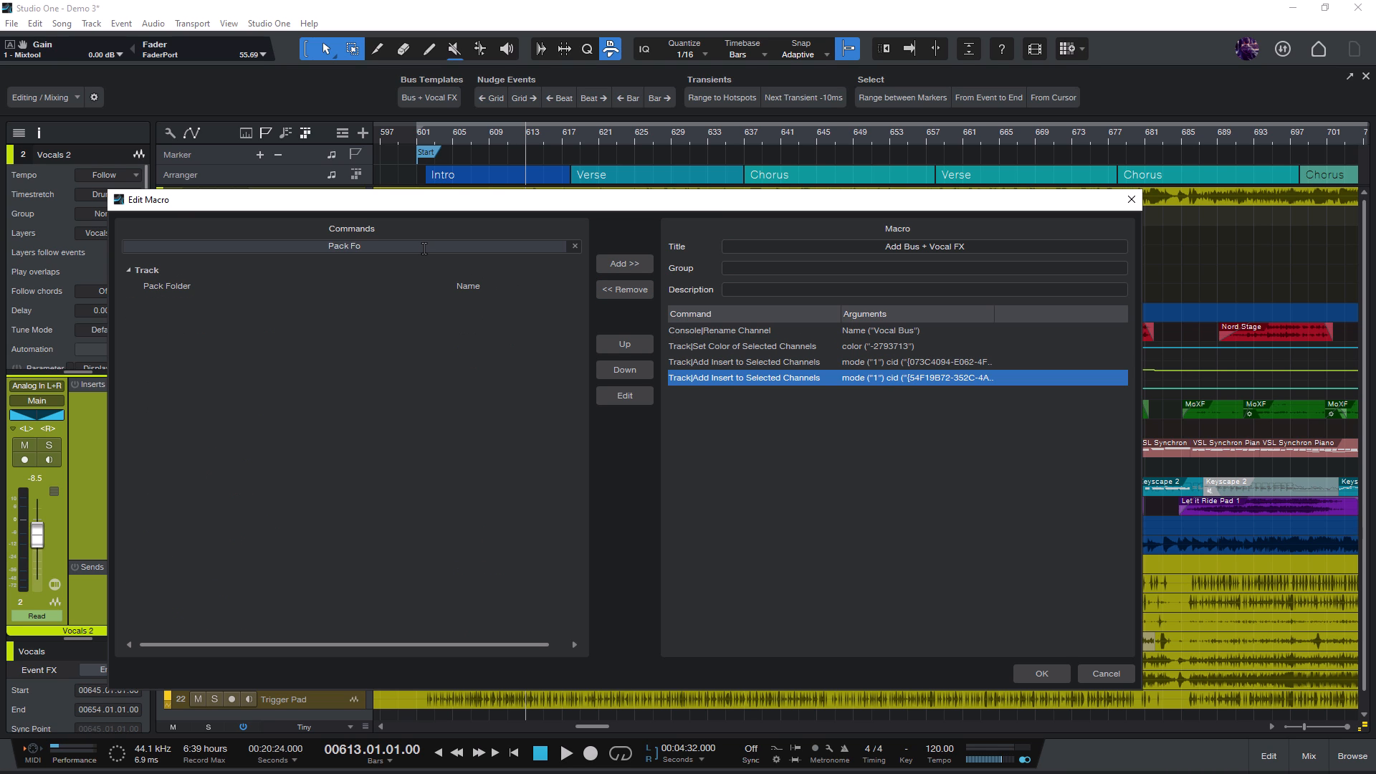
{"action": "left_click", "coordinate": [623, 263]}
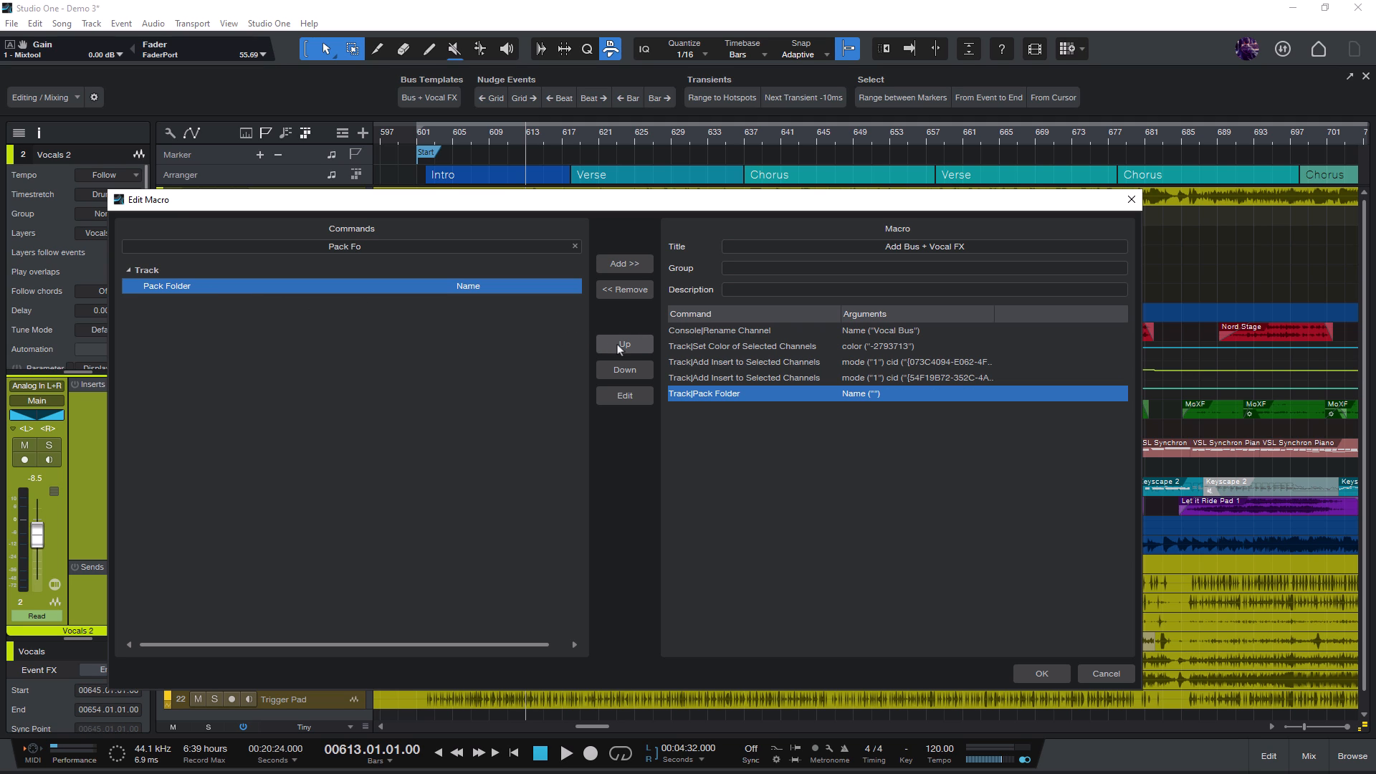
{"action": "left_click", "coordinate": [625, 344]}
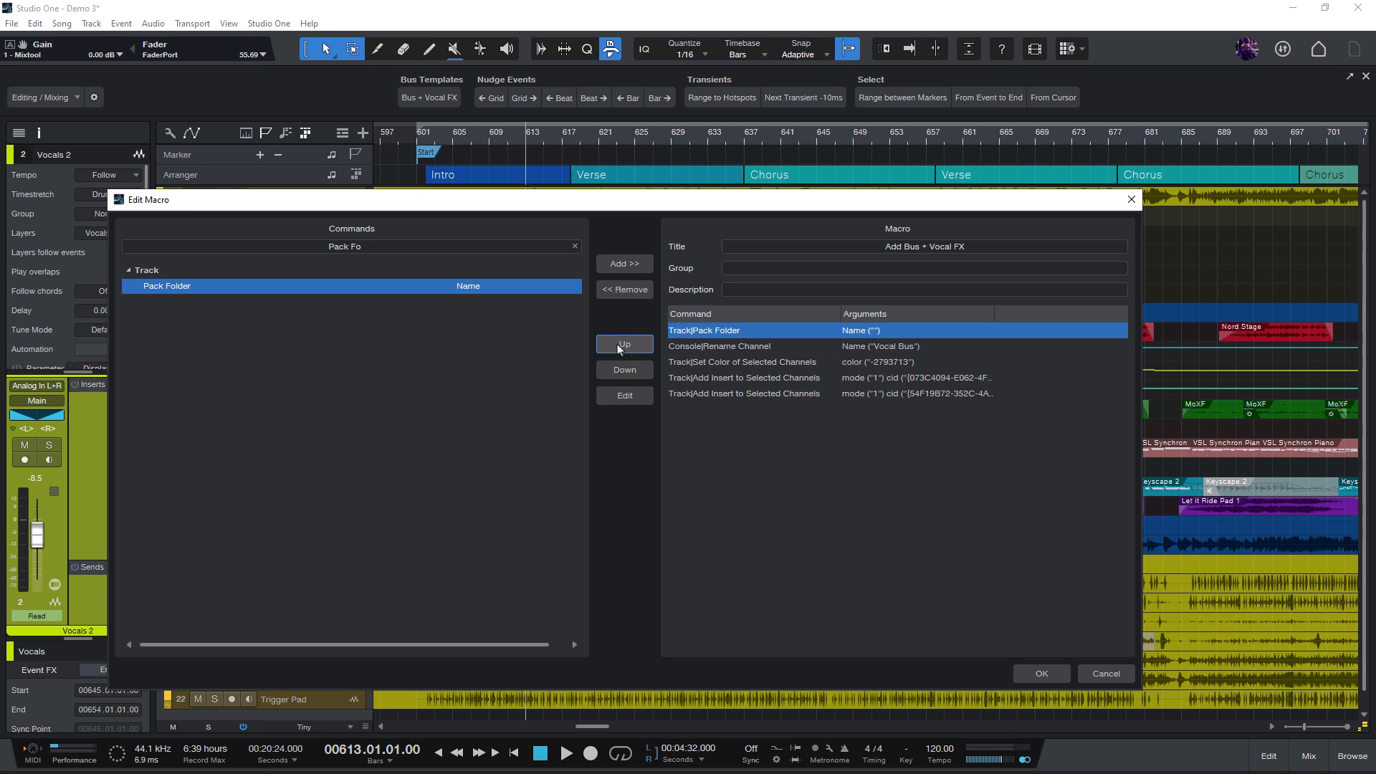
{"action": "left_click", "coordinate": [625, 395]}
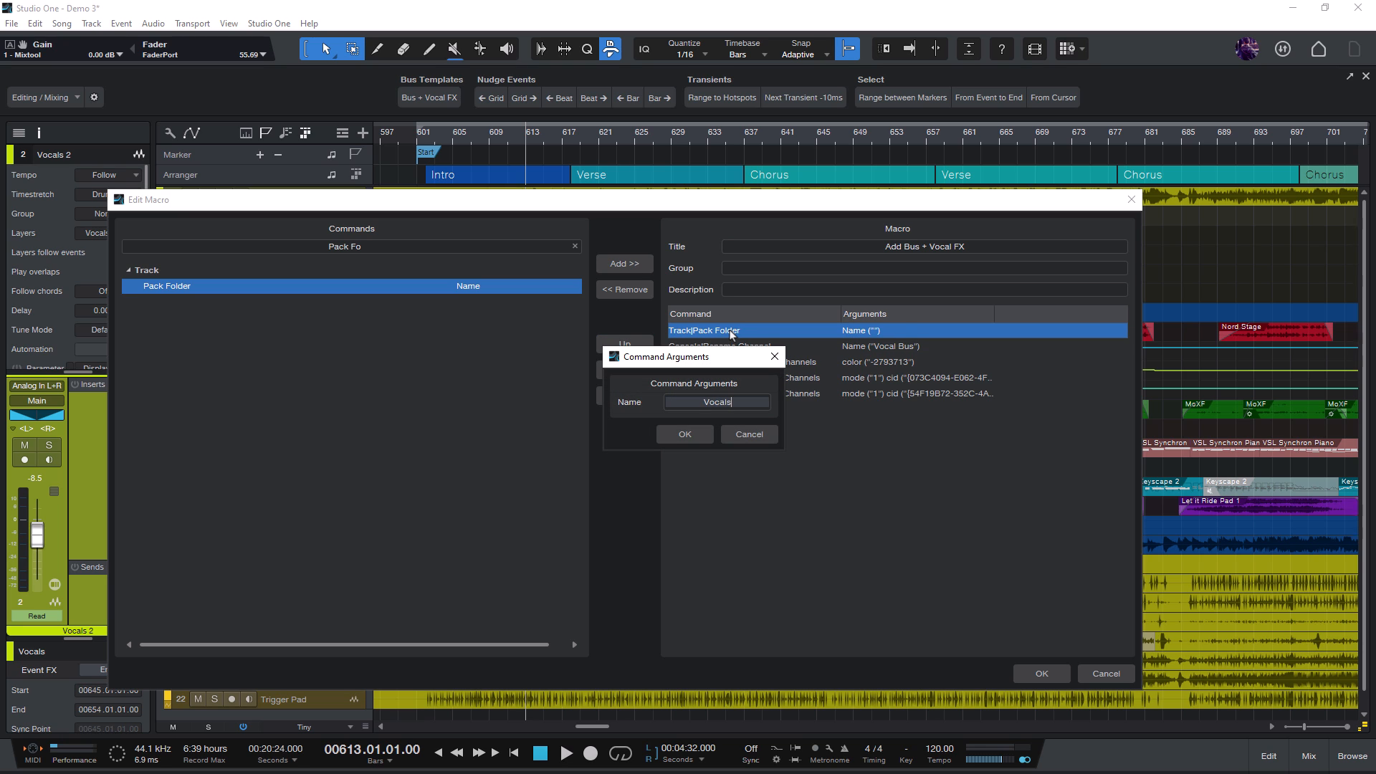
{"action": "left_click", "coordinate": [684, 434]}
{"action": "type", "text": "Add Bus fo"}
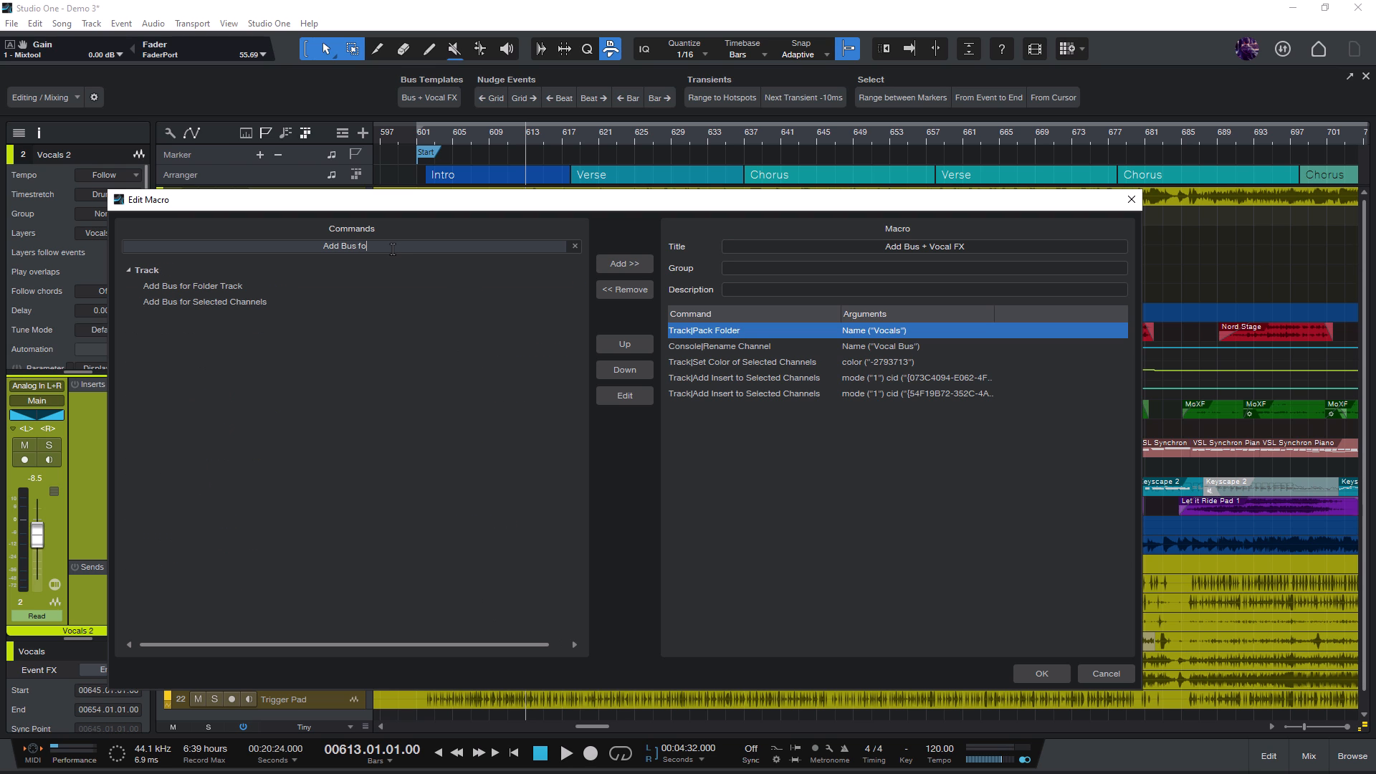
Append Add Bus for Folder Track to the macro after the Pack Folder step
{"action": "left_click", "coordinate": [193, 285]}
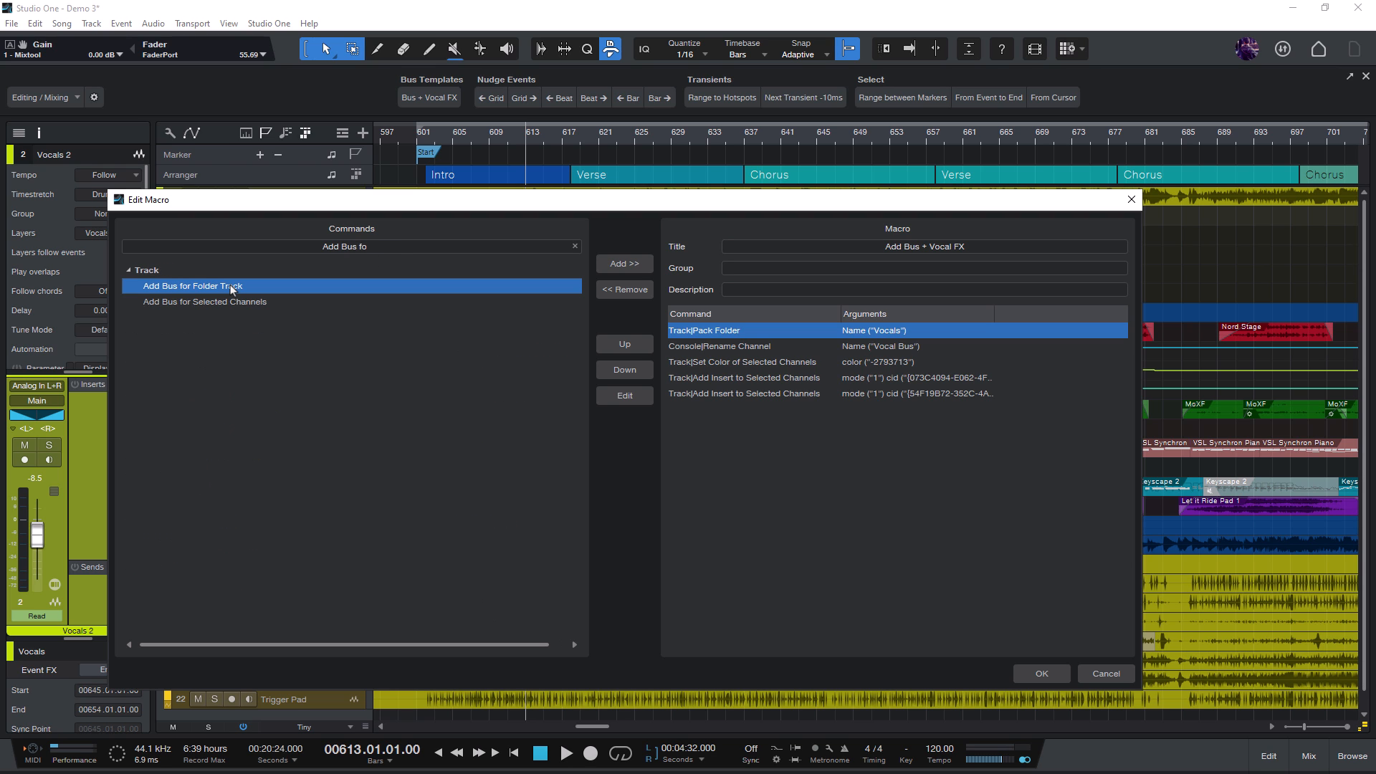
{"action": "left_click", "coordinate": [624, 265]}
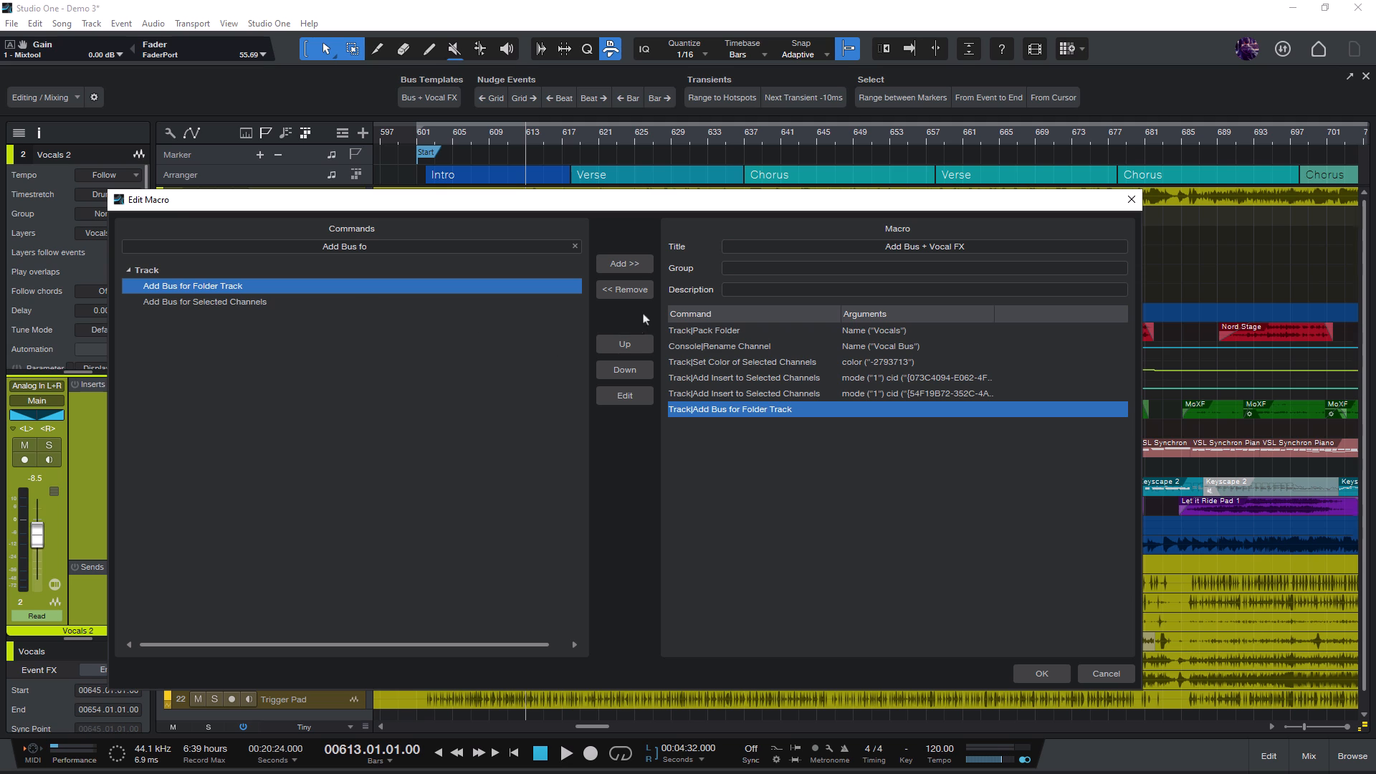
{"action": "left_click", "coordinate": [624, 344]}
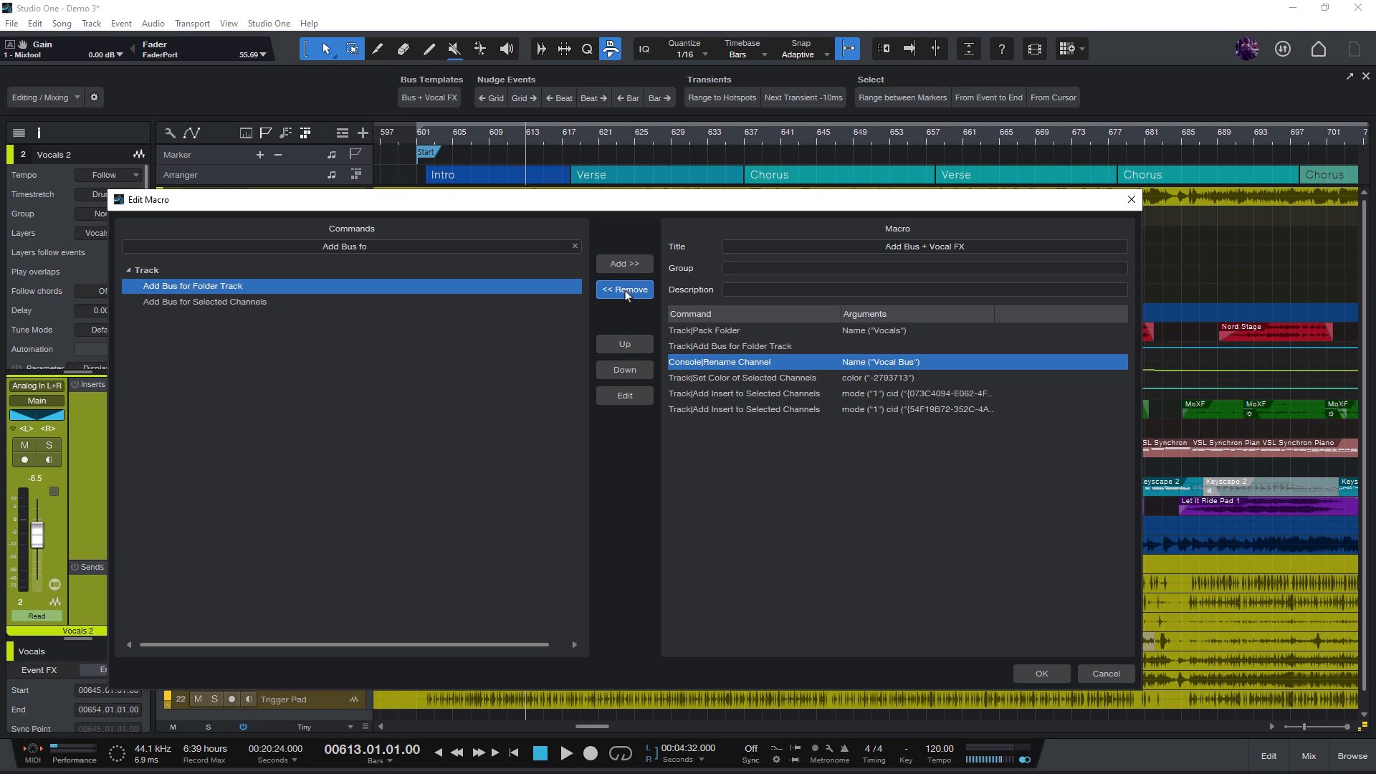
{"action": "left_click", "coordinate": [624, 289]}
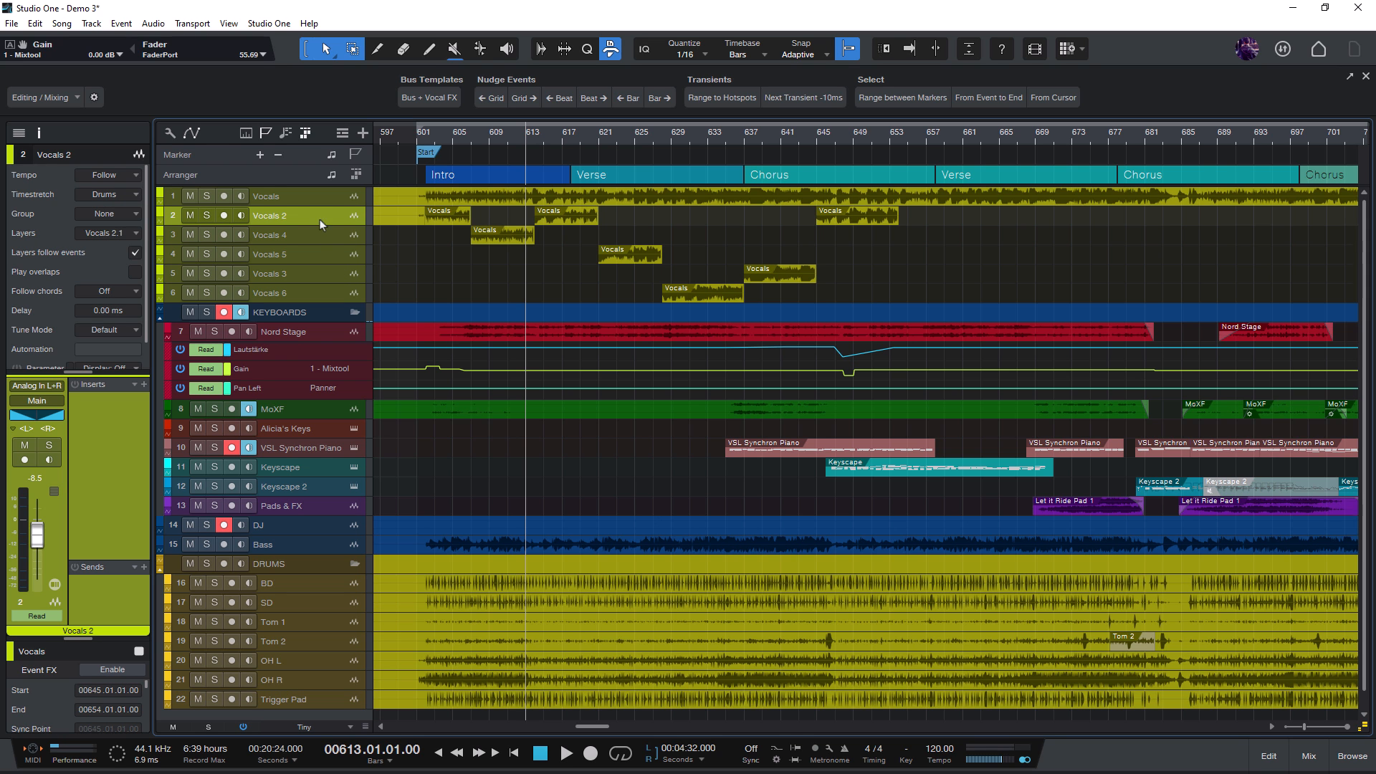
Select the vocal tracks, hide the mixer, and scroll to the Keyboards and Drums tracks
{"action": "left_click", "coordinate": [266, 195]}
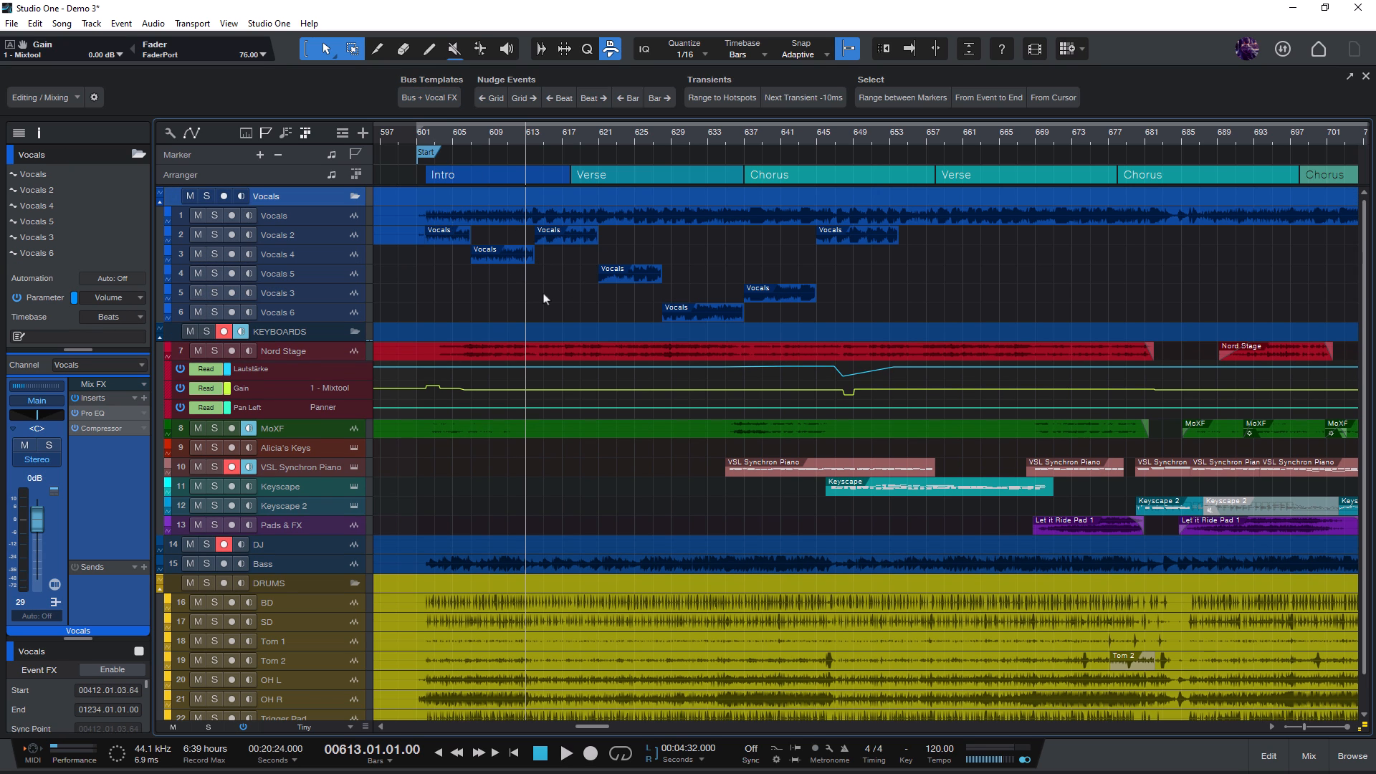
{"action": "mouse_move", "coordinate": [297, 231]}
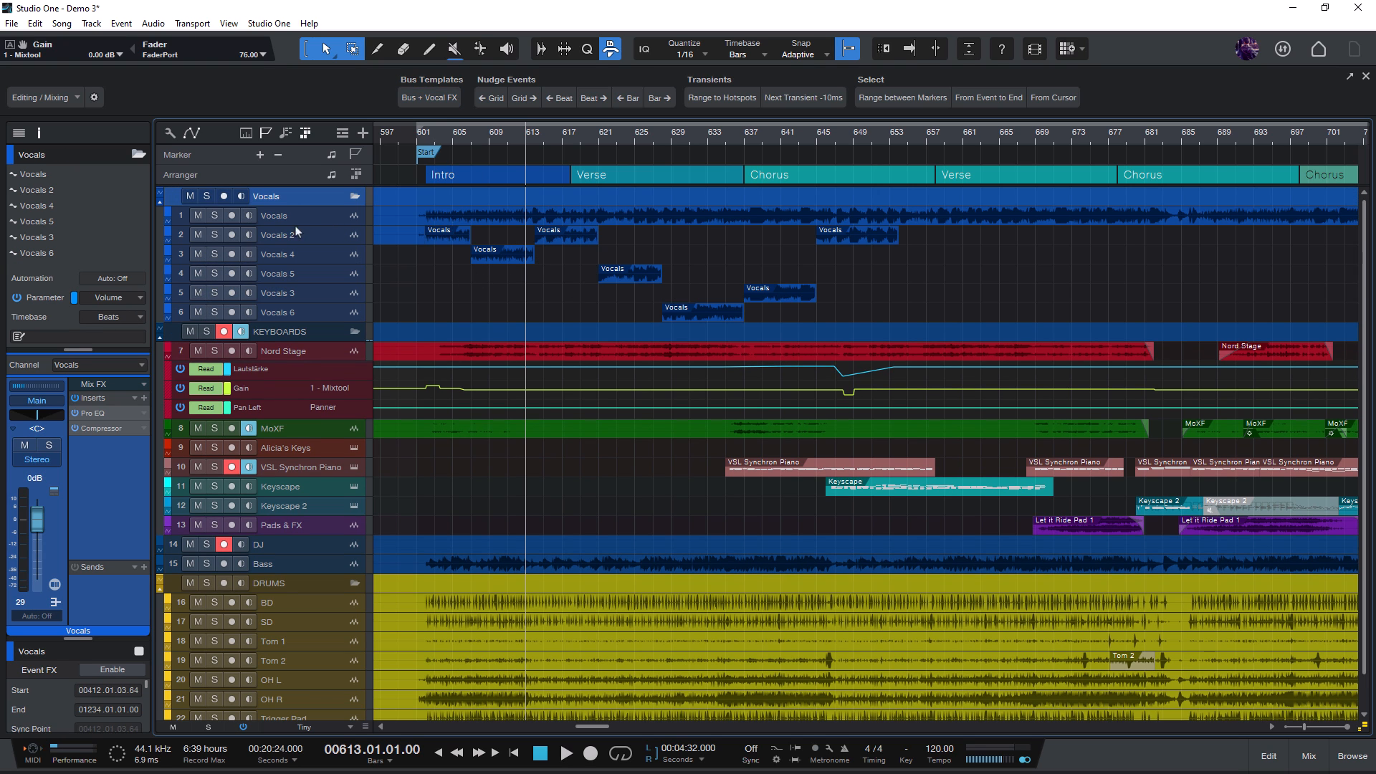
{"action": "left_click", "coordinate": [1309, 755]}
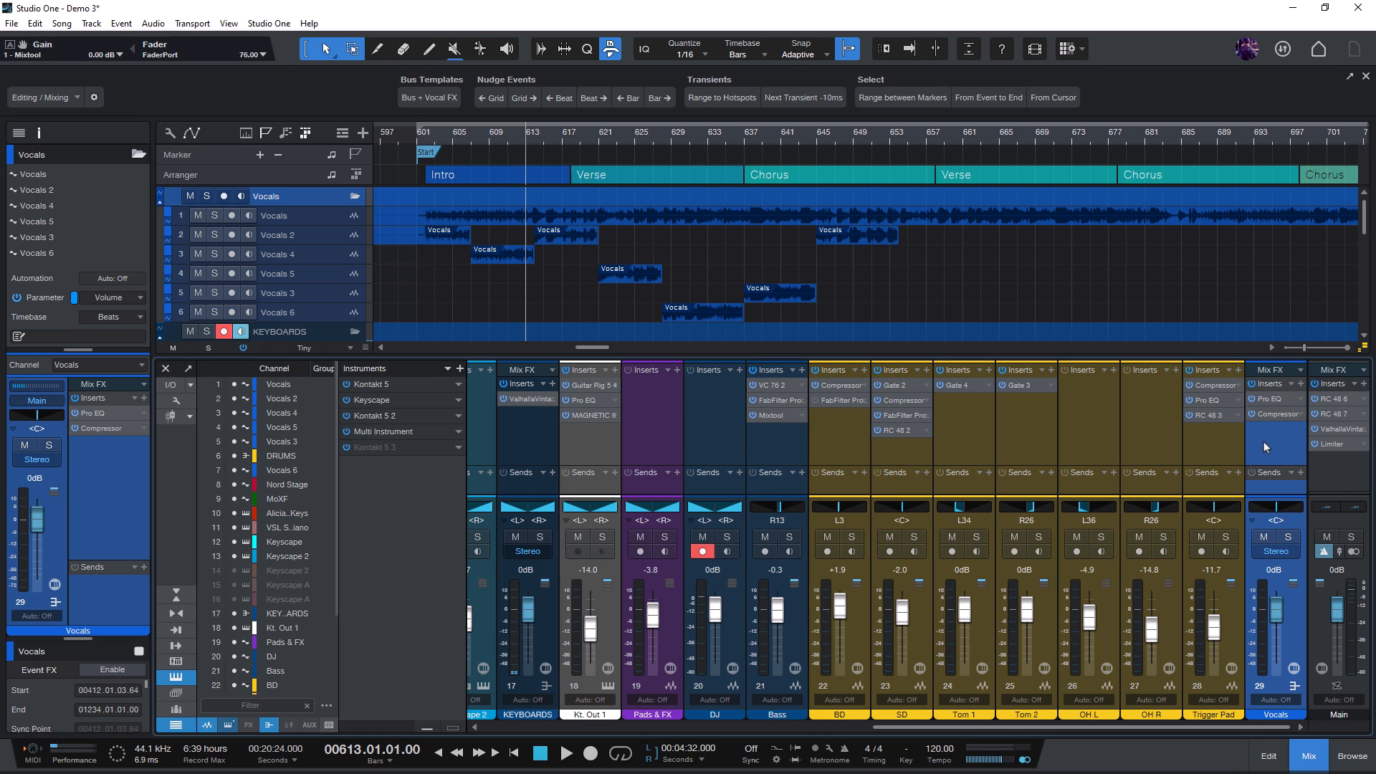
{"action": "scroll", "scroll_direction": "down", "scroll_amount": 3}
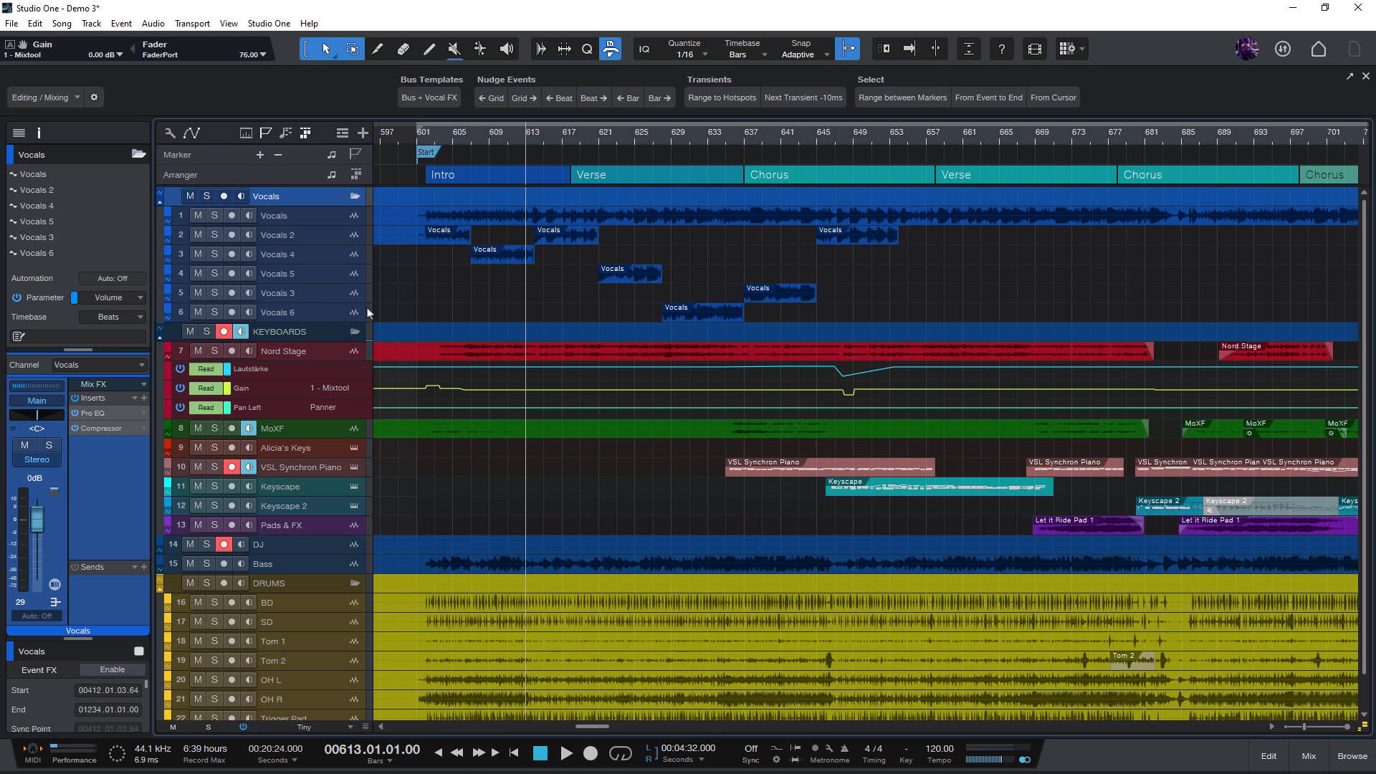
{"action": "mouse_move", "coordinate": [632, 313]}
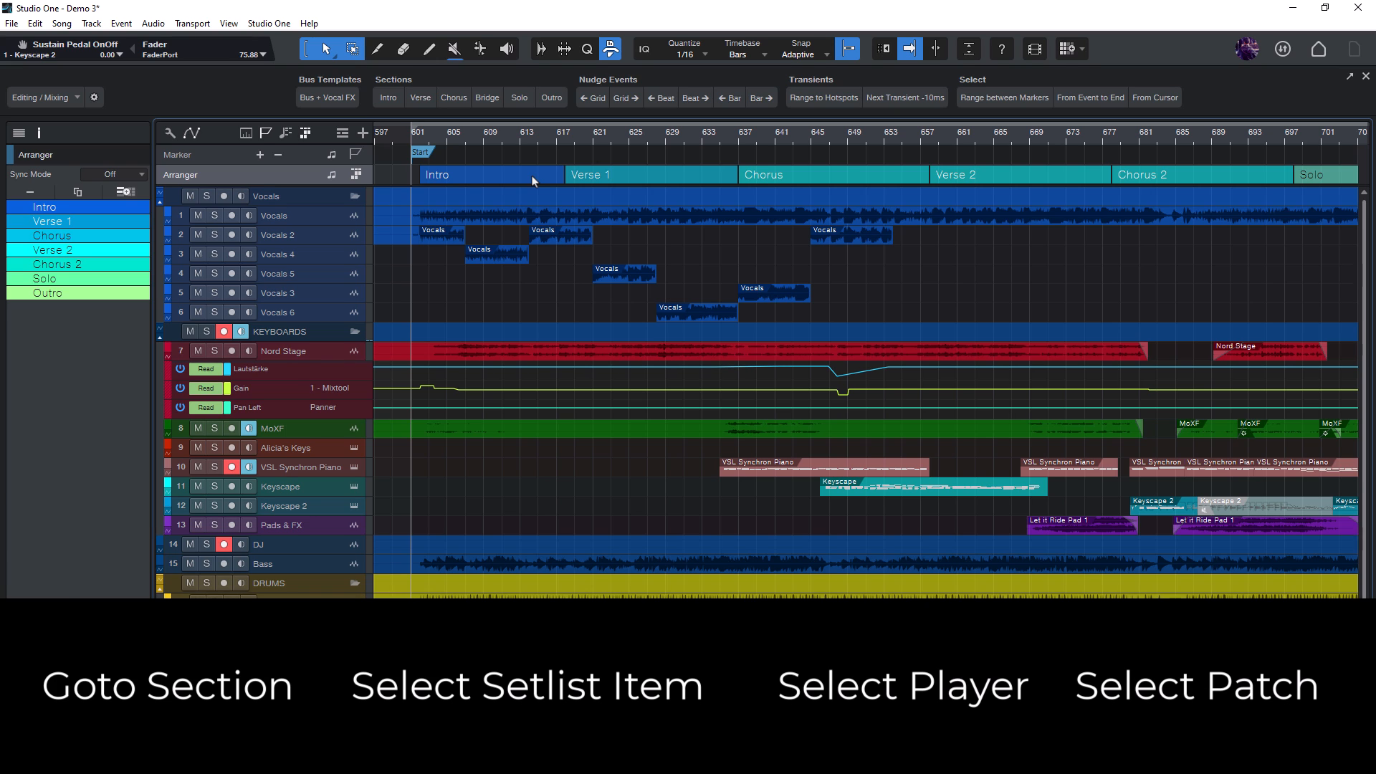
{"action": "left_click", "coordinate": [277, 215]}
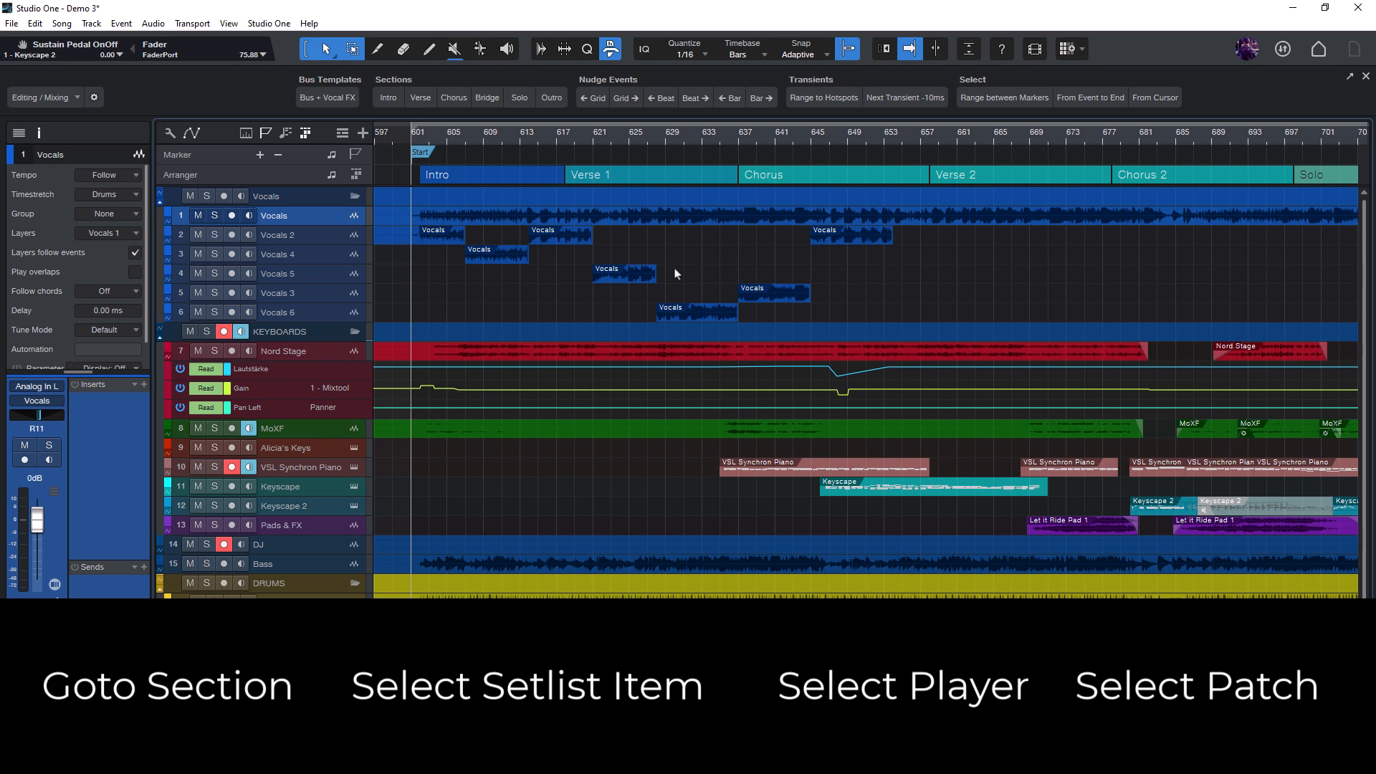
{"action": "mouse_move", "coordinate": [676, 291]}
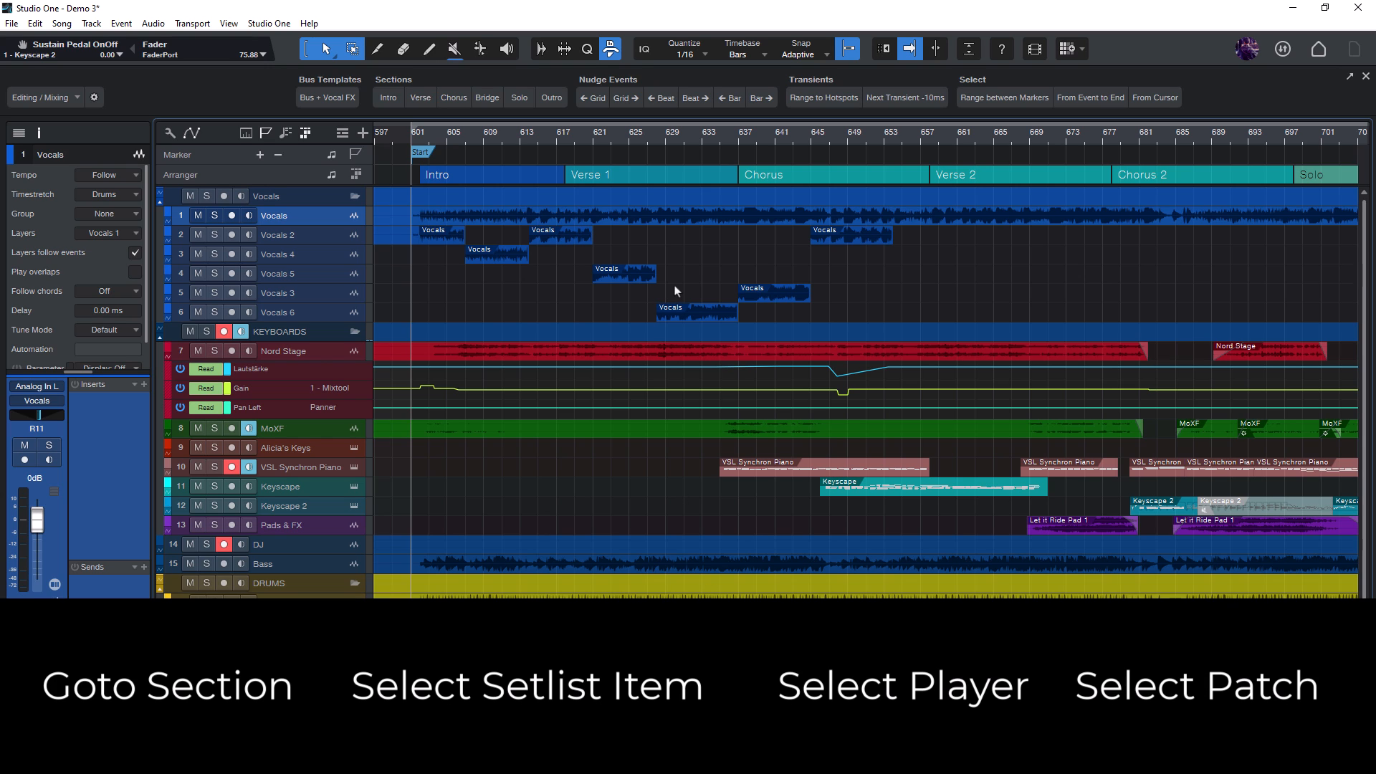
{"action": "mouse_move", "coordinate": [690, 300]}
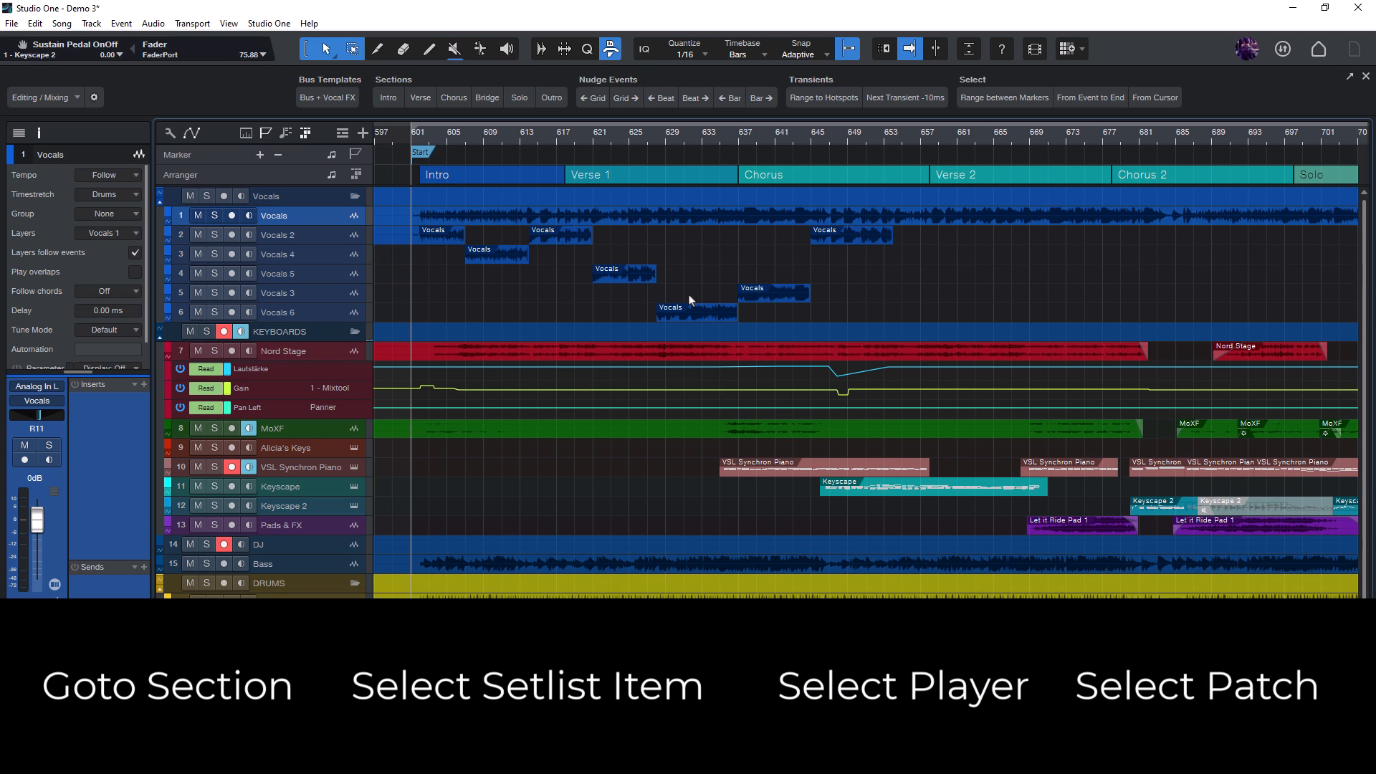
{"action": "mouse_move", "coordinate": [759, 298]}
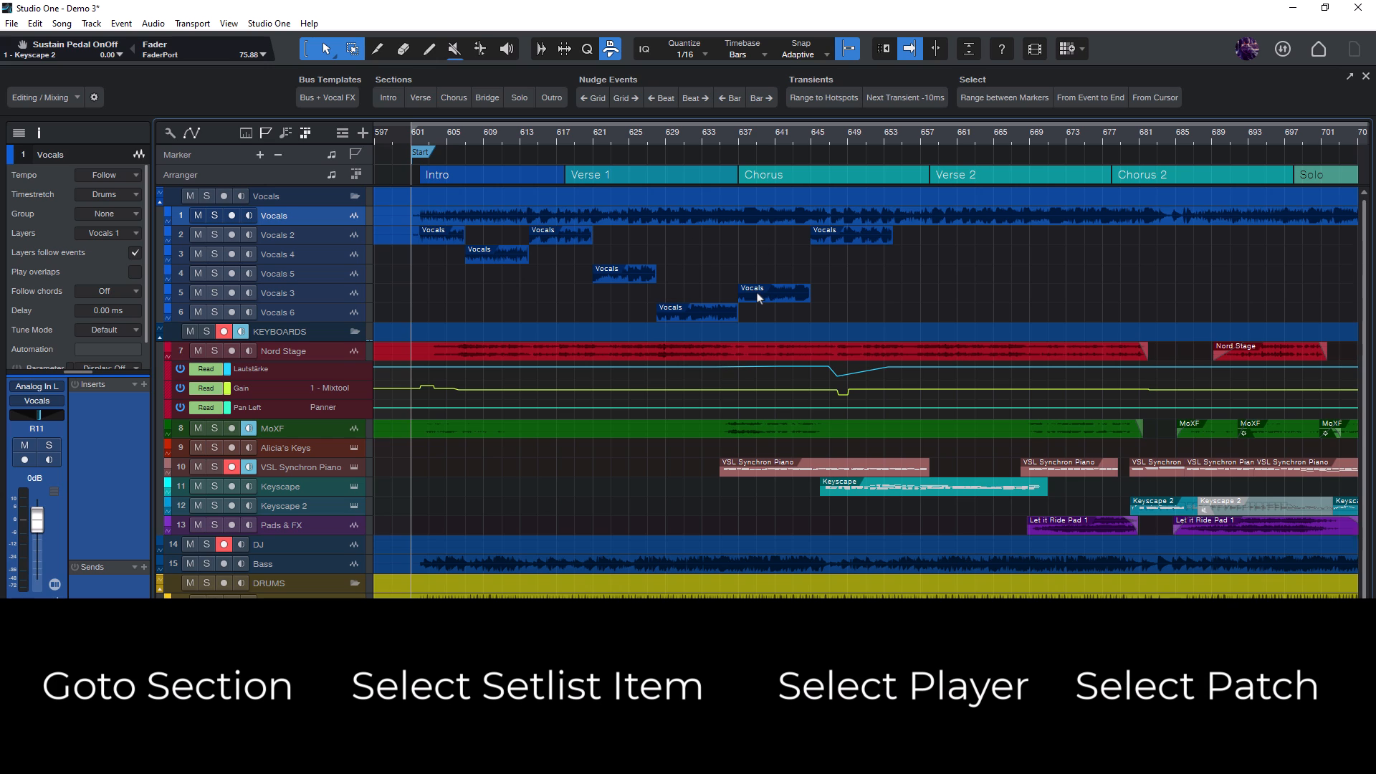
{"action": "mouse_move", "coordinate": [555, 215]}
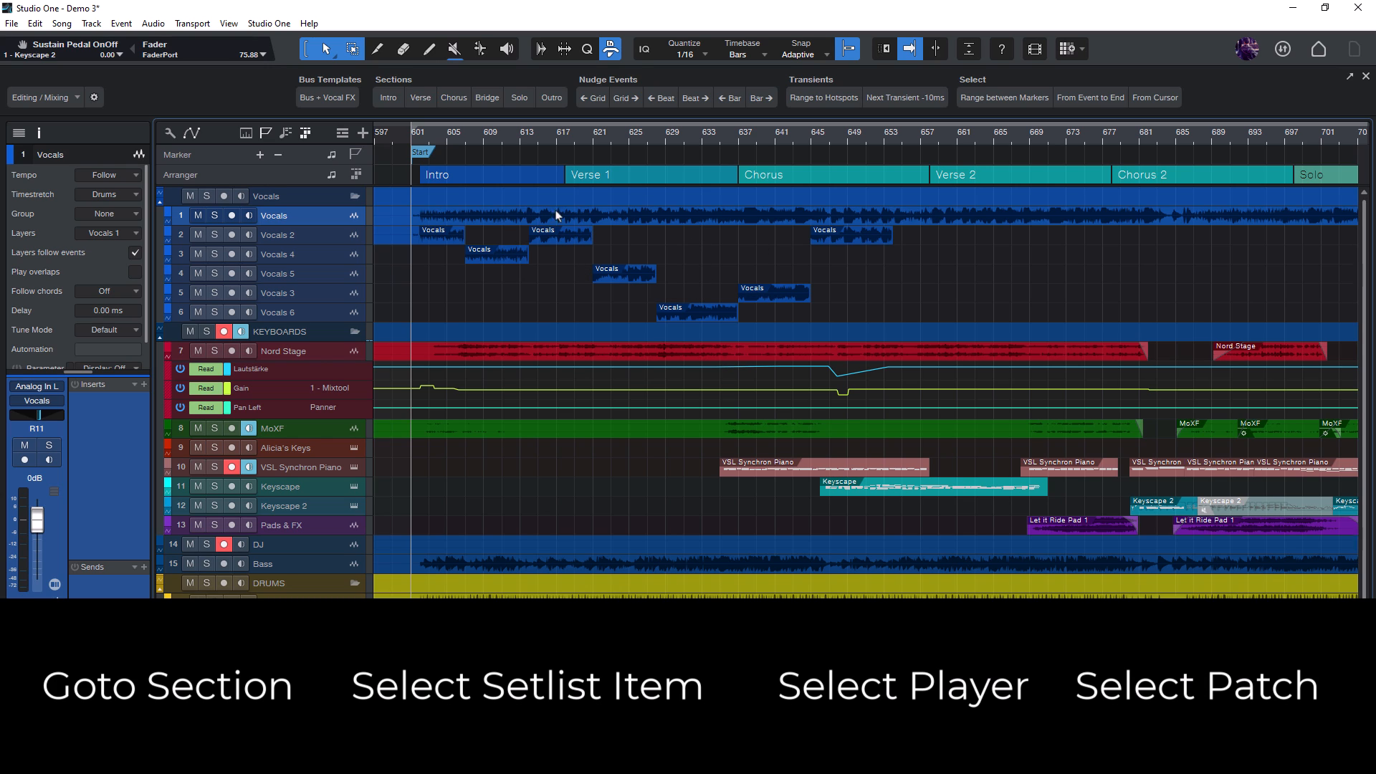
{"action": "mouse_move", "coordinate": [644, 226]}
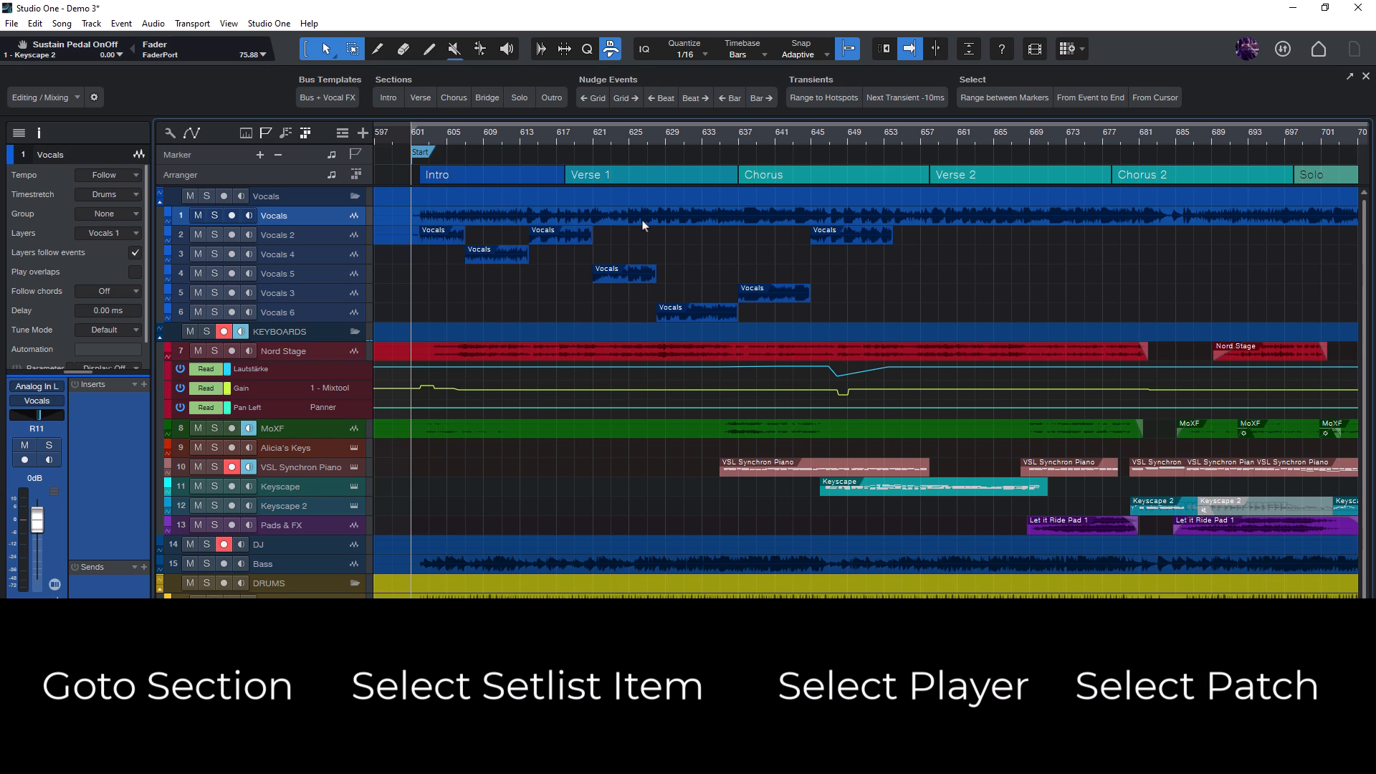
{"action": "left_click", "coordinate": [180, 583]}
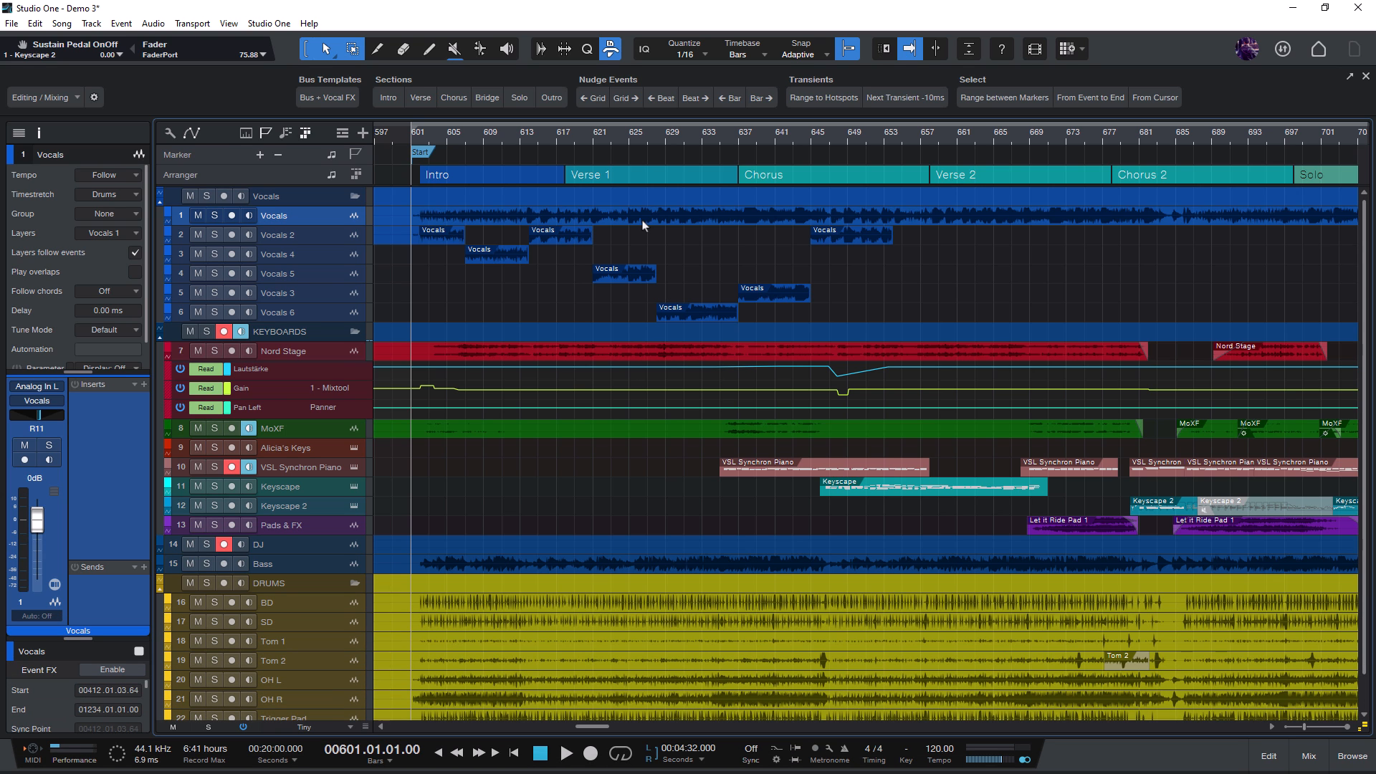
{"action": "mouse_move", "coordinate": [648, 215]}
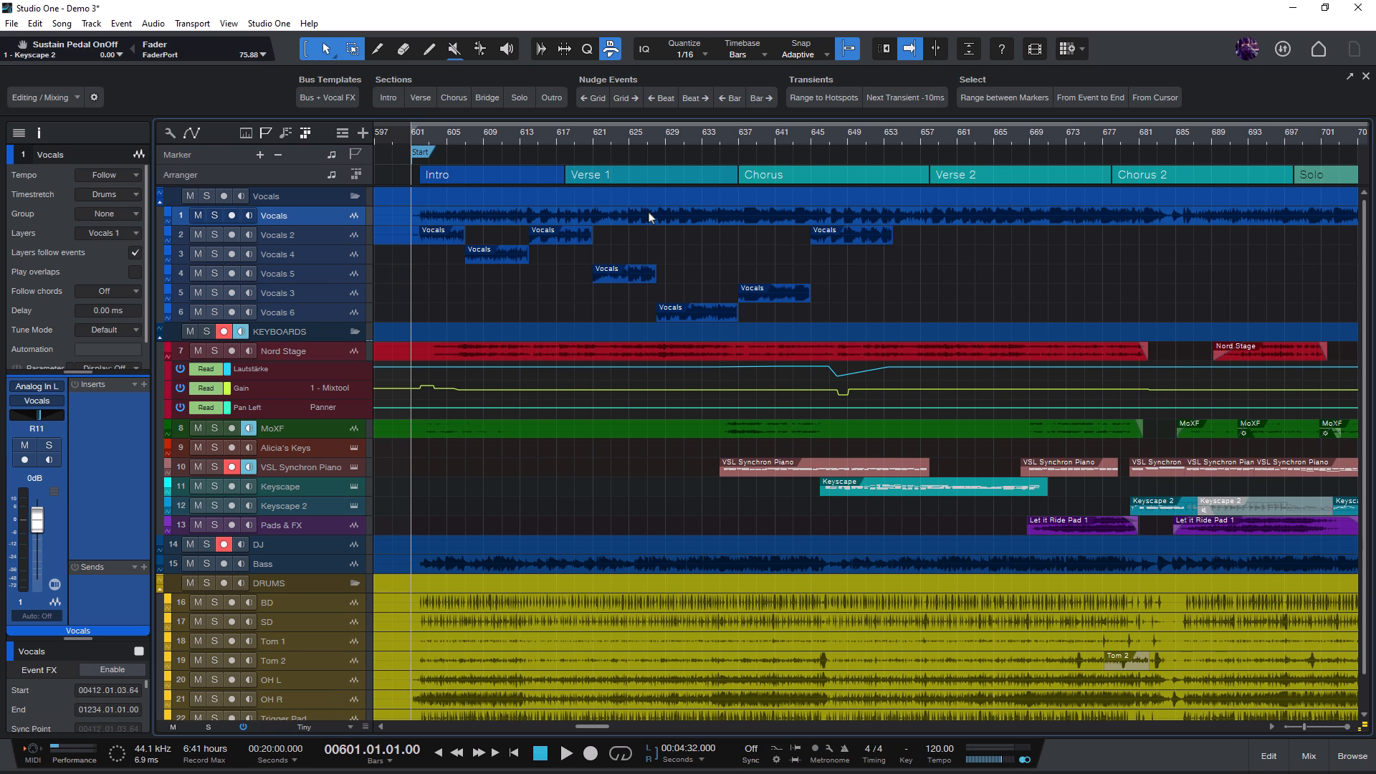
{"action": "left_click", "coordinate": [17, 132]}
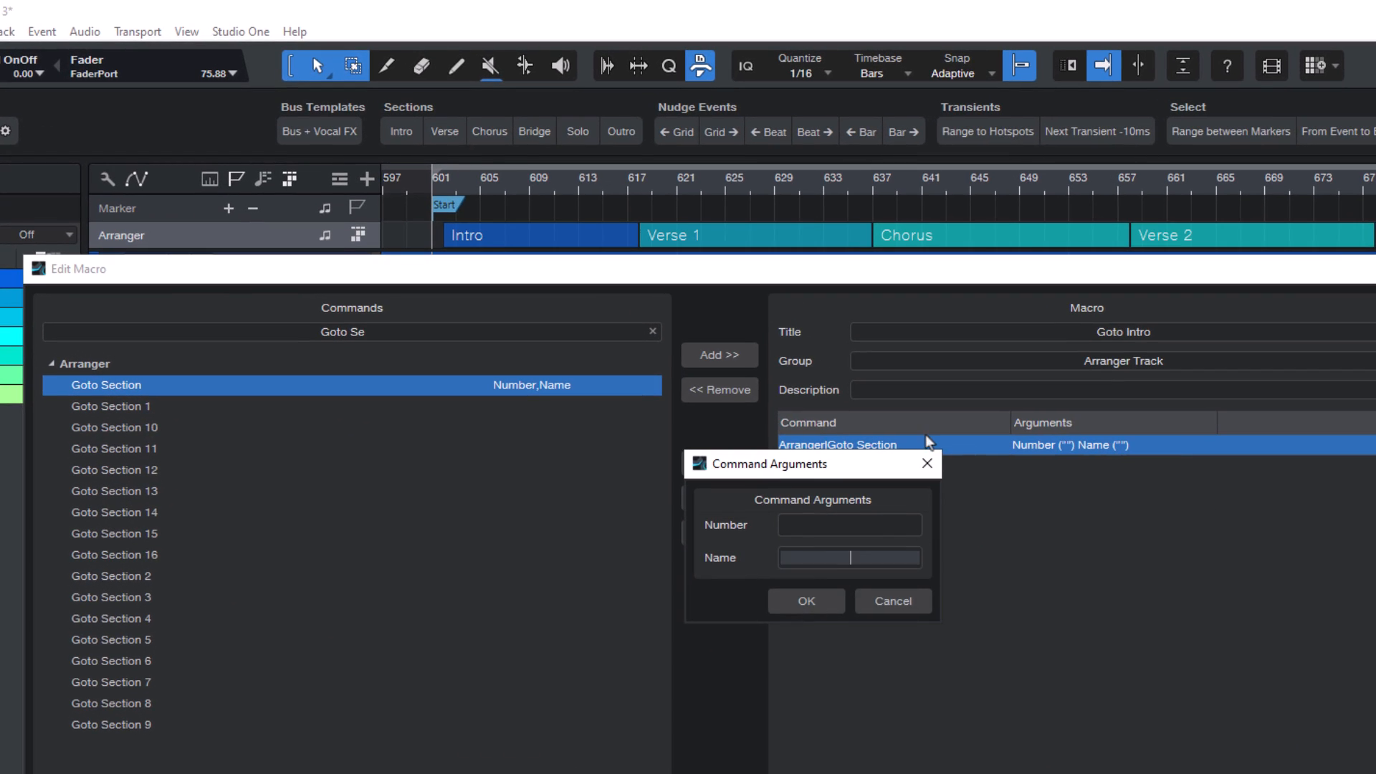
Set the Goto Intro macro's section name to 'Intro' and jump playback to Intro
{"action": "type", "text": "Intro"}
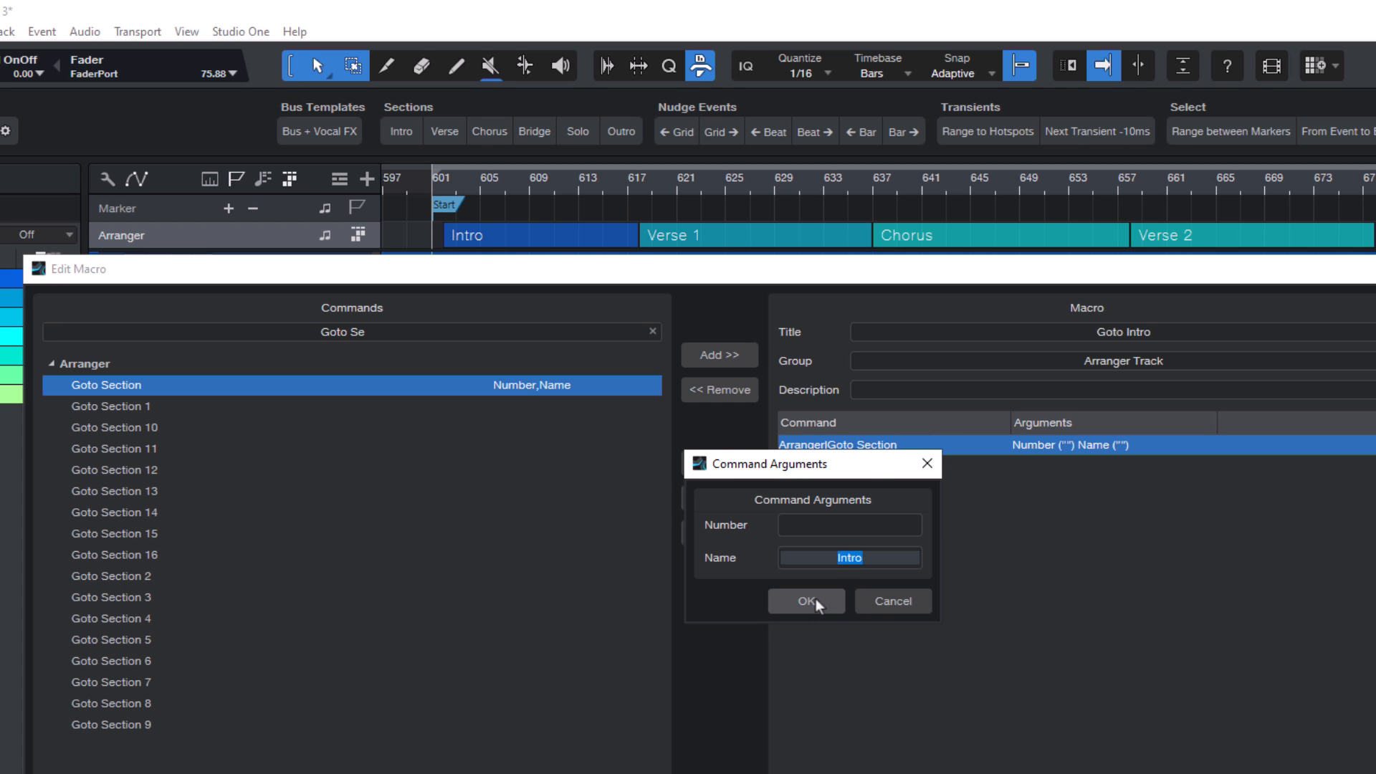
{"action": "left_click", "coordinate": [805, 601]}
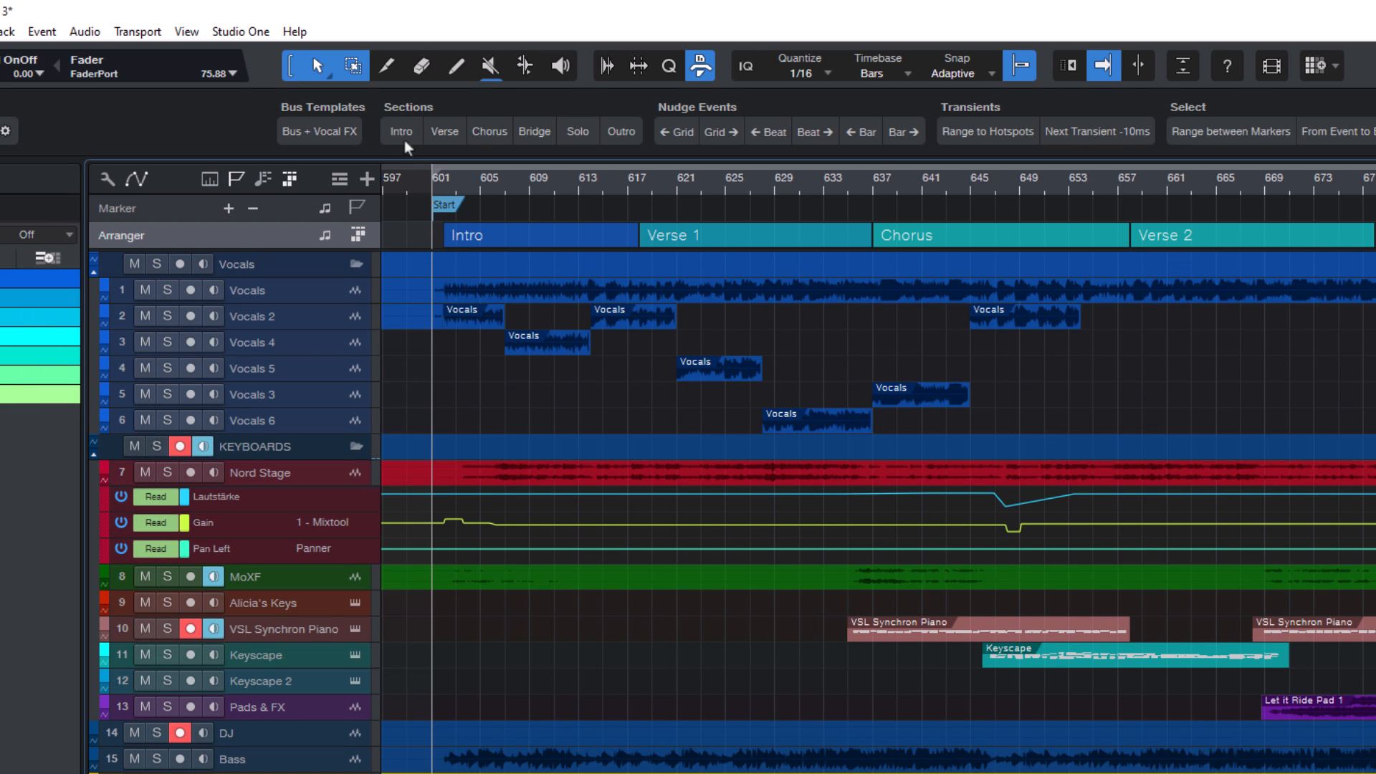
{"action": "left_click", "coordinate": [443, 130]}
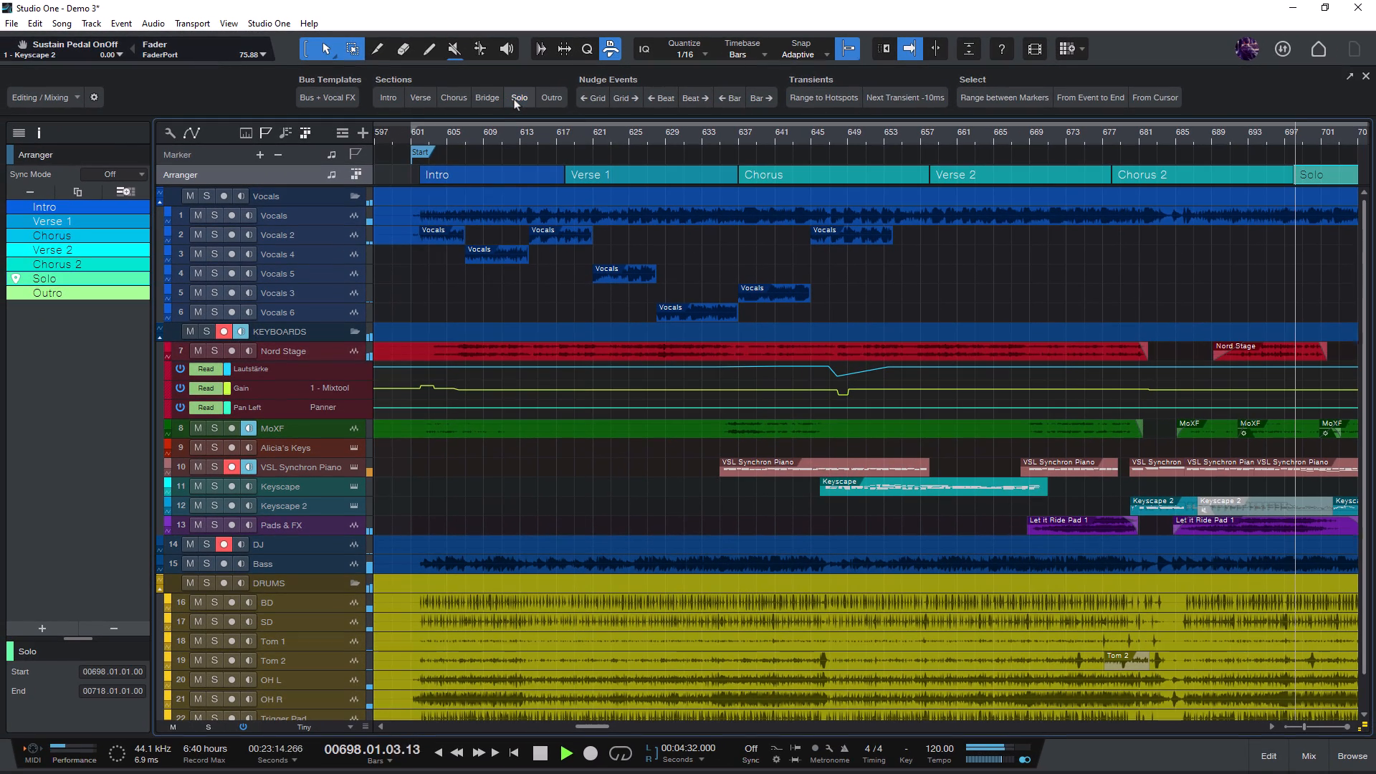
Jump playback to the Solo section and make section jumps wait for the section end
{"action": "left_click", "coordinate": [420, 97]}
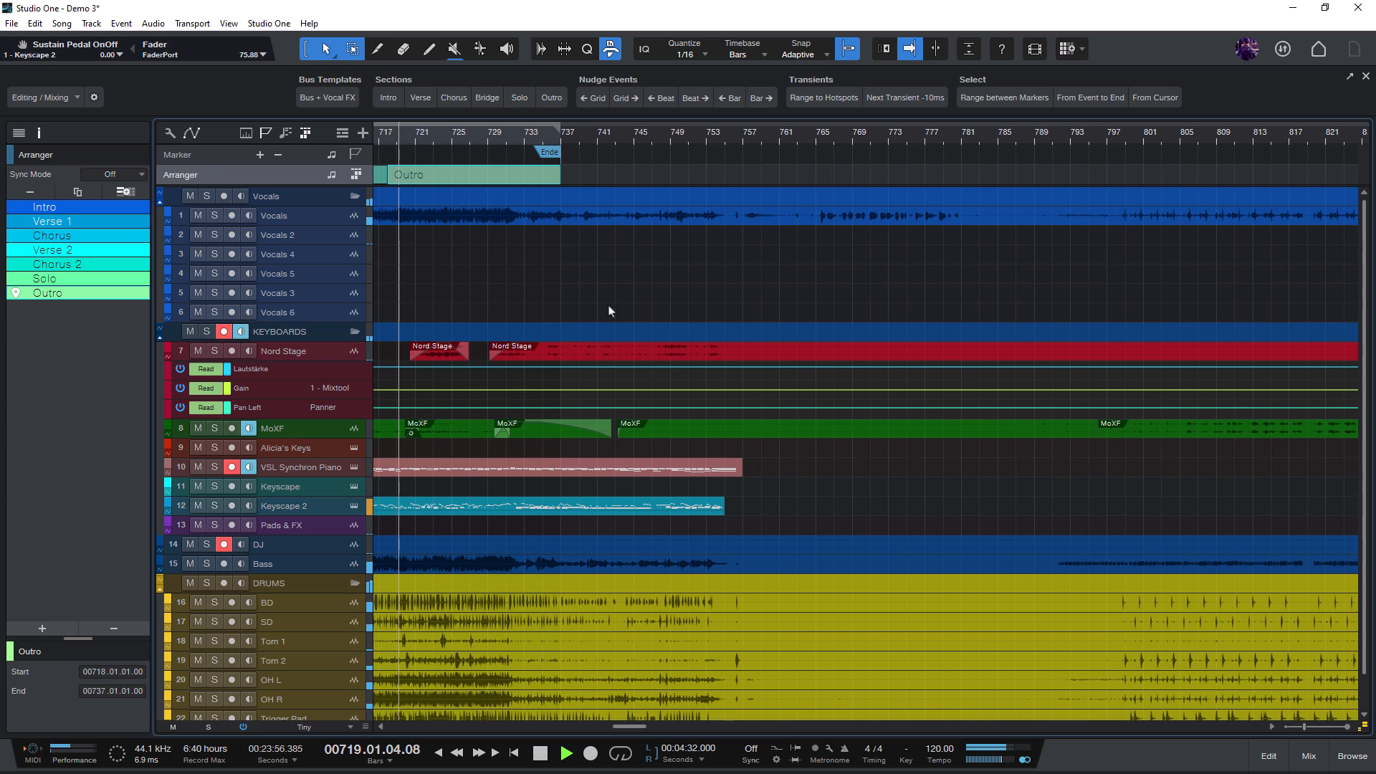
{"action": "left_click", "coordinate": [386, 98]}
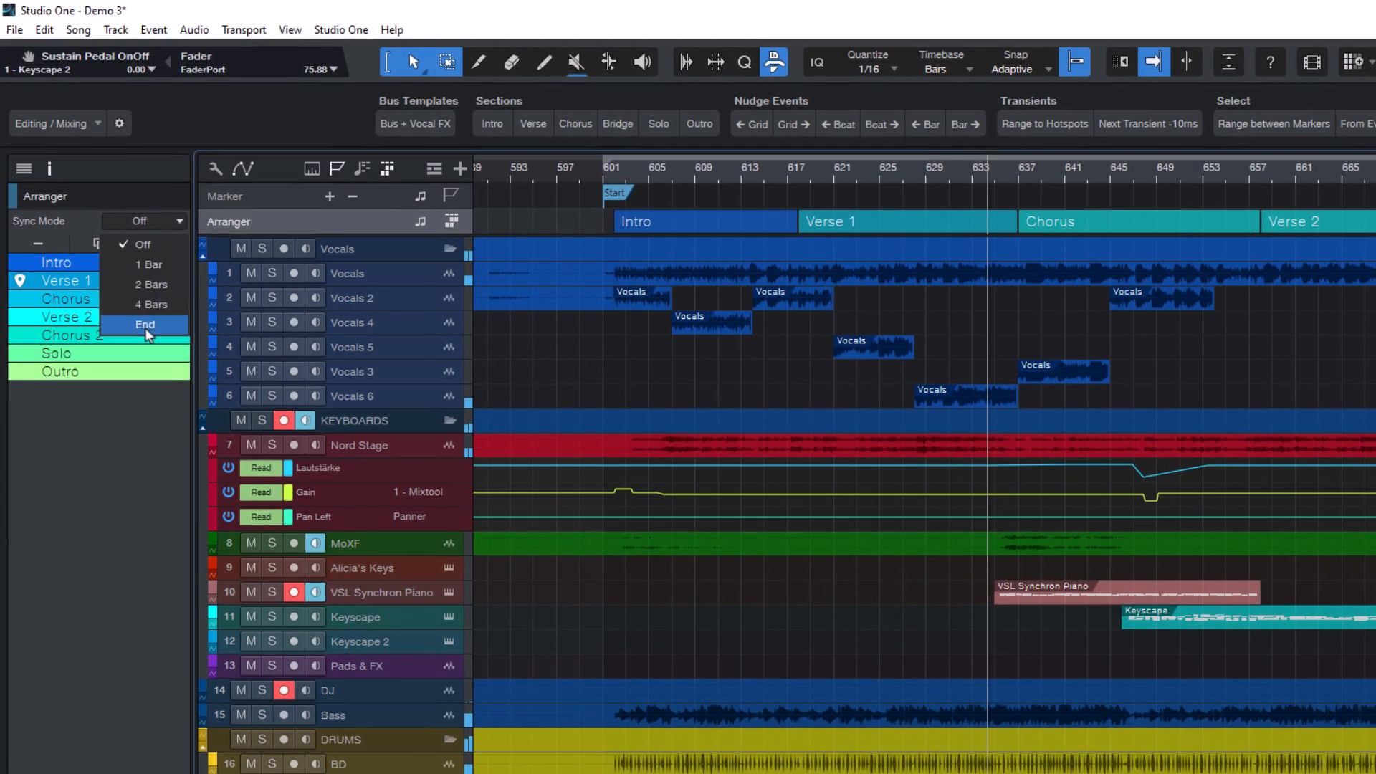
{"action": "left_click", "coordinate": [145, 325]}
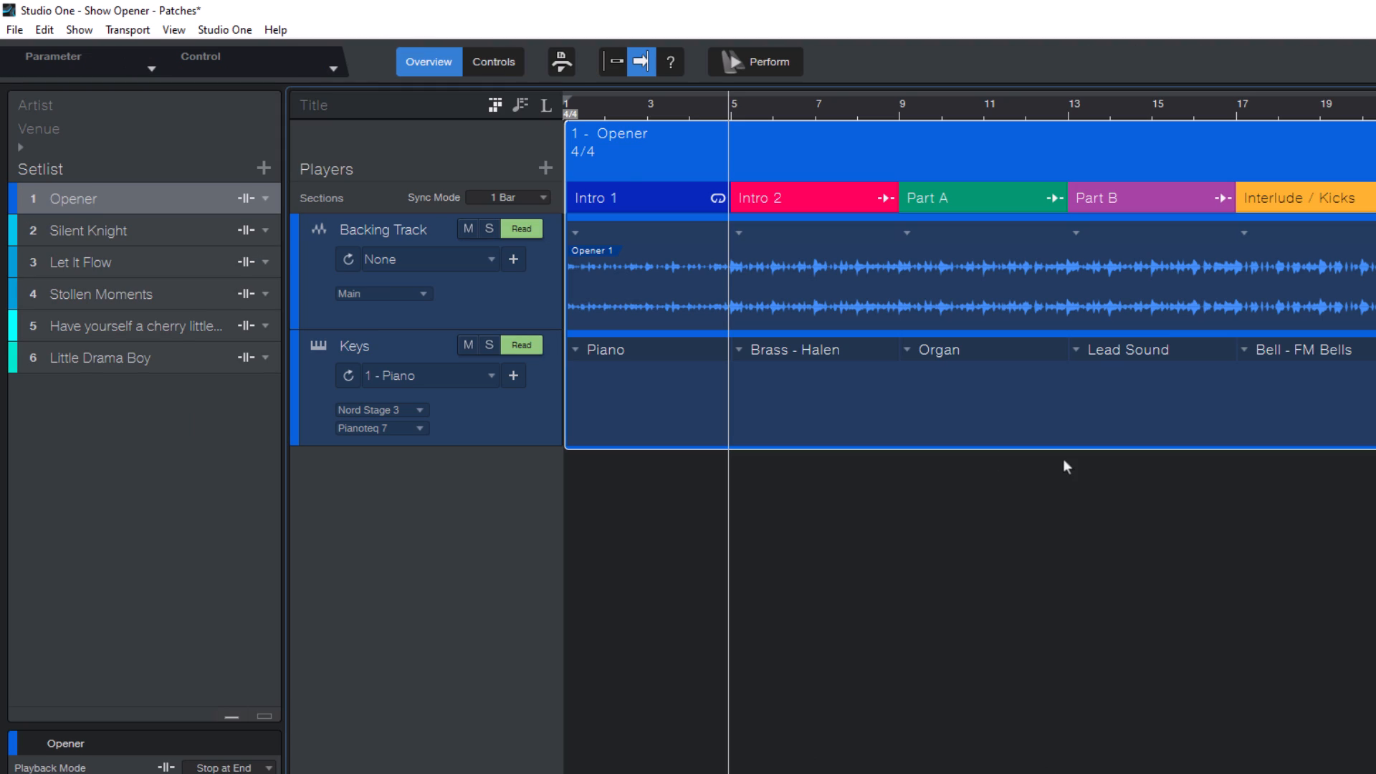
Display the Live Performance macro buttons on the Show Opener show page
{"action": "left_click", "coordinate": [560, 62]}
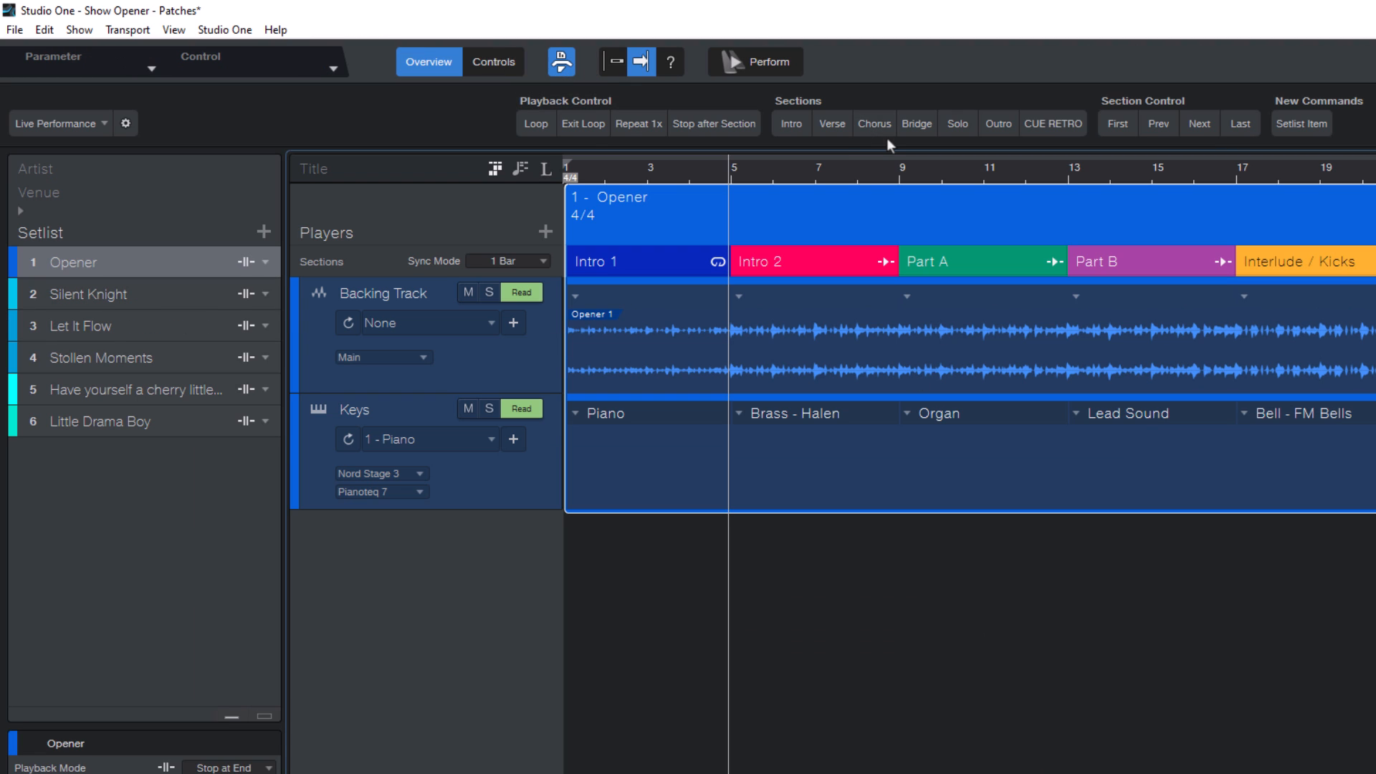
{"action": "mouse_move", "coordinate": [560, 589]}
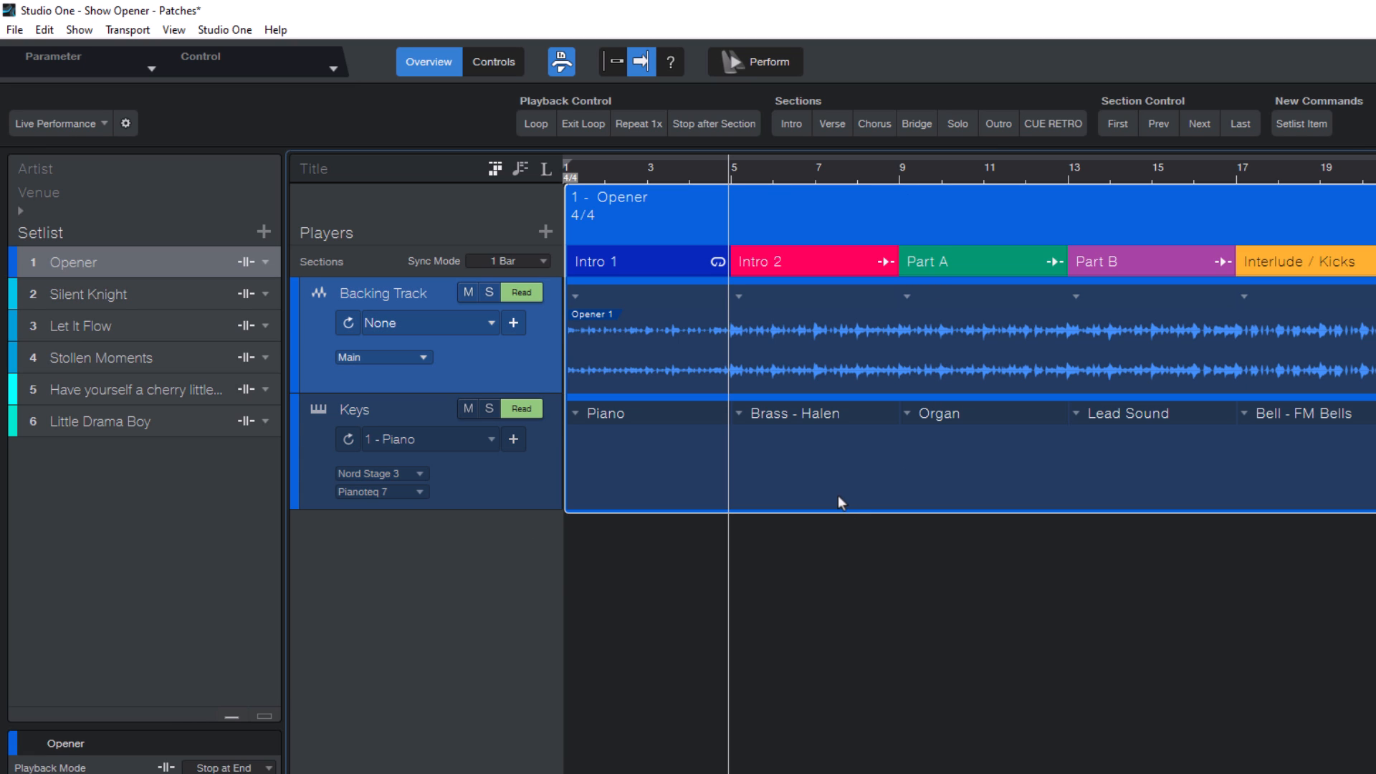
{"action": "mouse_move", "coordinate": [548, 702]}
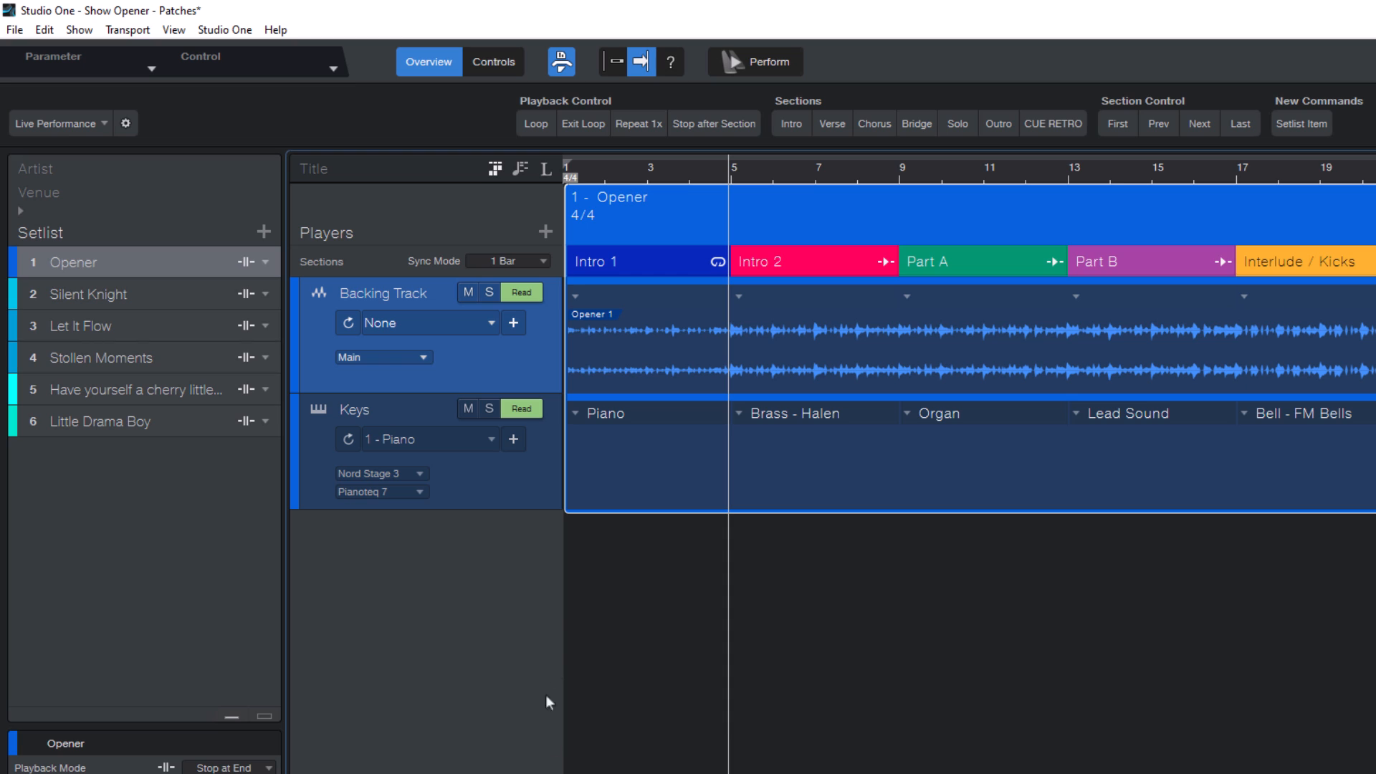
{"action": "mouse_move", "coordinate": [1094, 343]}
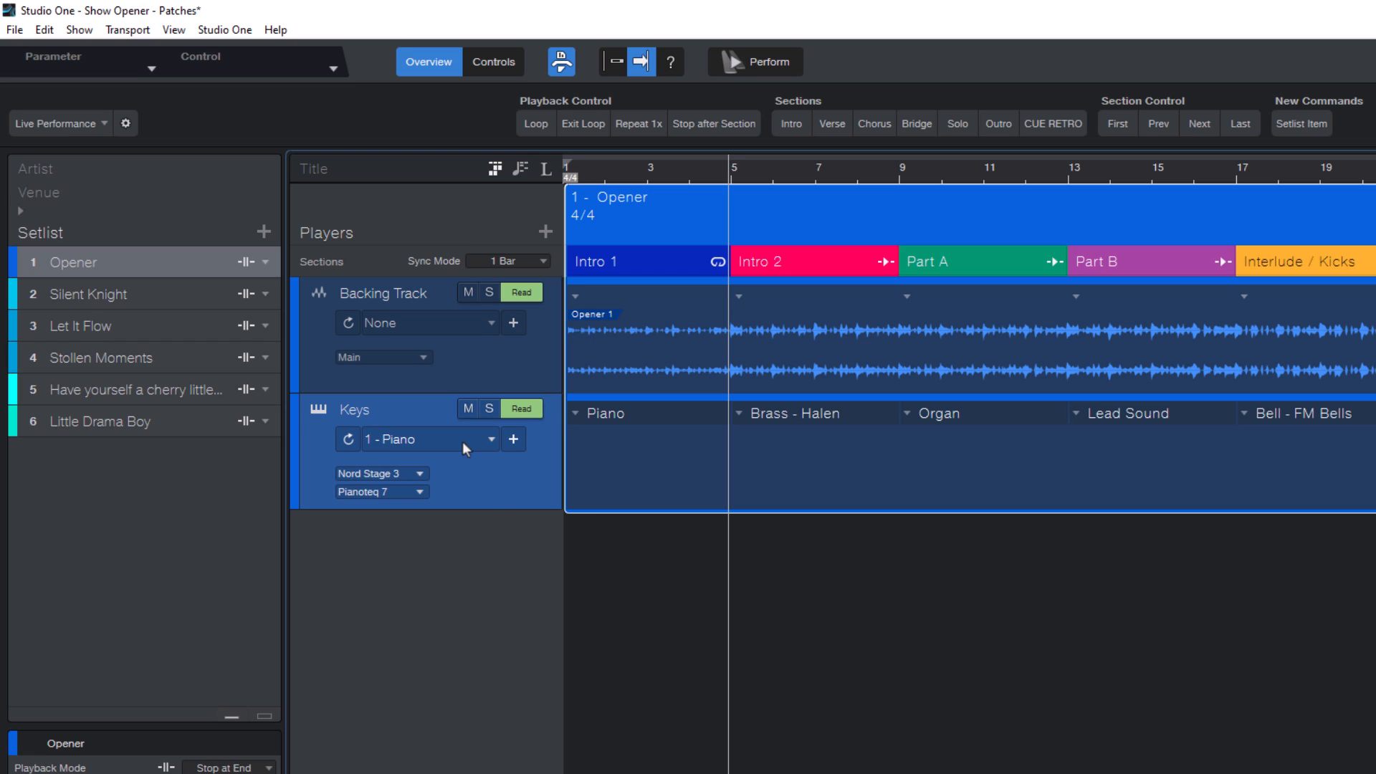
{"action": "mouse_move", "coordinate": [464, 443]}
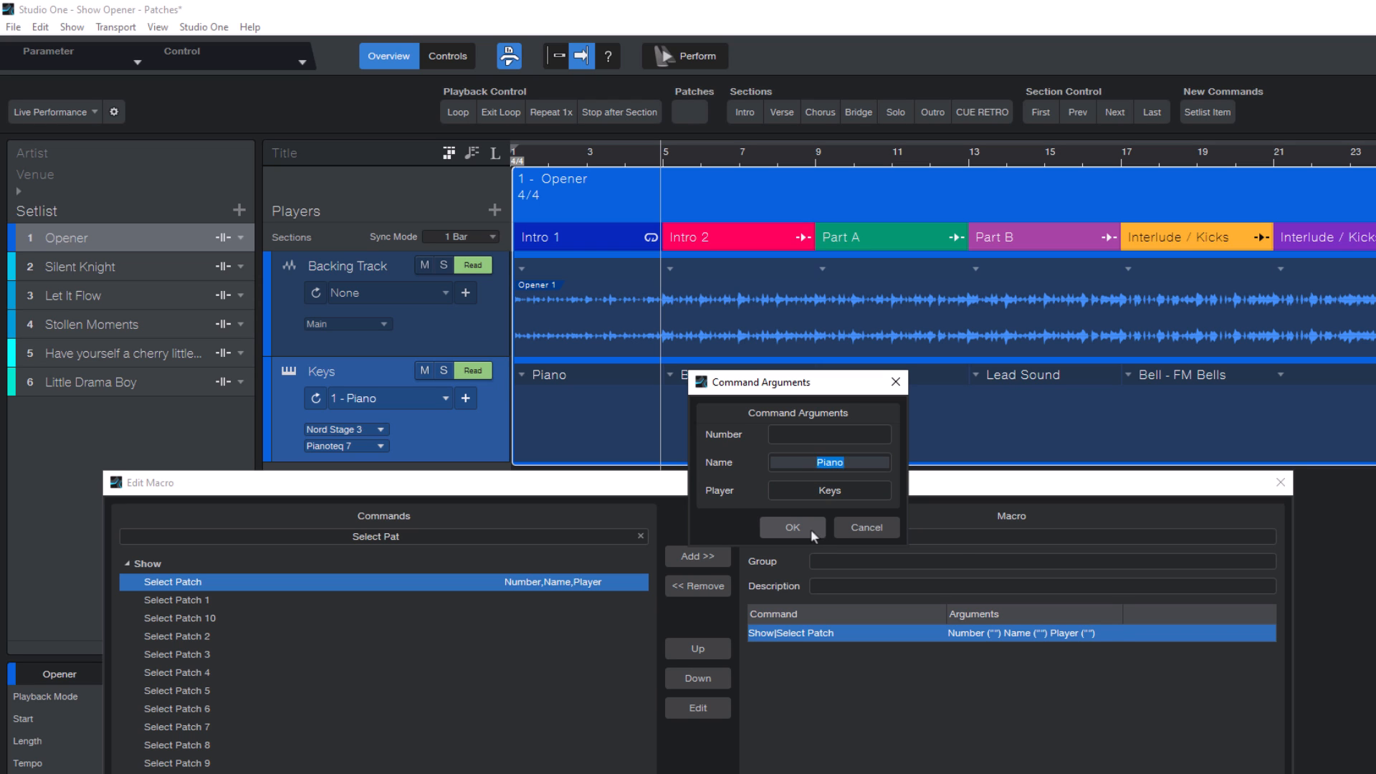
Confirm the Piano patch macro for the Keys player, then switch Keys to 2 - Organ
{"action": "left_click", "coordinate": [791, 528]}
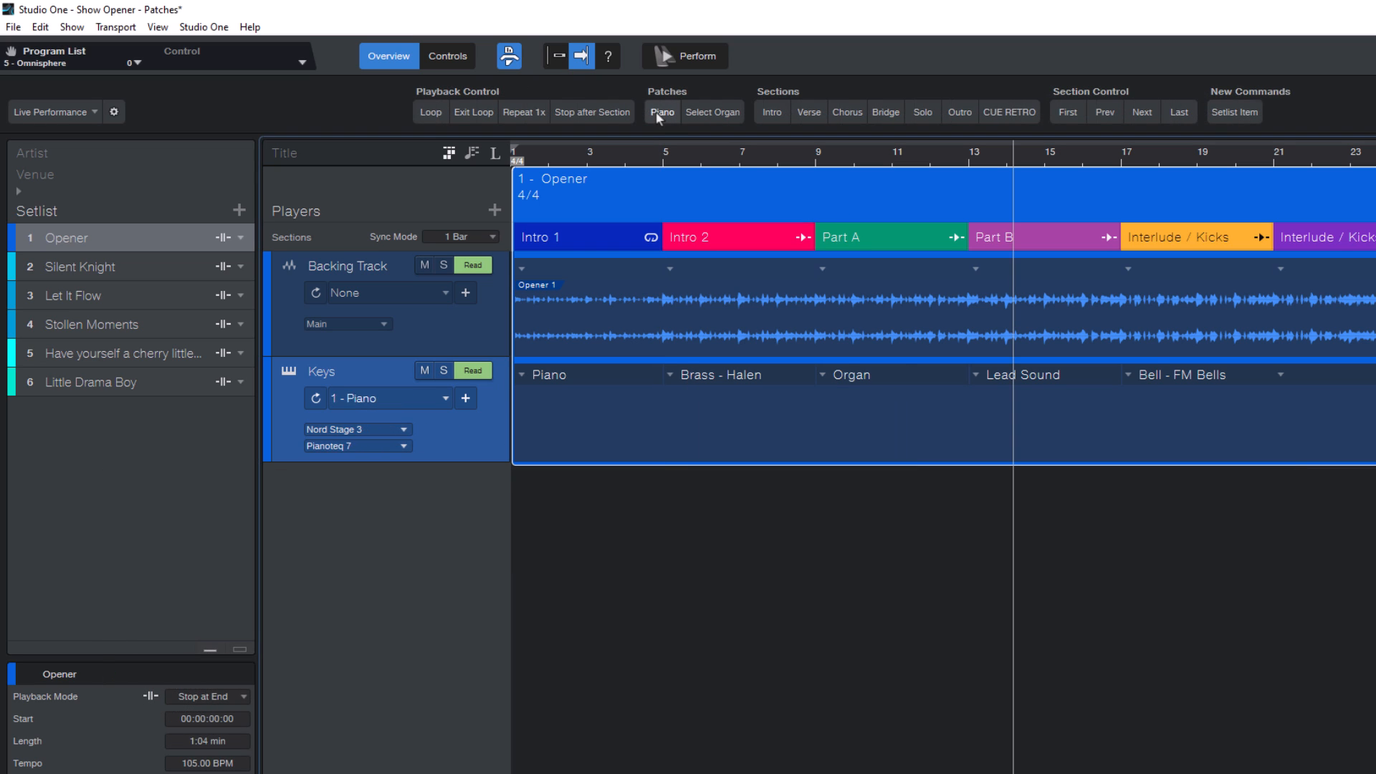
{"action": "left_click", "coordinate": [711, 113]}
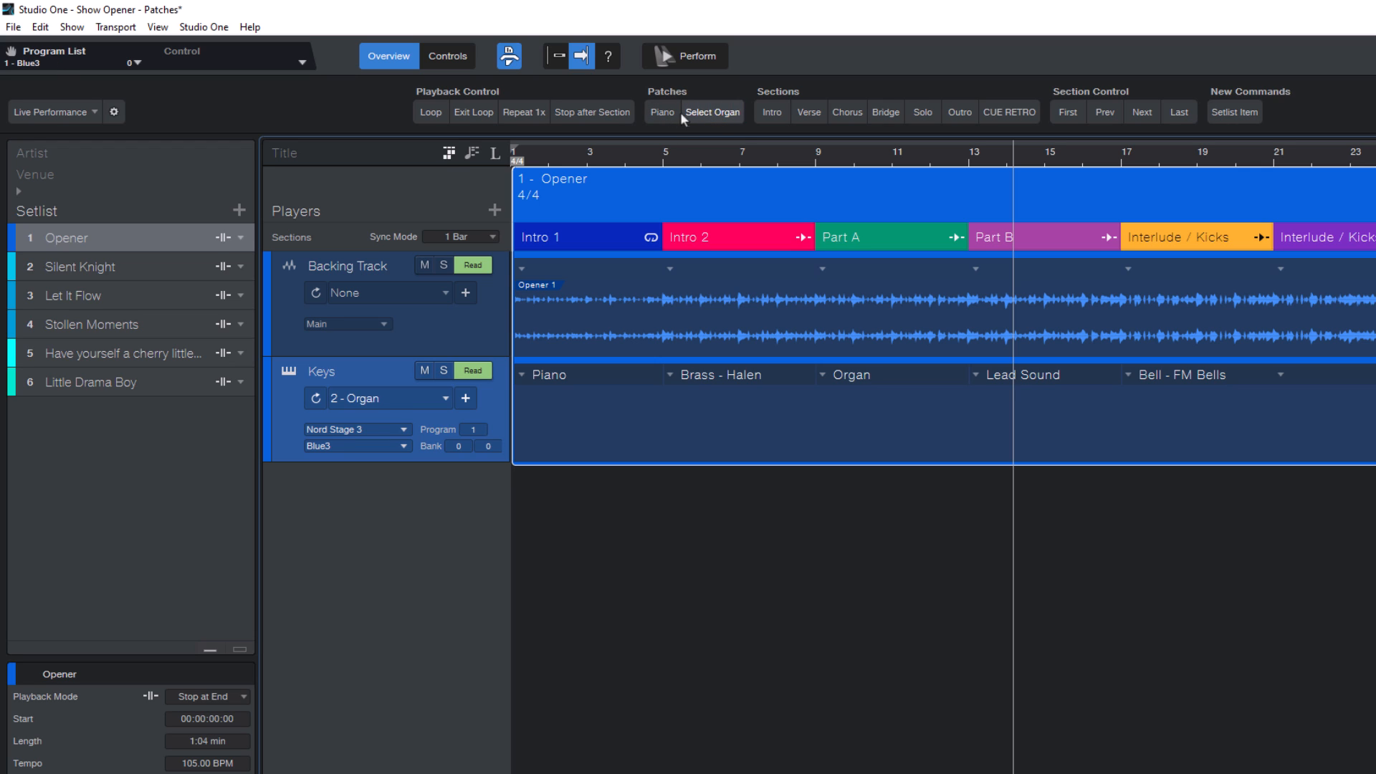
{"action": "mouse_move", "coordinate": [719, 118]}
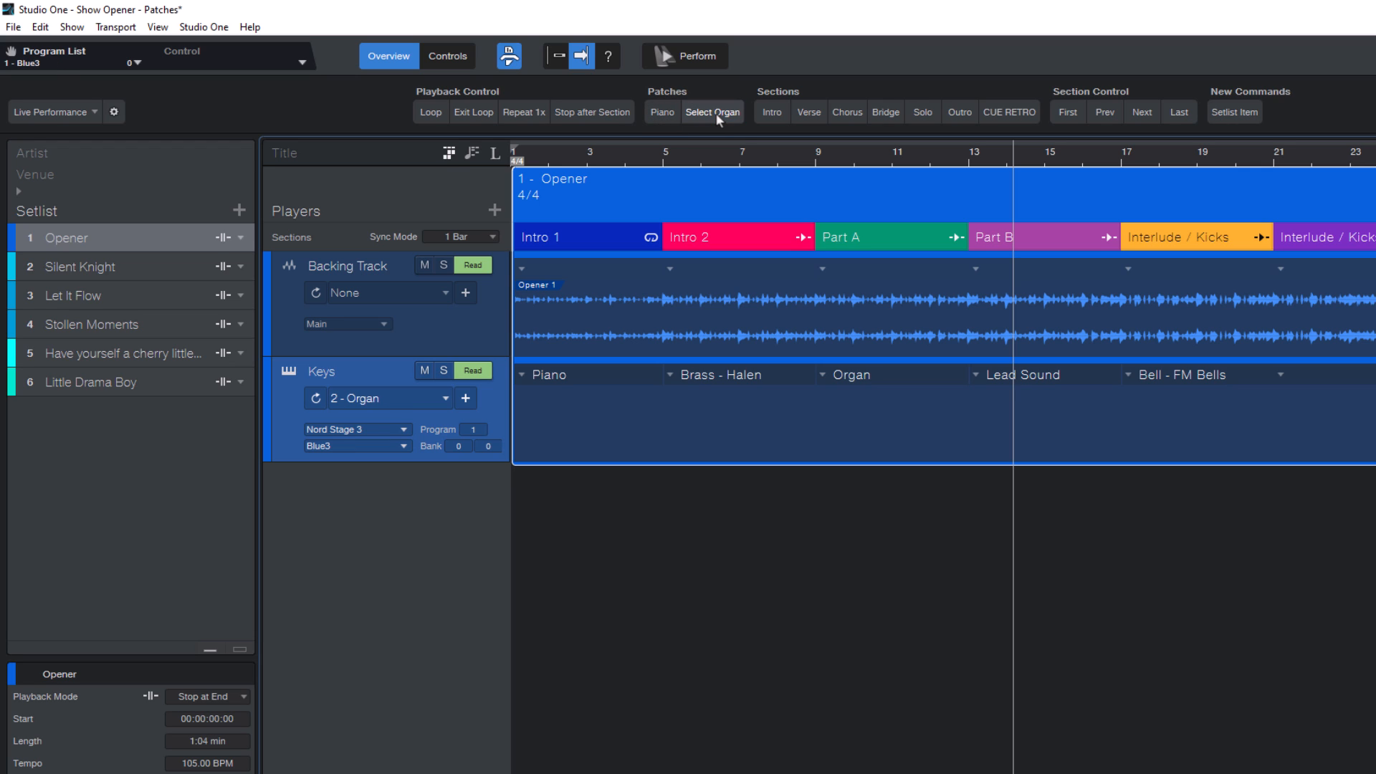
{"action": "mouse_move", "coordinate": [786, 628]}
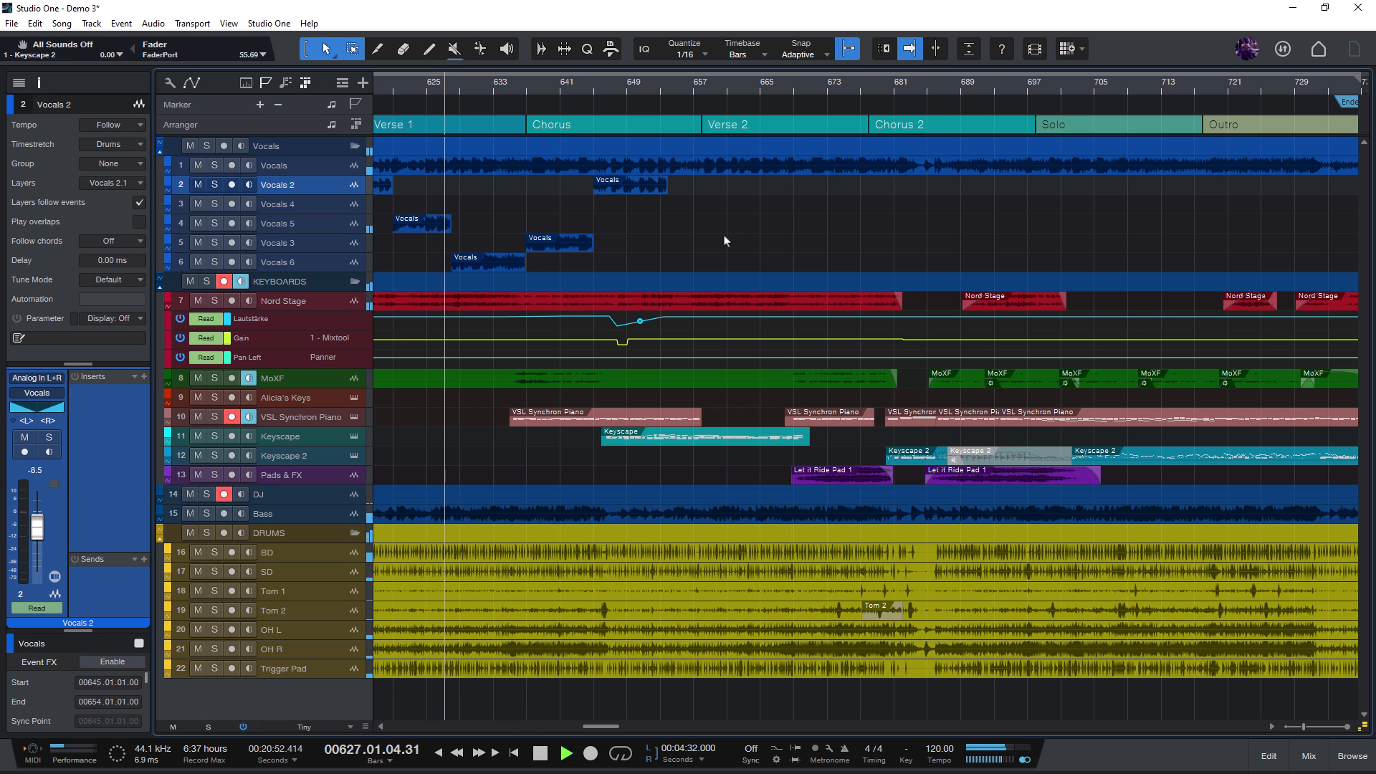
Open the mixer console beneath the Demo 3 arrangement and scroll the track list
{"action": "left_click", "coordinate": [1309, 756]}
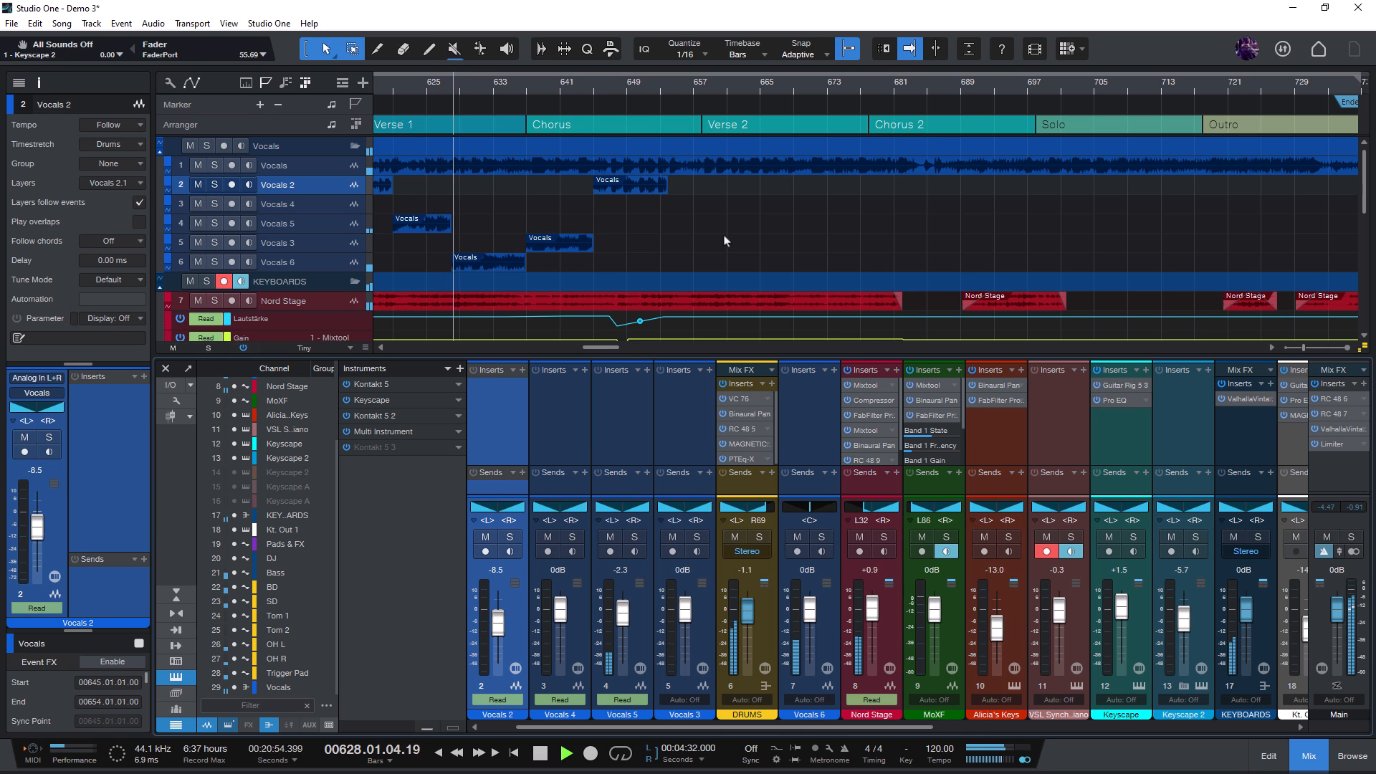
{"action": "scroll", "scroll_direction": "down", "scroll_amount": 3}
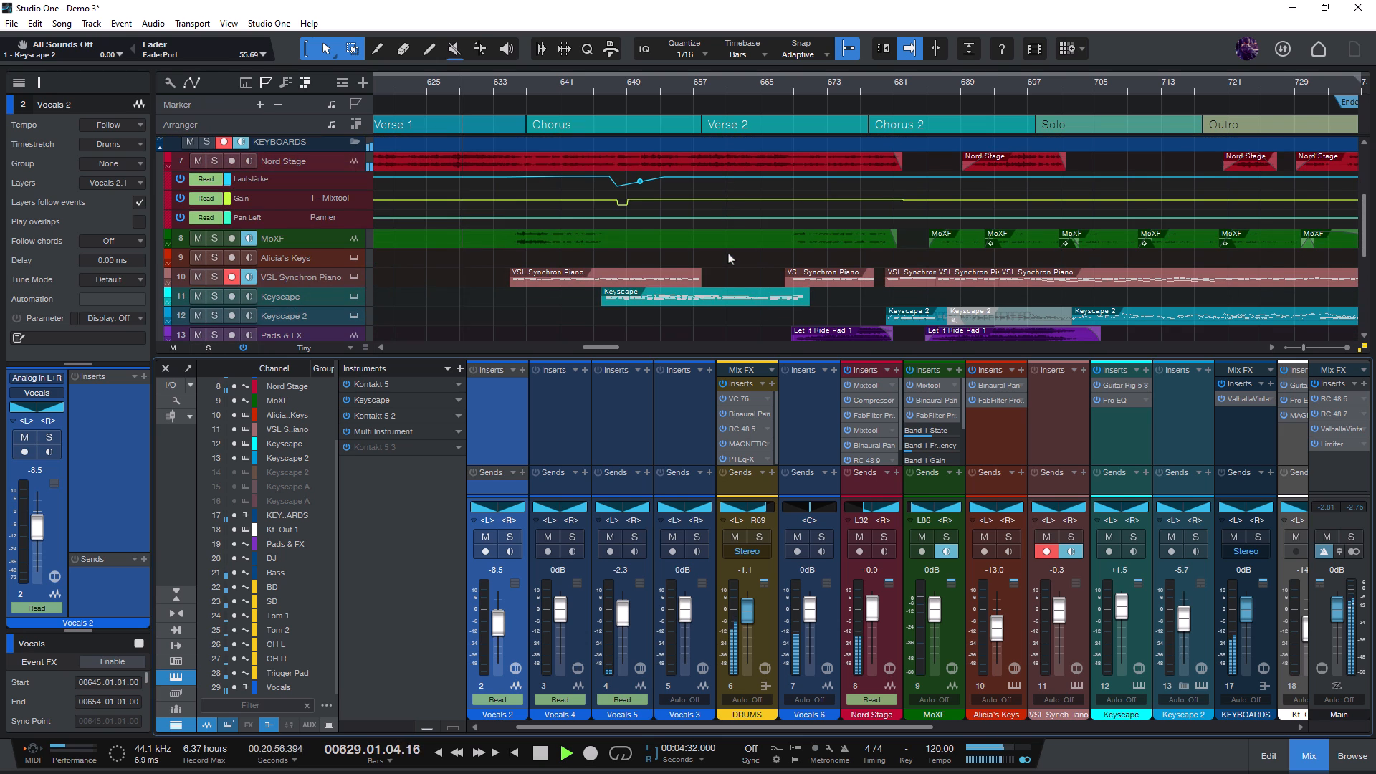